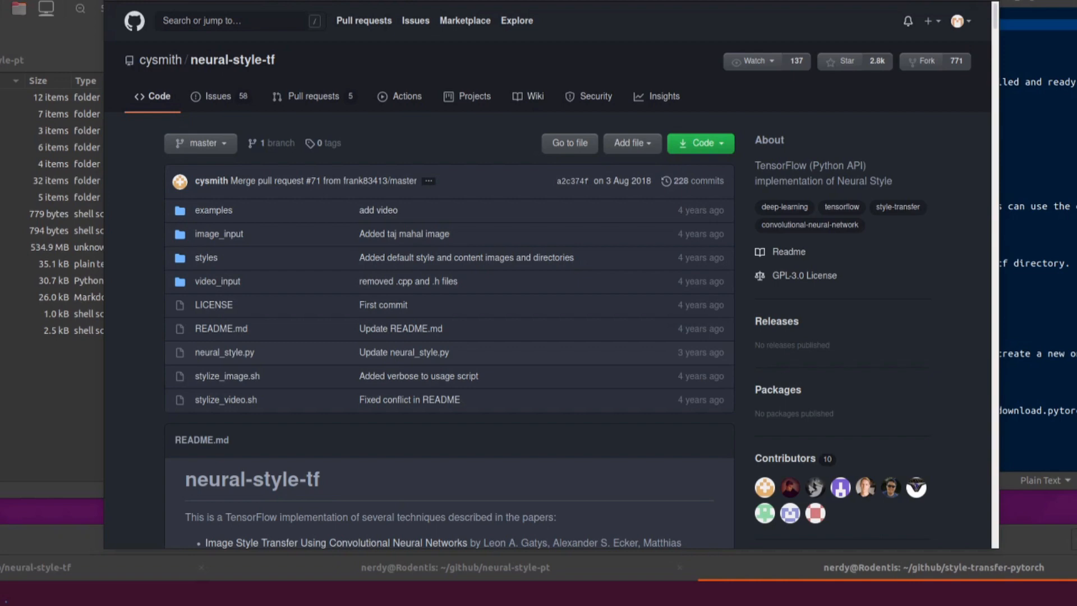
pyautogui.moveTo(512, 79)
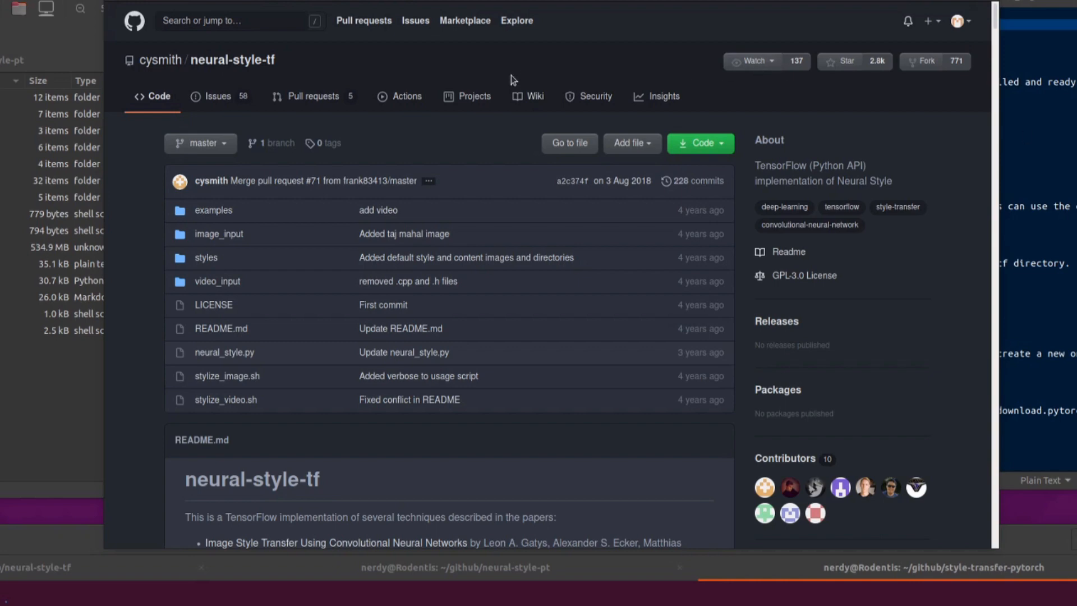
pyautogui.moveTo(206, 65)
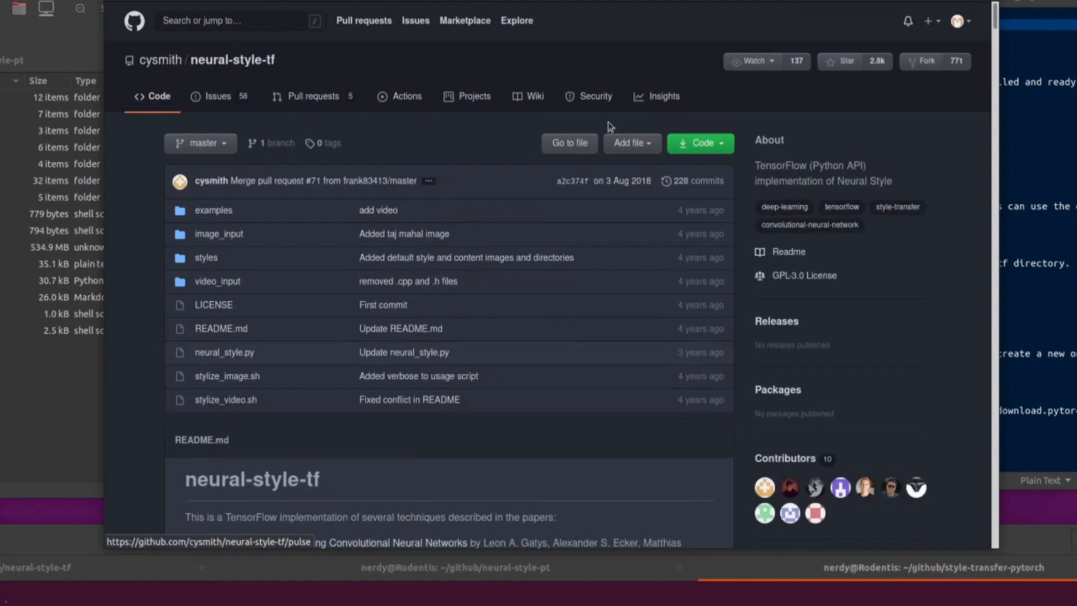
# Step: Scroll the neural-style-tf README from the Starry Night lion examples down to the Video section
pyautogui.scroll(-3)
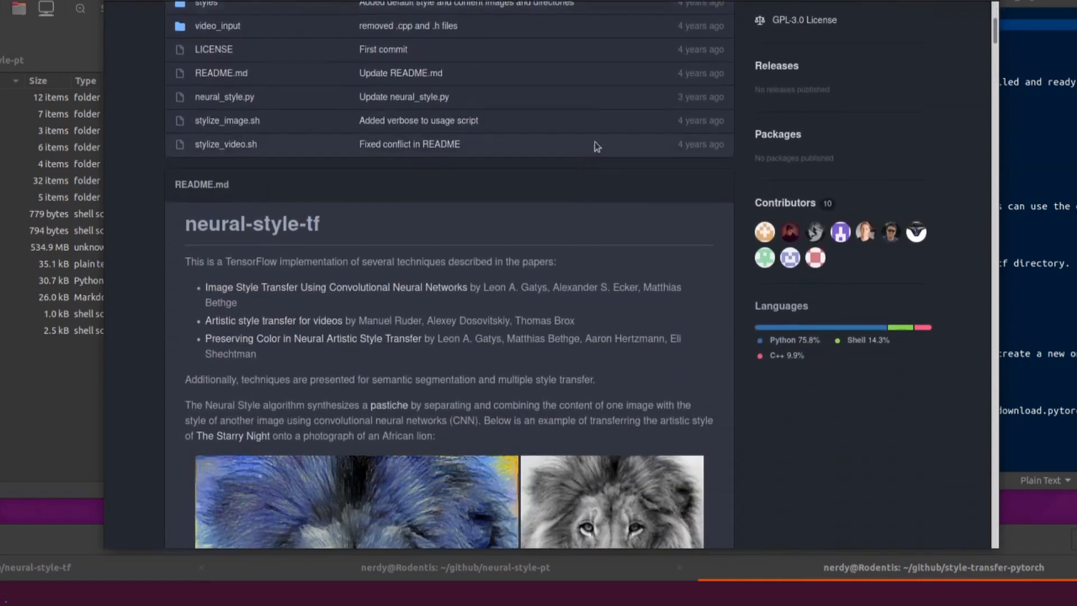
pyautogui.scroll(-3)
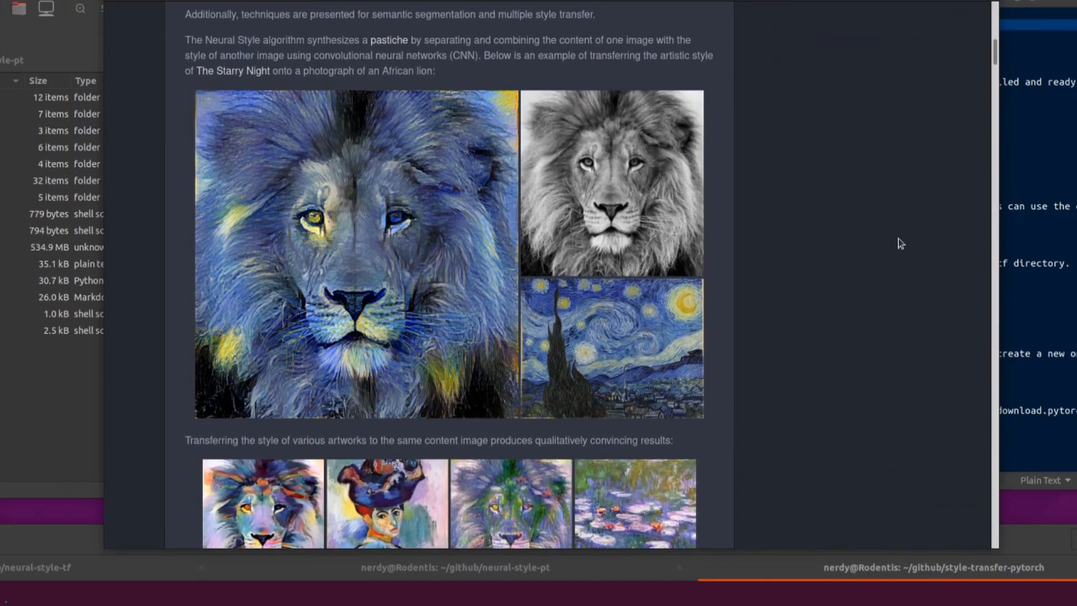
pyautogui.moveTo(854, 385)
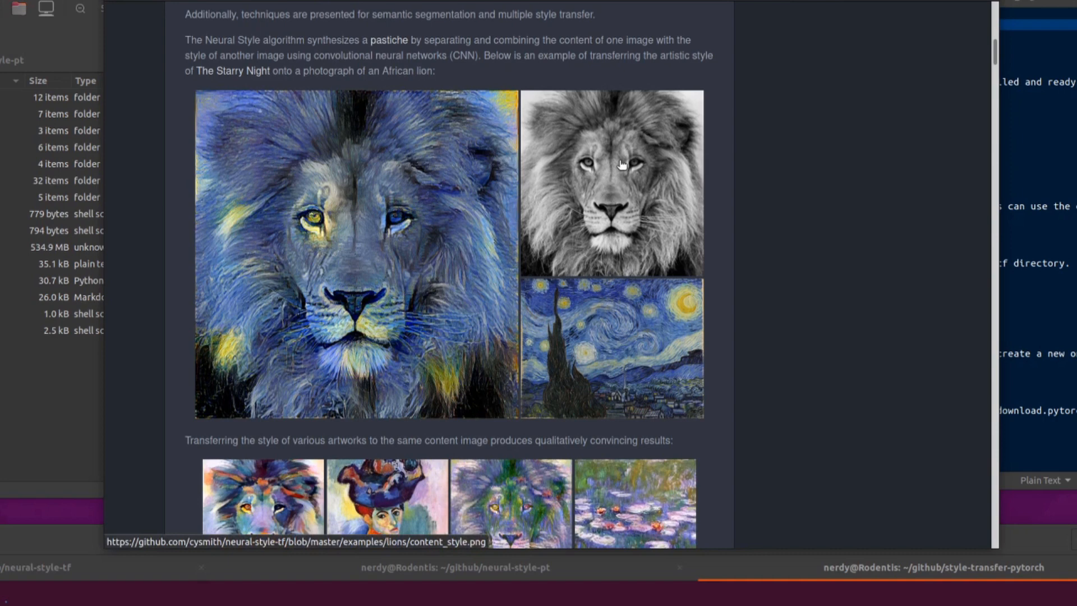
pyautogui.moveTo(638, 357)
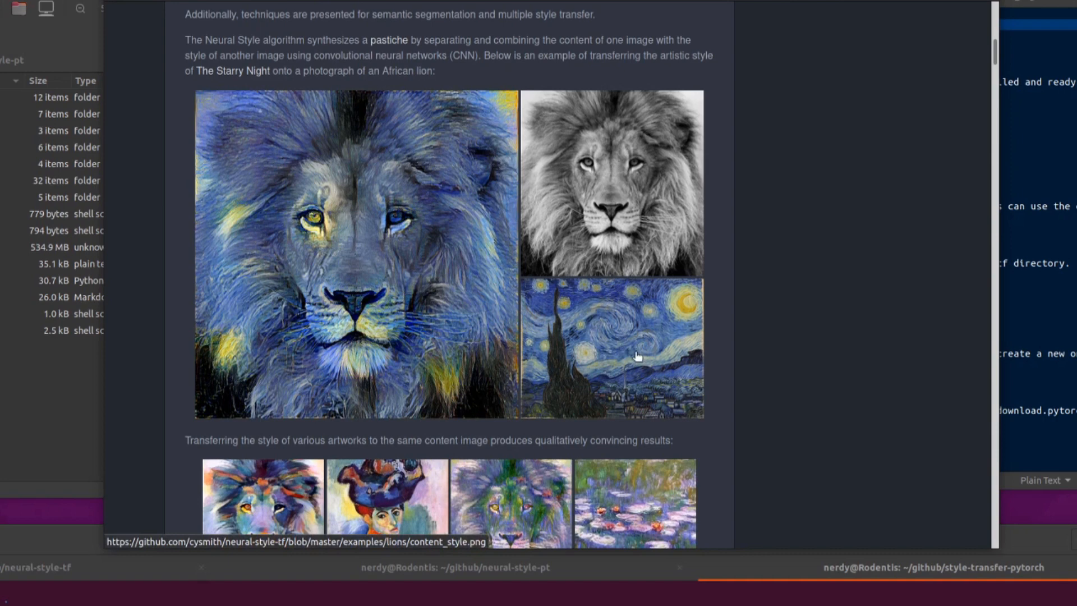
pyautogui.moveTo(341, 298)
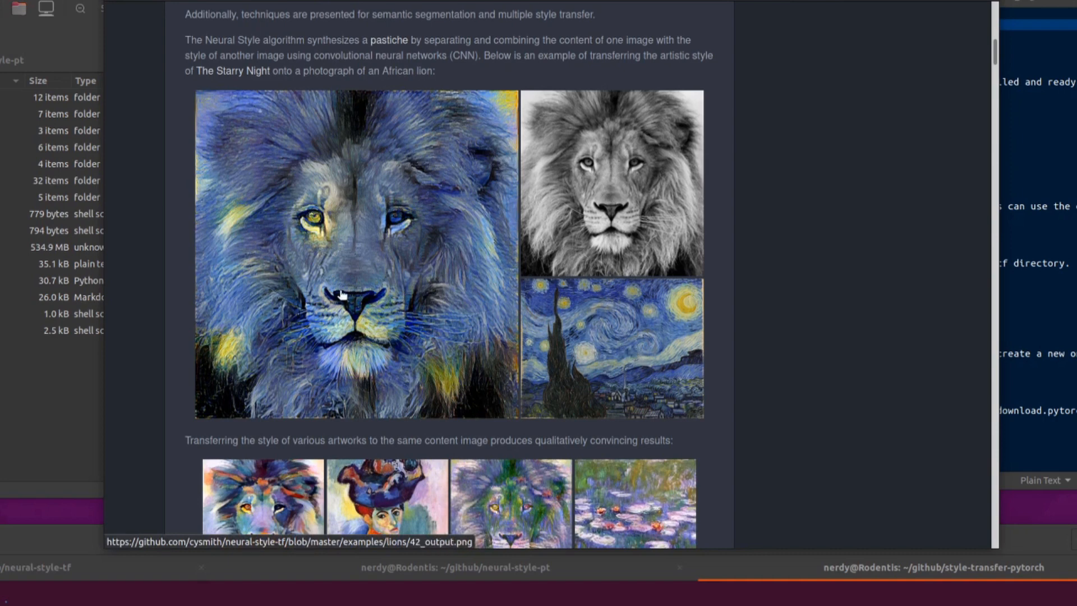
pyautogui.scroll(-3)
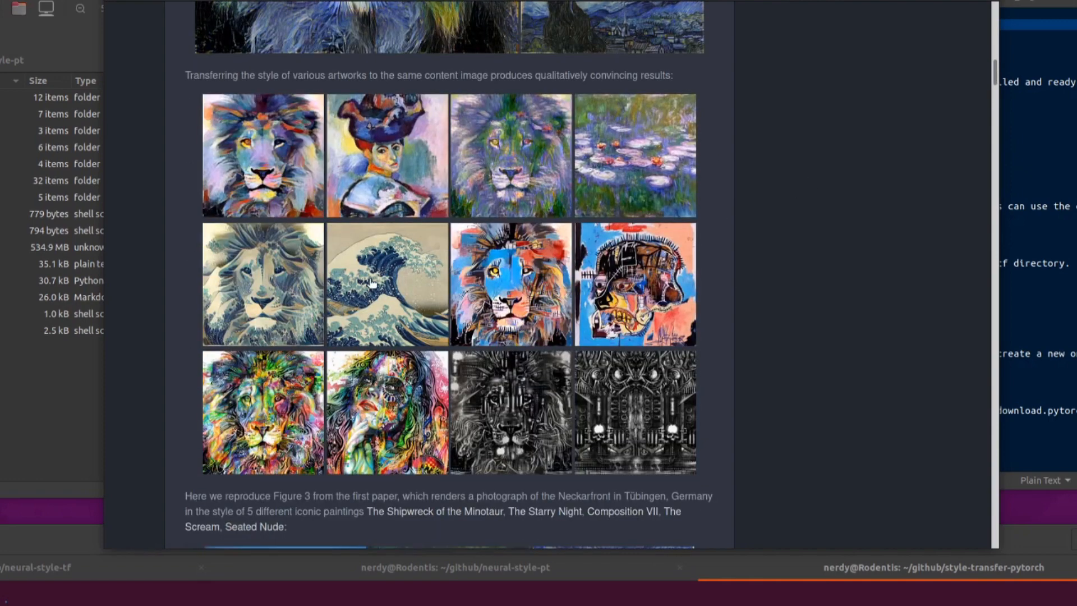
pyautogui.moveTo(399, 294)
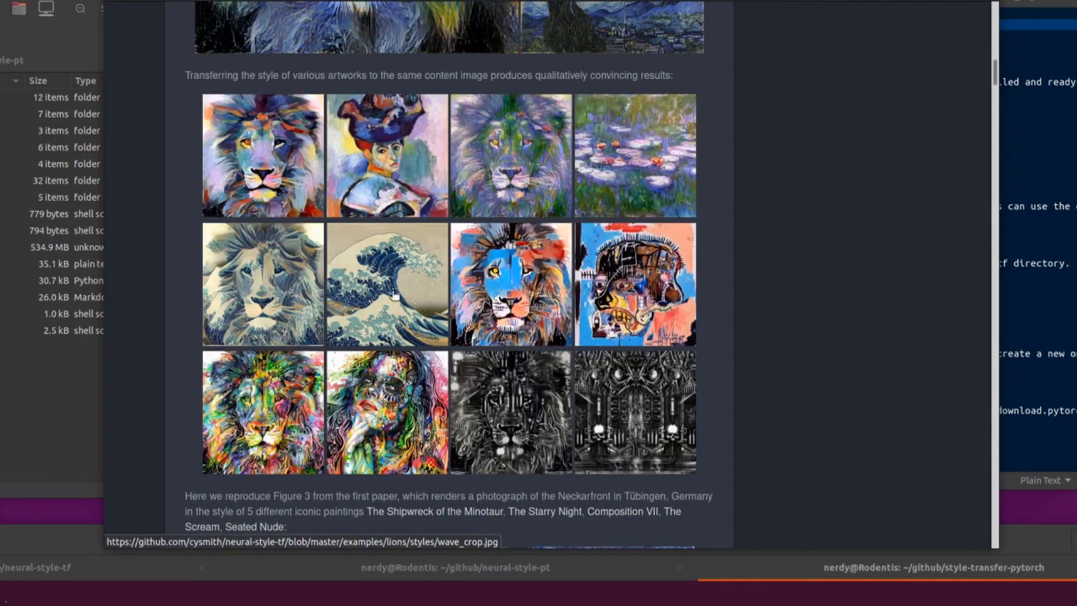
pyautogui.scroll(-3)
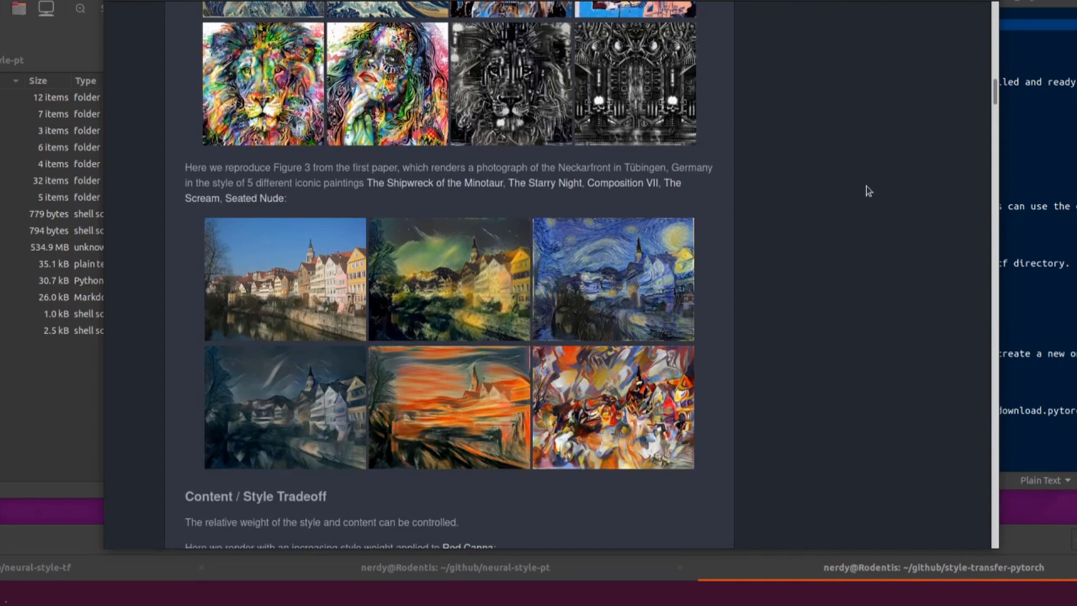
pyautogui.scroll(-3)
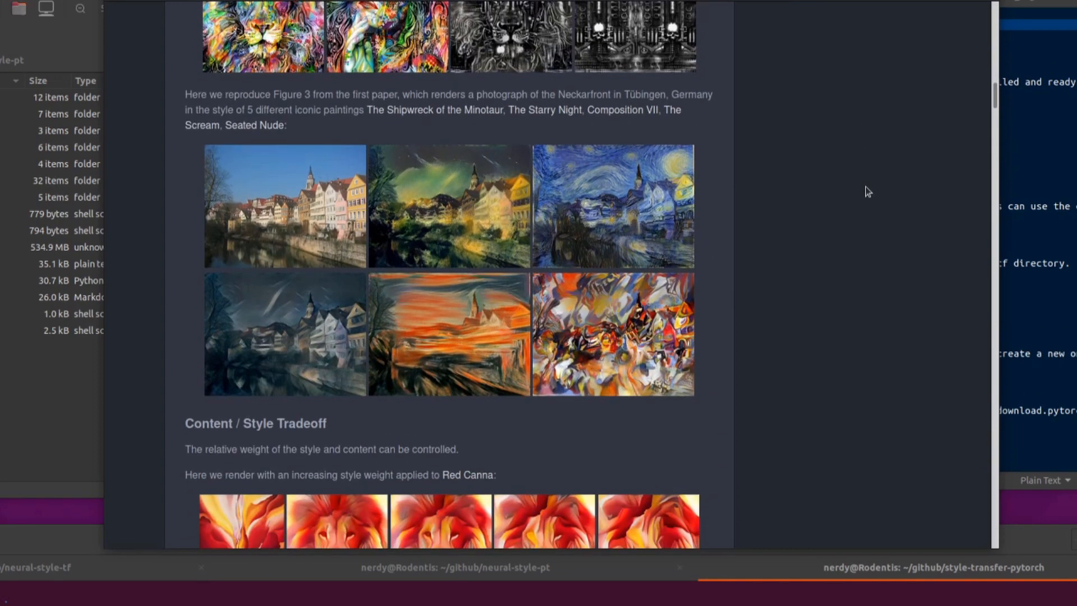
pyautogui.scroll(-3)
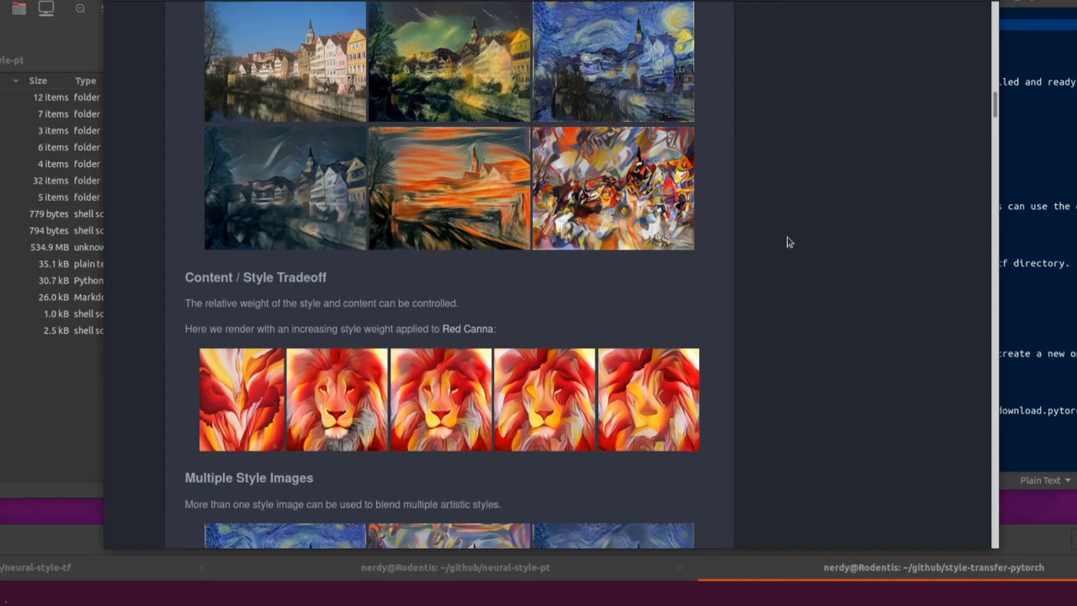
pyautogui.moveTo(862, 314)
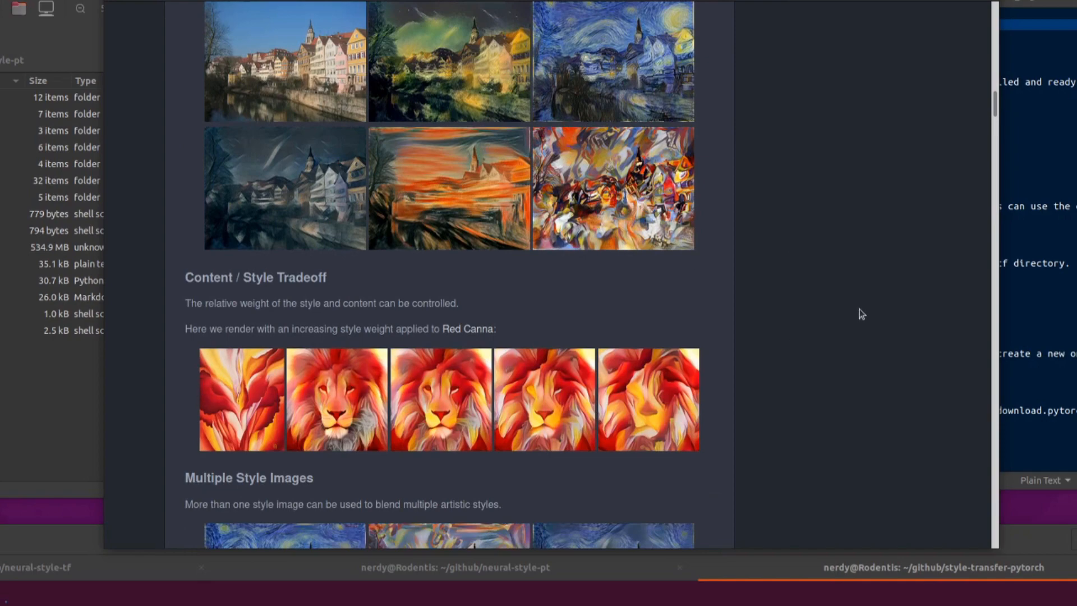
pyautogui.scroll(-3)
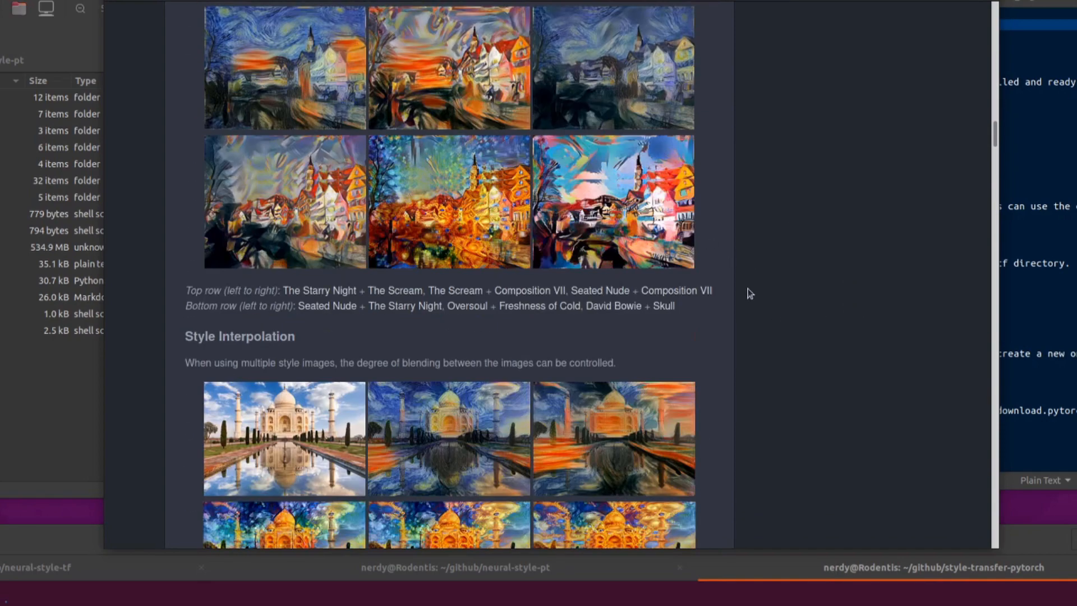
pyautogui.scroll(-3)
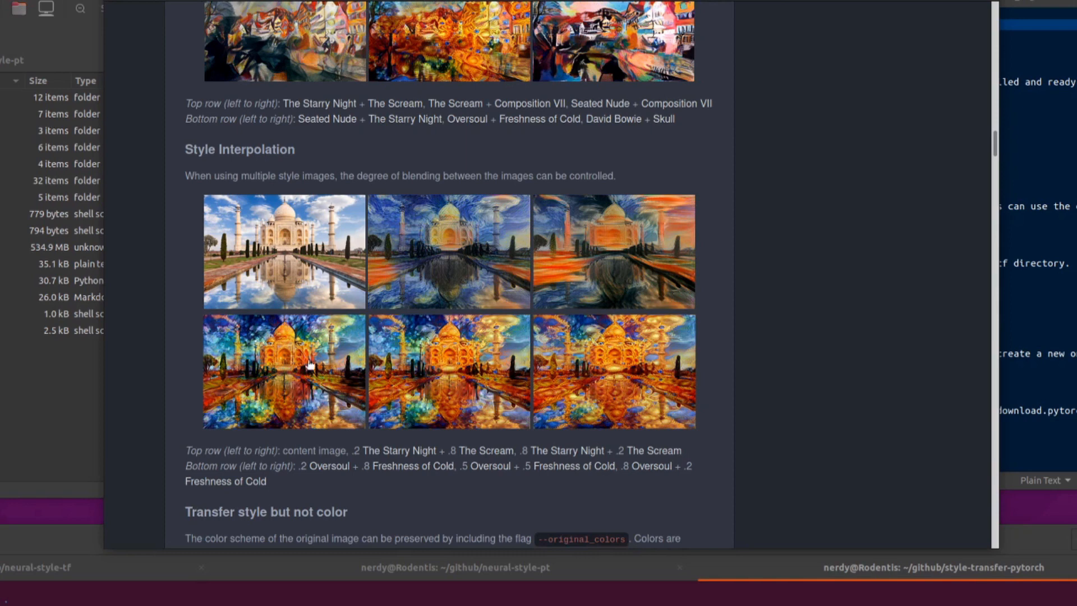
pyautogui.moveTo(700, 342)
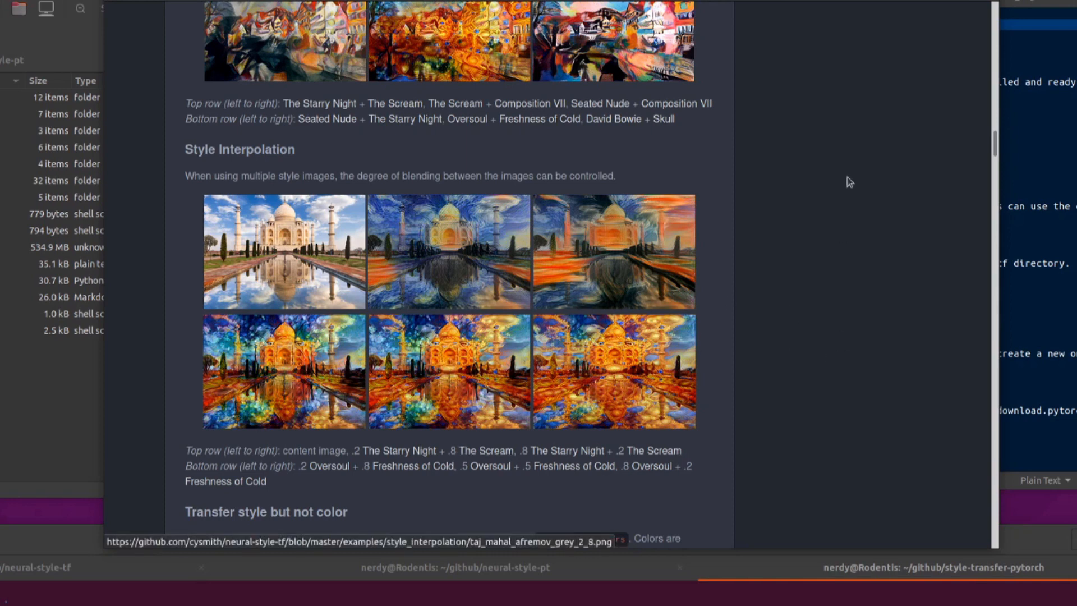
pyautogui.scroll(-3)
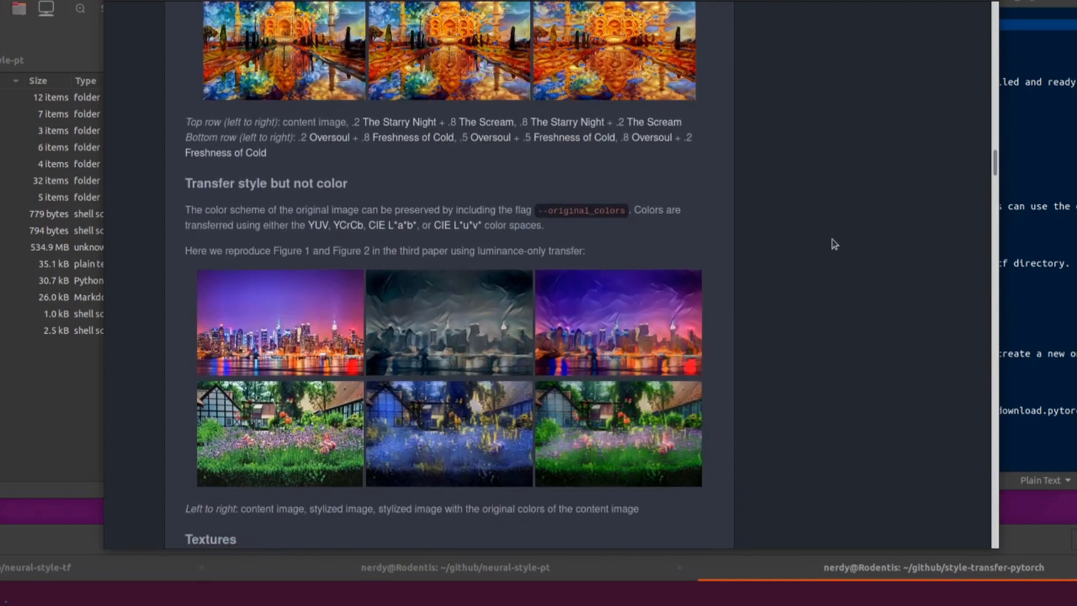
pyautogui.moveTo(398, 190)
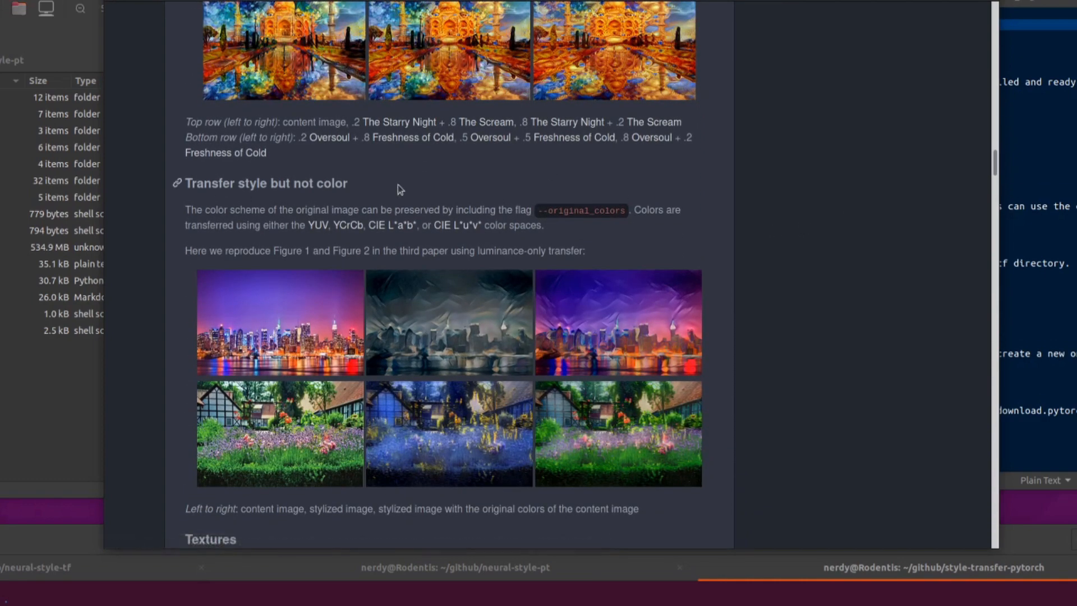
pyautogui.scroll(-3)
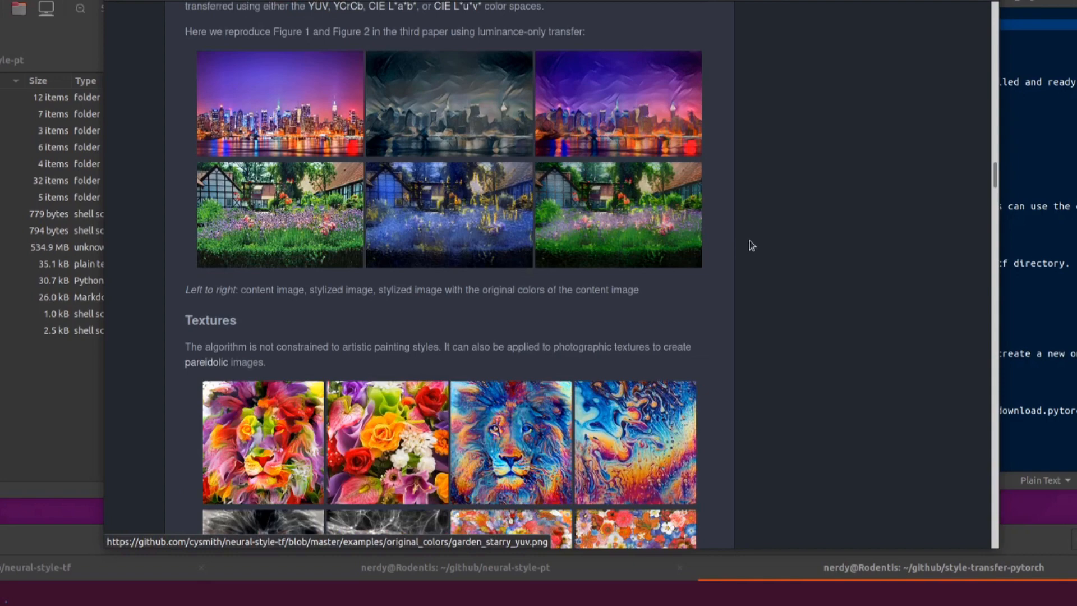
pyautogui.scroll(-3)
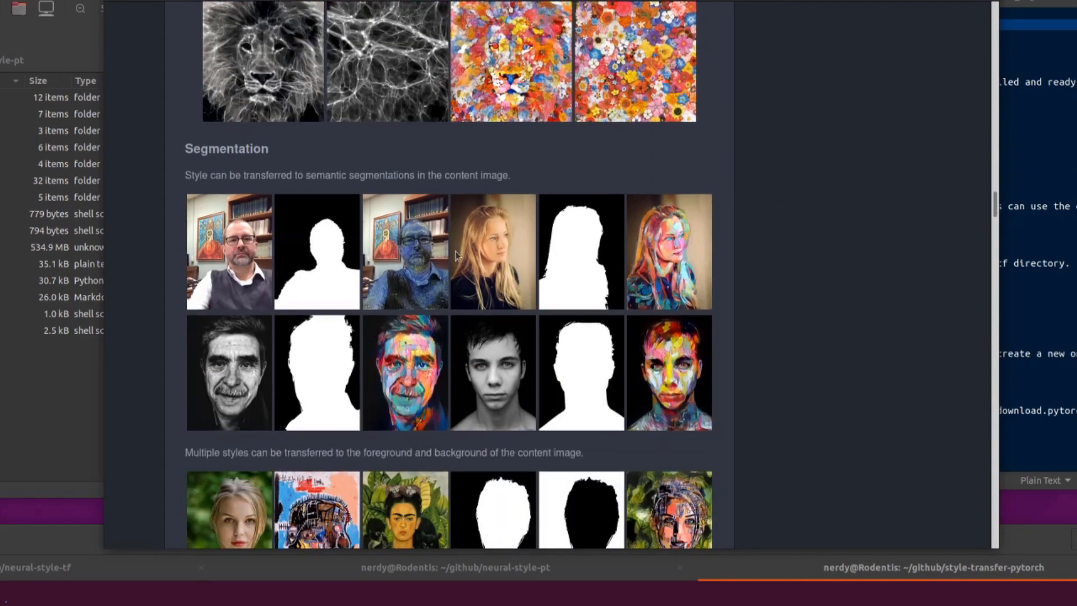
pyautogui.scroll(-3)
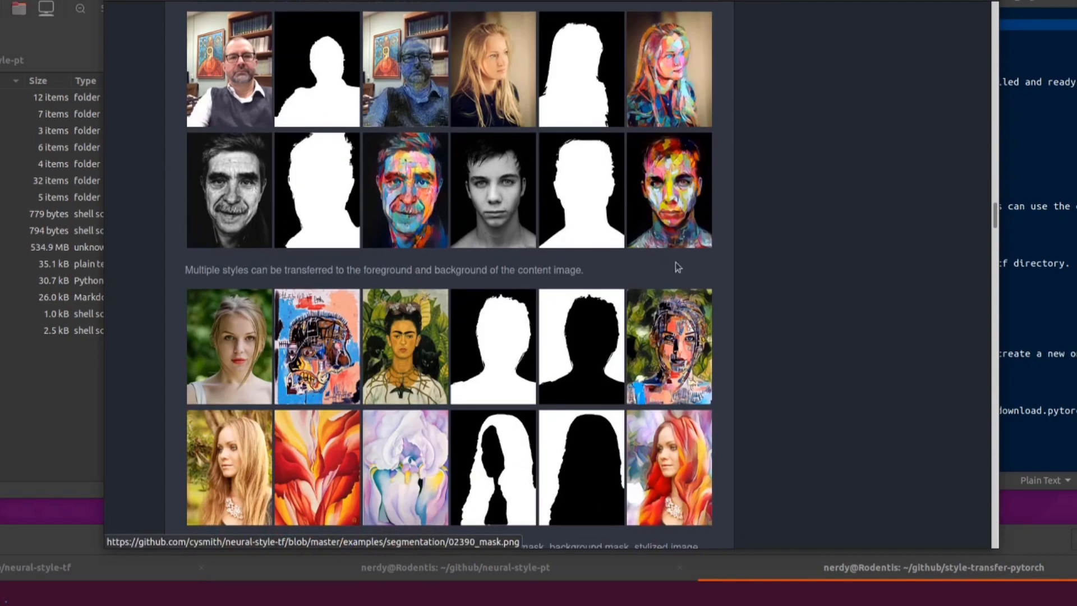
pyautogui.scroll(-3)
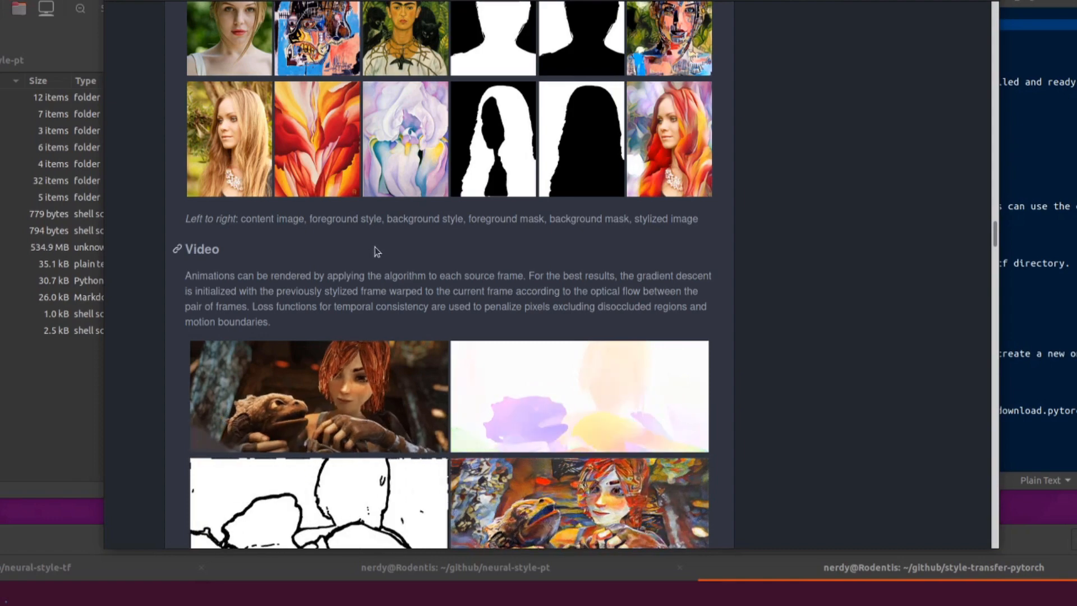
pyautogui.scroll(-3)
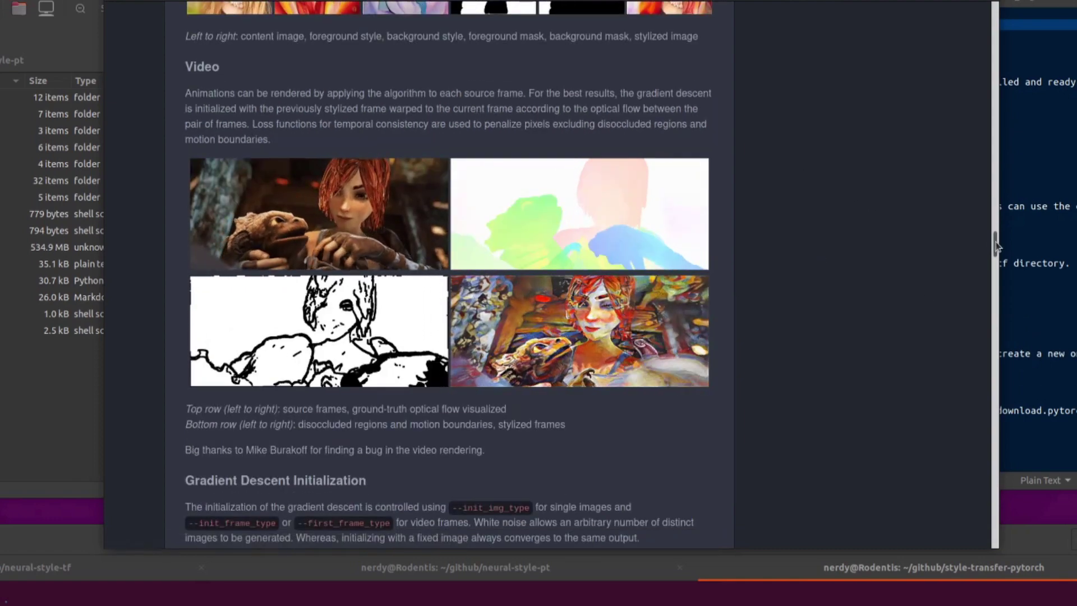
pyautogui.scroll(-3)
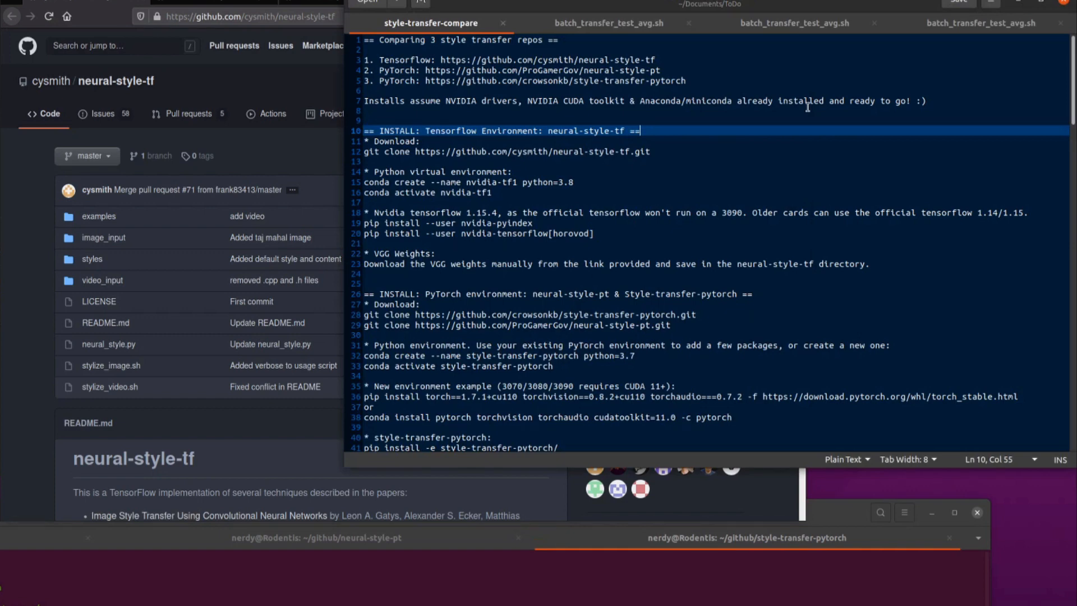
pyautogui.moveTo(571, 94)
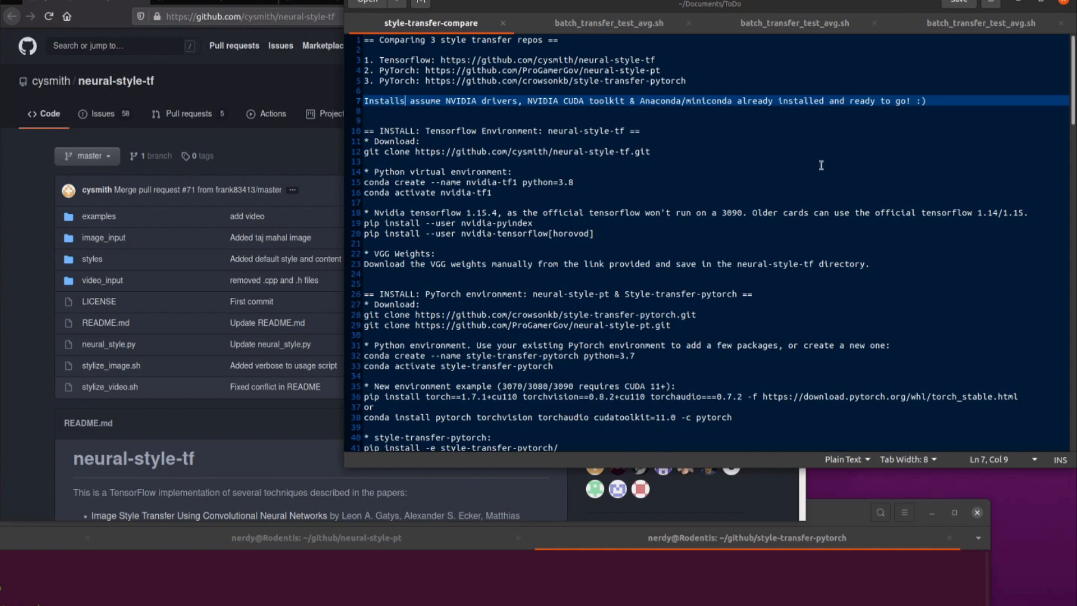
pyautogui.click(648, 152)
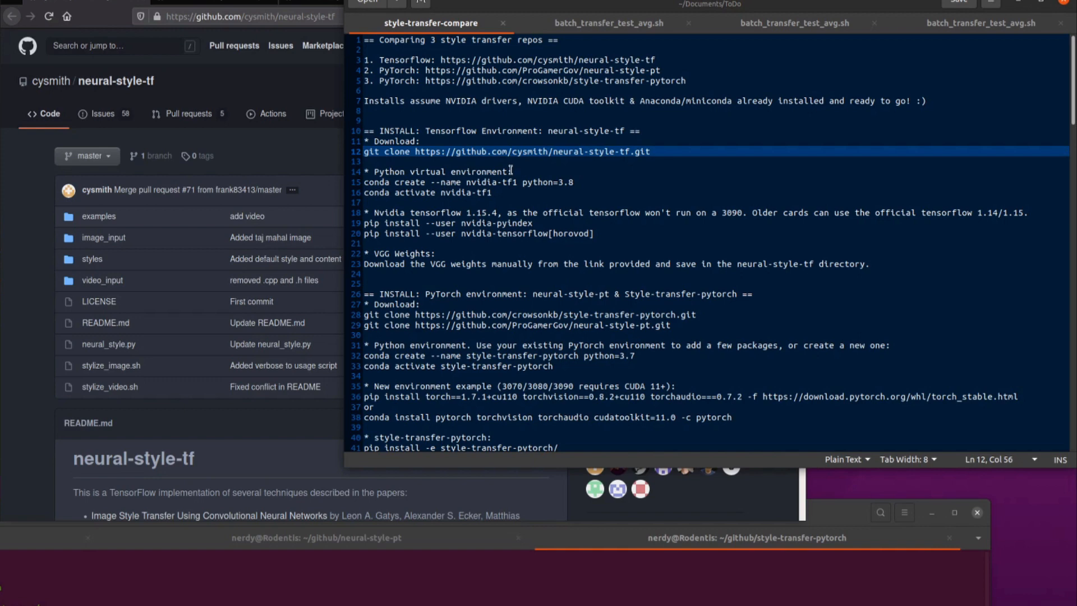
pyautogui.moveTo(671, 199)
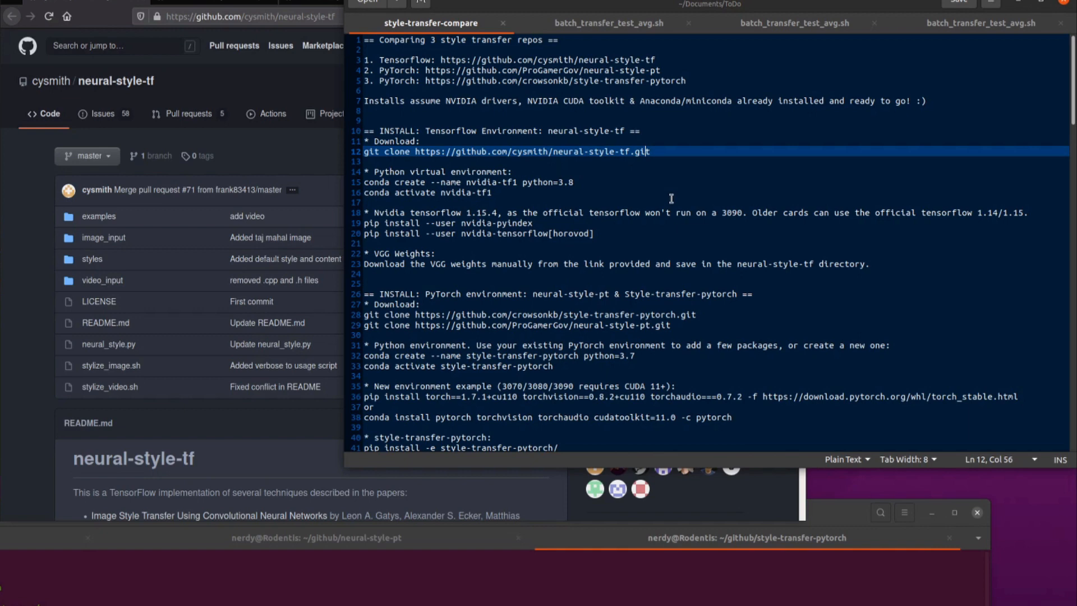
pyautogui.moveTo(623, 213)
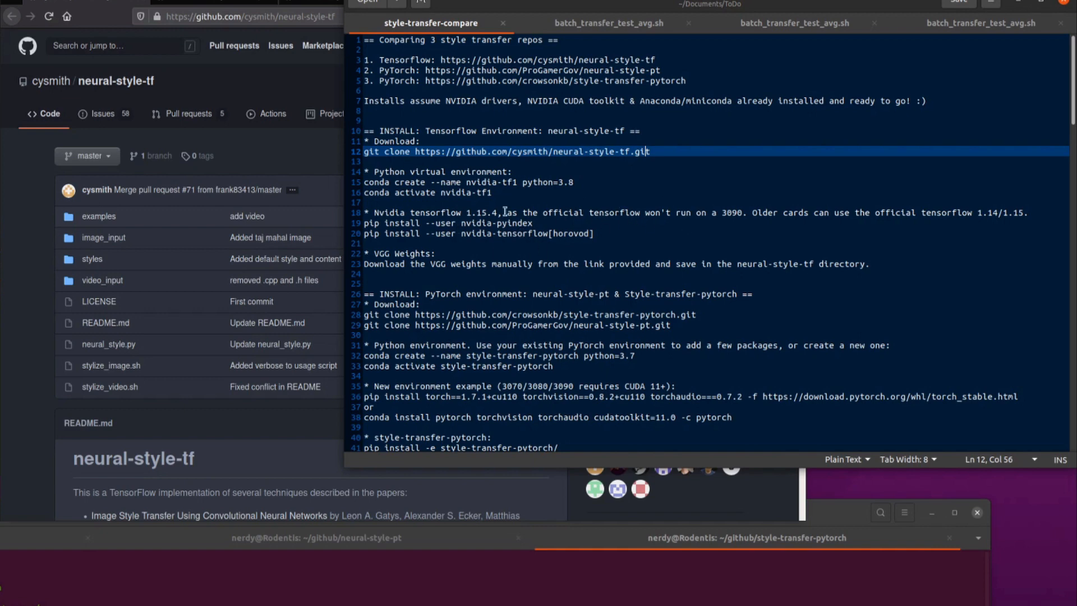
pyautogui.moveTo(755, 232)
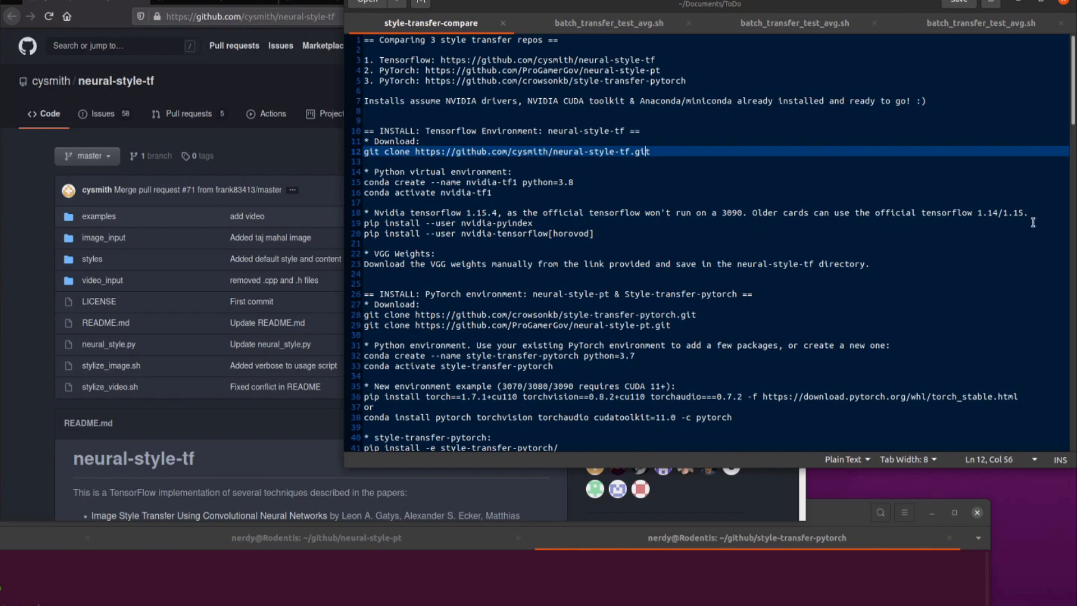
pyautogui.moveTo(771, 204)
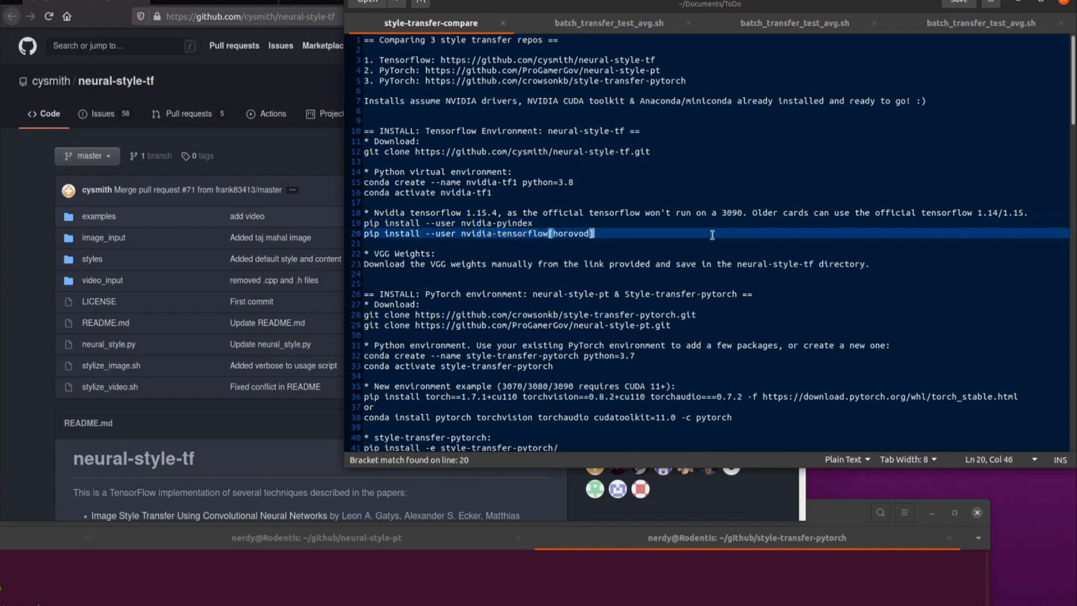
pyautogui.moveTo(656, 200)
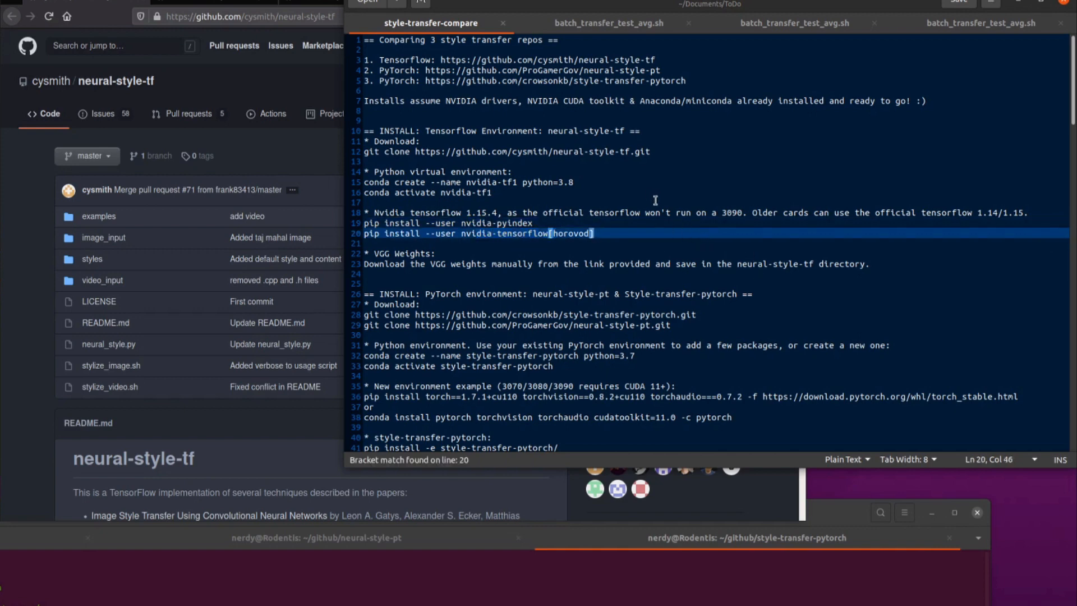
pyautogui.moveTo(115, 84)
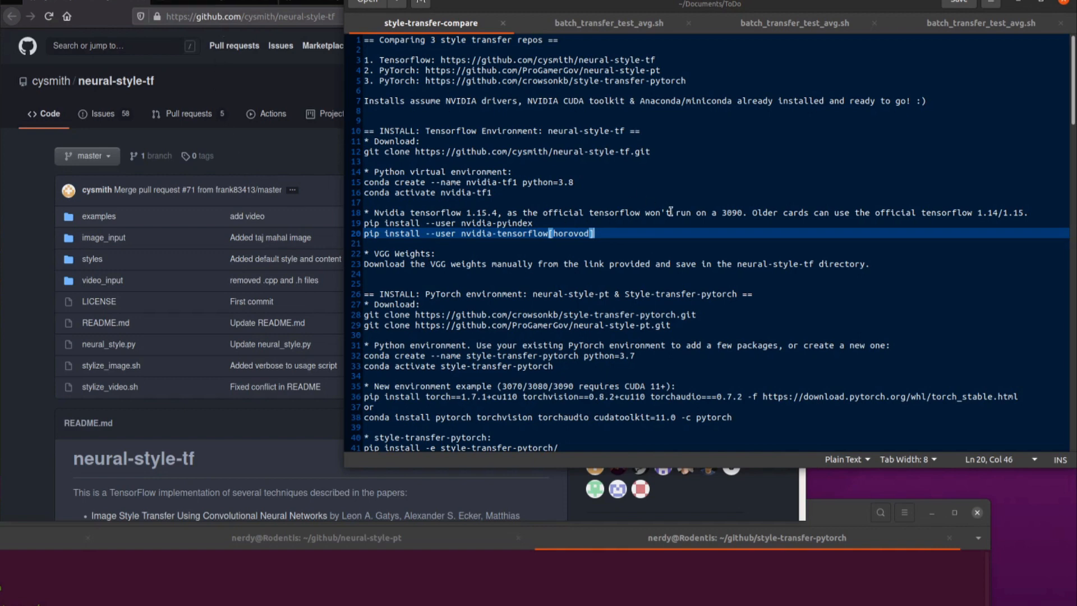
# Step: Scroll the comparison notes down to the PyTorch install commands
pyautogui.scroll(-3)
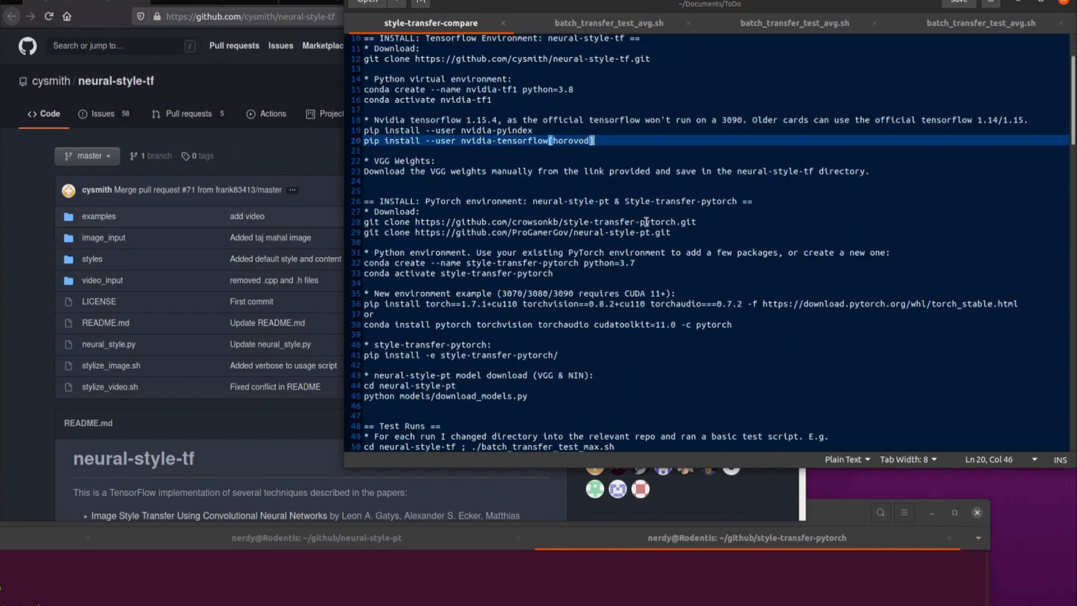
pyautogui.moveTo(450, 403)
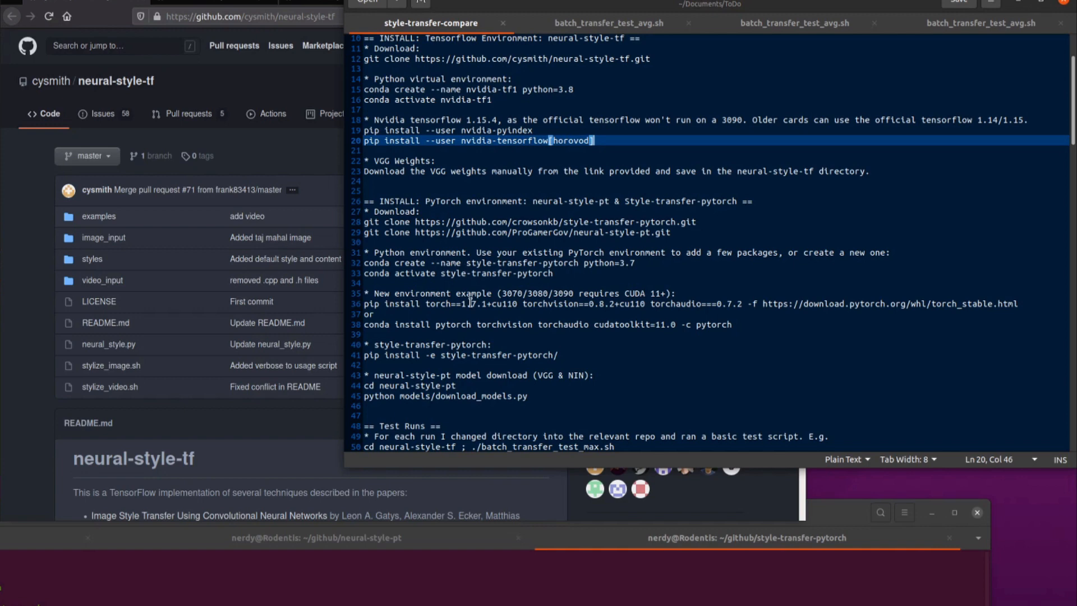
pyautogui.moveTo(421, 328)
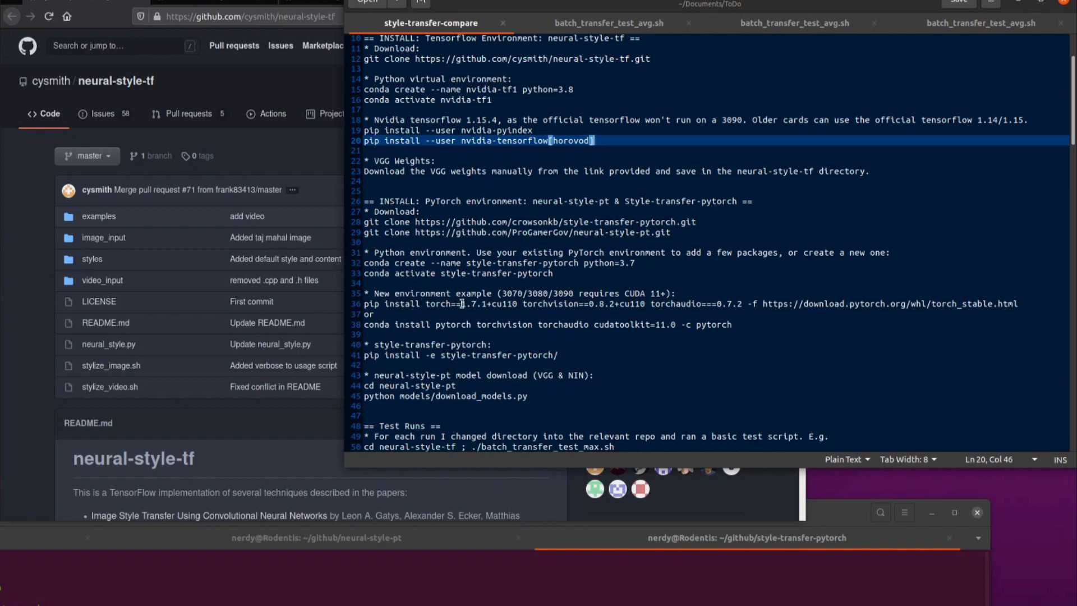
pyautogui.moveTo(705, 324)
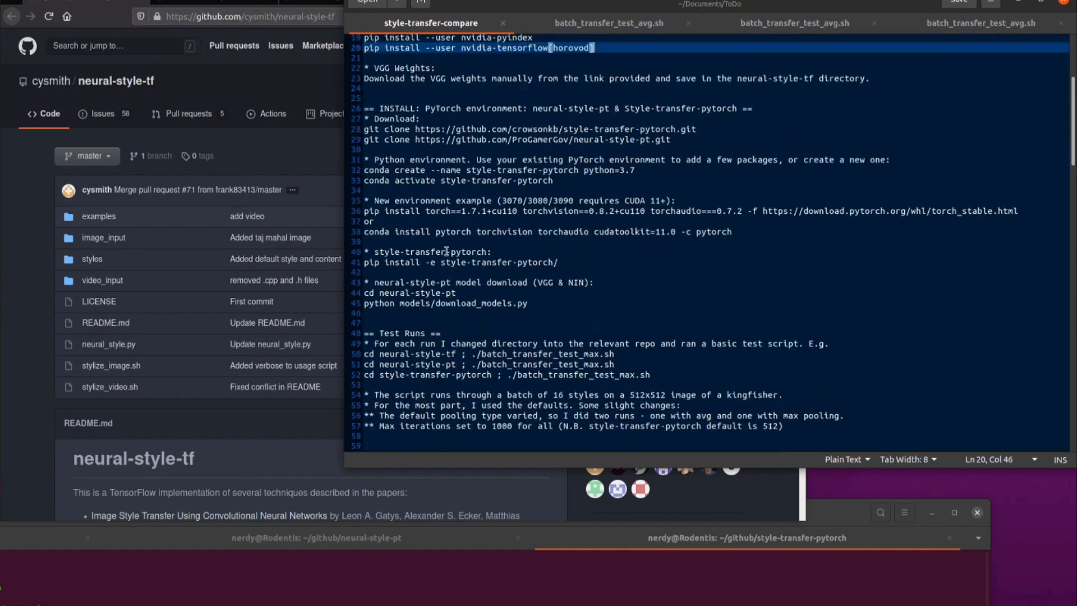
pyautogui.moveTo(364, 267)
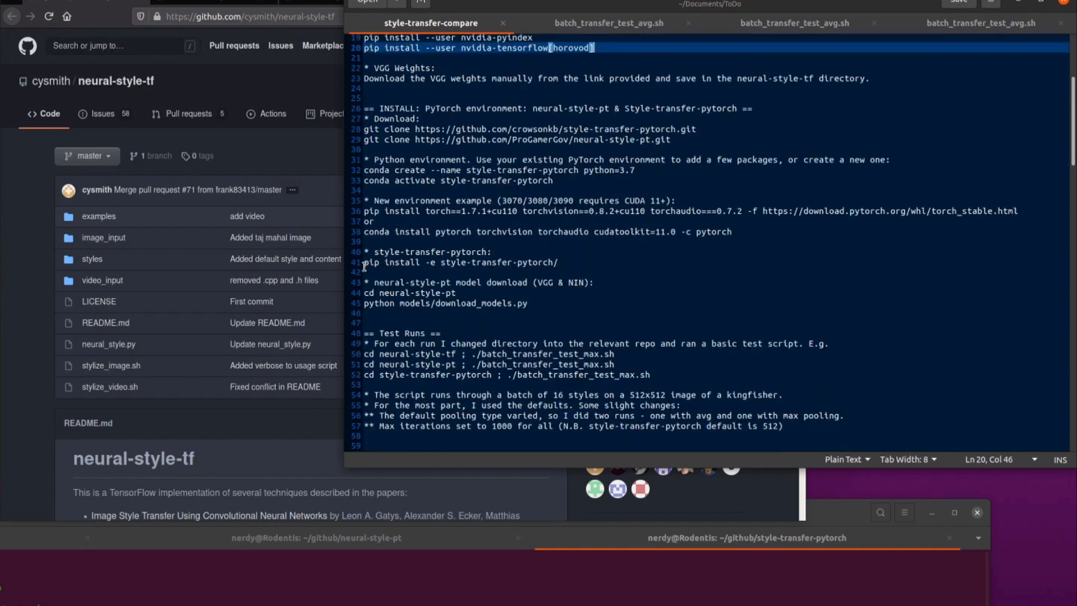
pyautogui.moveTo(496, 267)
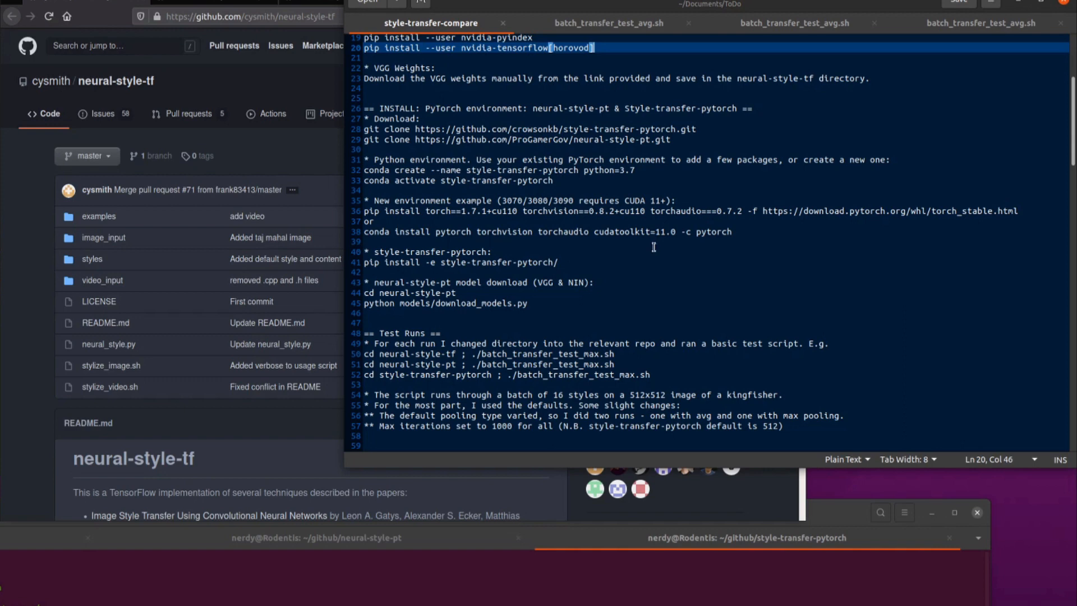
pyautogui.moveTo(646, 249)
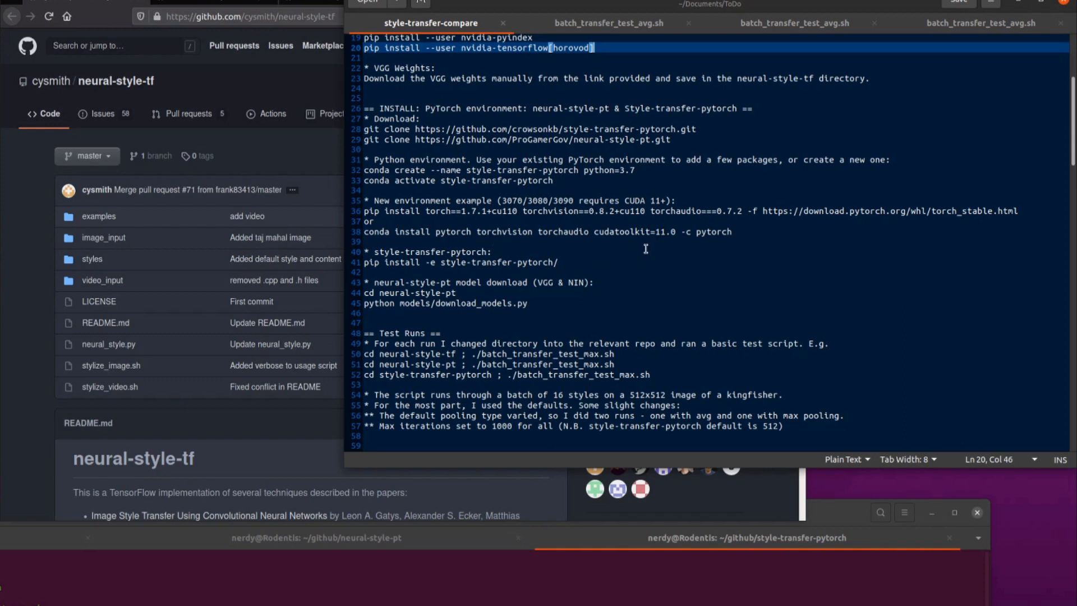
# Step: Scroll further down to the Script Results run times and VRAM usage
pyautogui.scroll(-3)
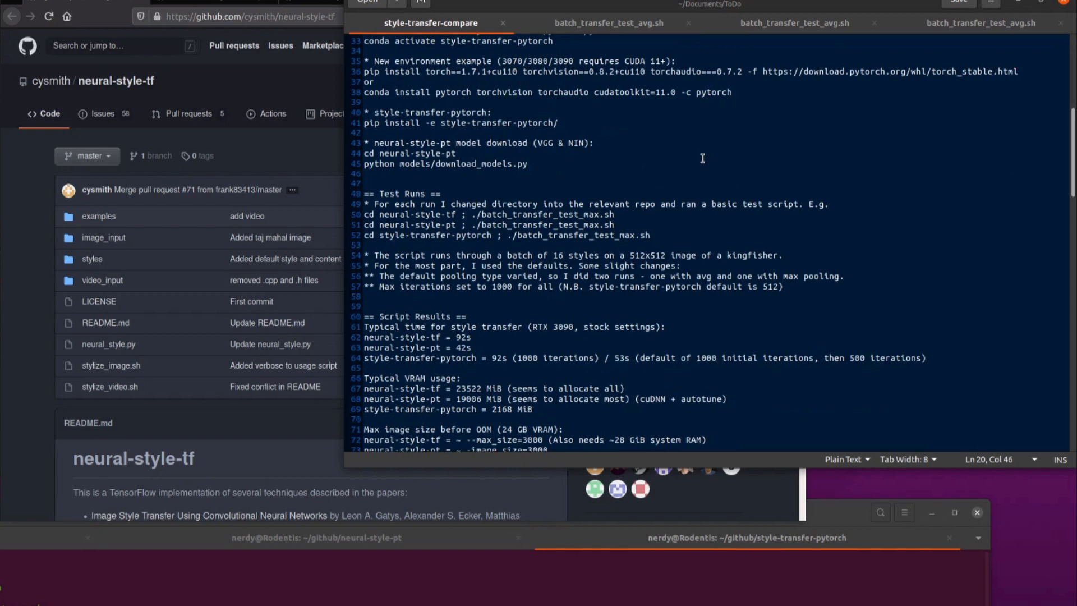
pyautogui.moveTo(600, 168)
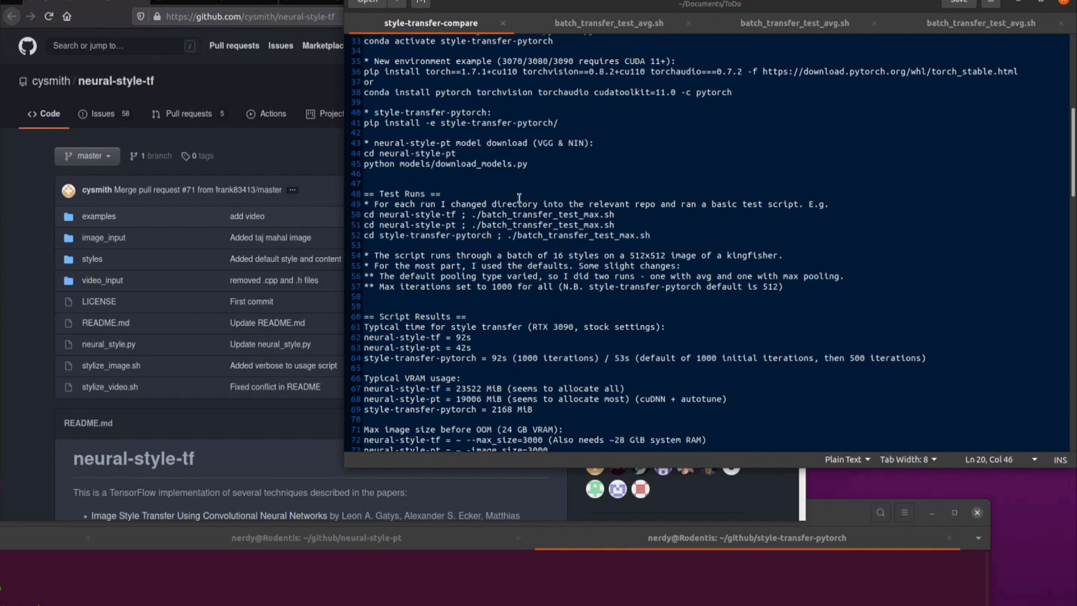
# Step: Switch to the neural-style-tf batch_transfer_test_avg.sh script tab
pyautogui.click(608, 23)
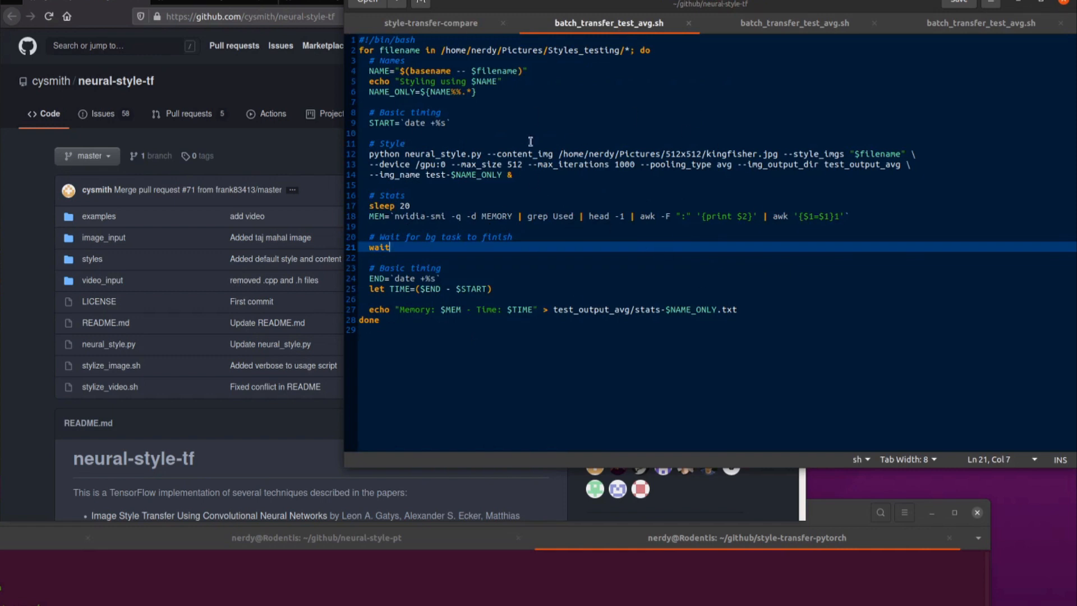
pyautogui.moveTo(550, 254)
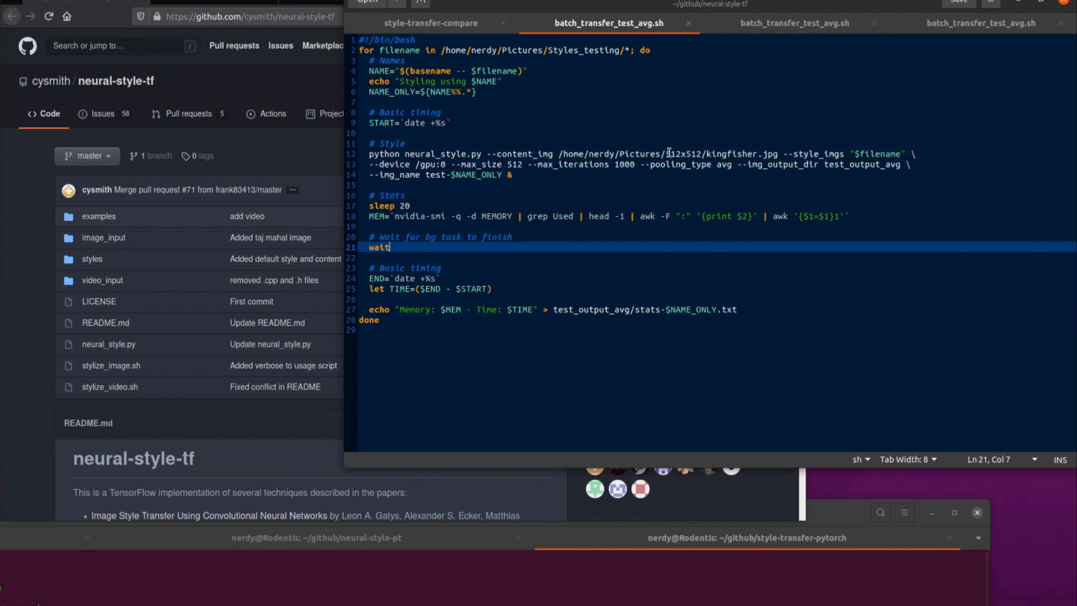
pyautogui.moveTo(681, 97)
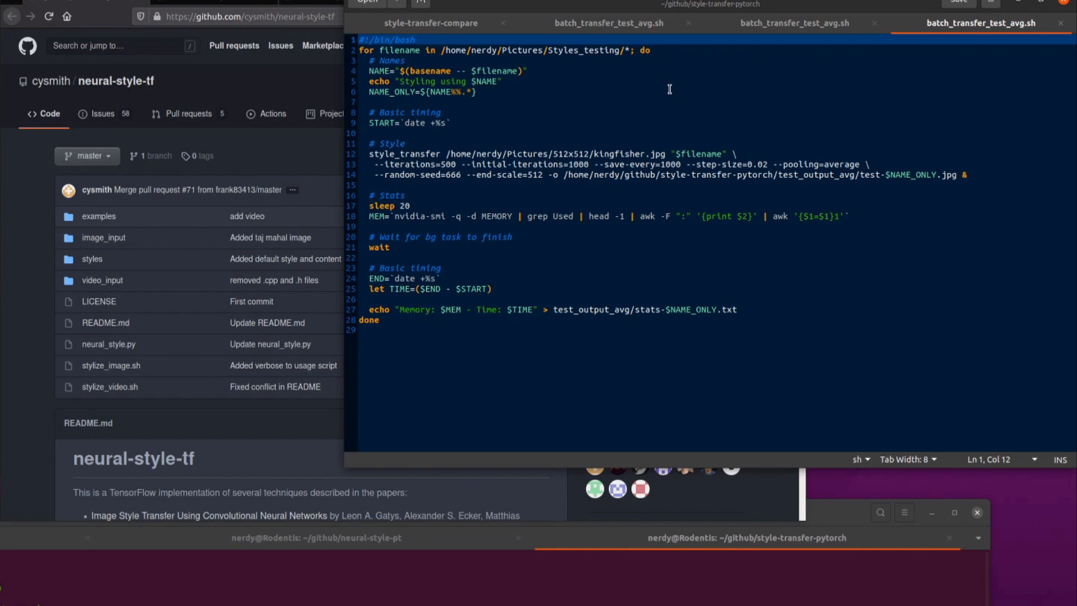
# Step: Return to the style-transfer-compare notes and scroll to the max image size before OOM figures
pyautogui.click(433, 23)
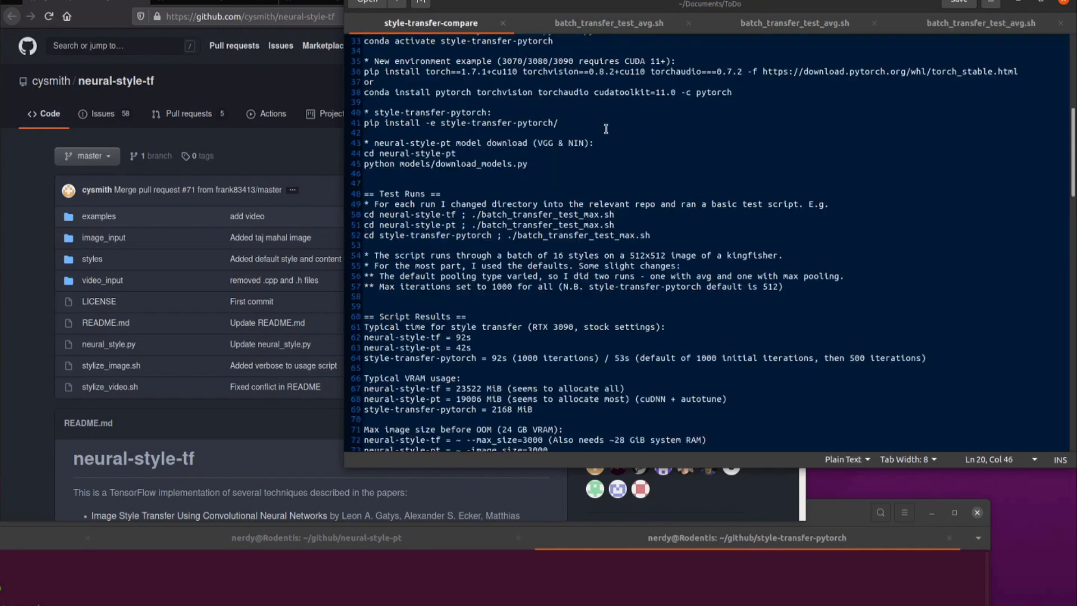
pyautogui.scroll(-3)
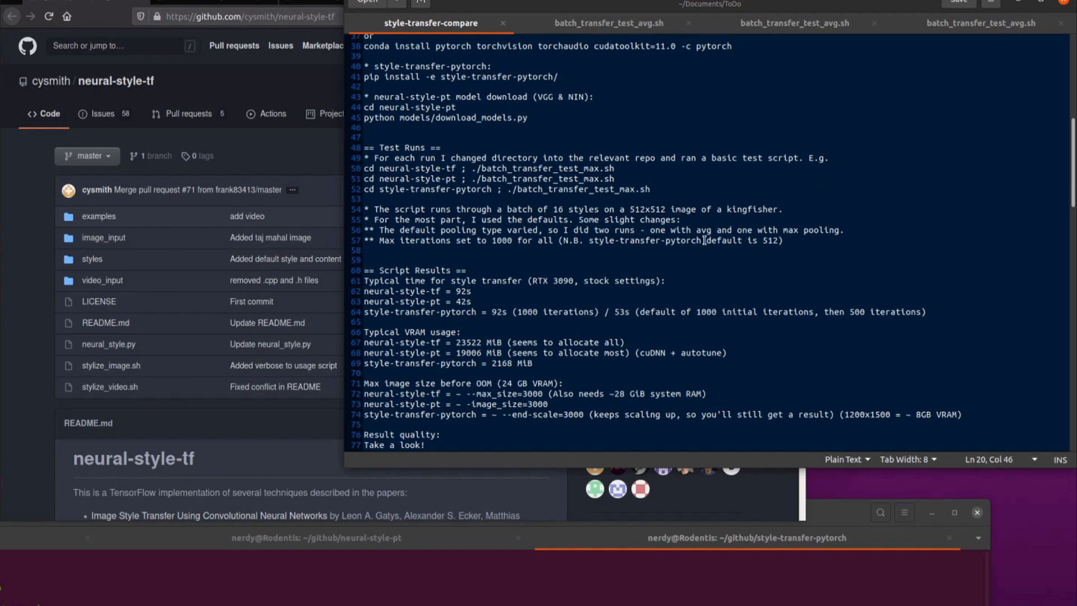
pyautogui.moveTo(166, 394)
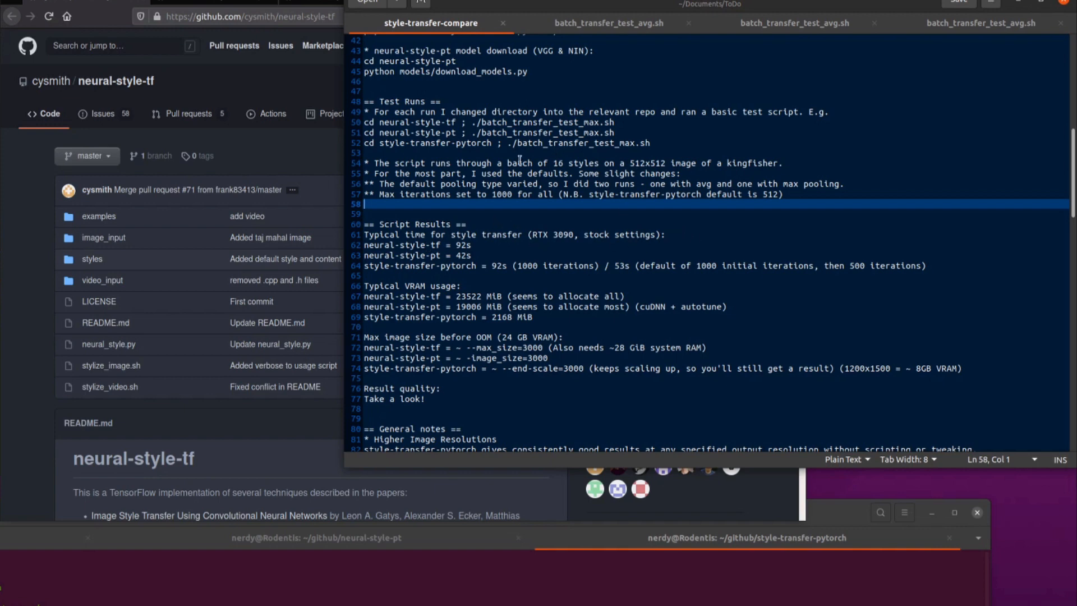
pyautogui.moveTo(691, 235)
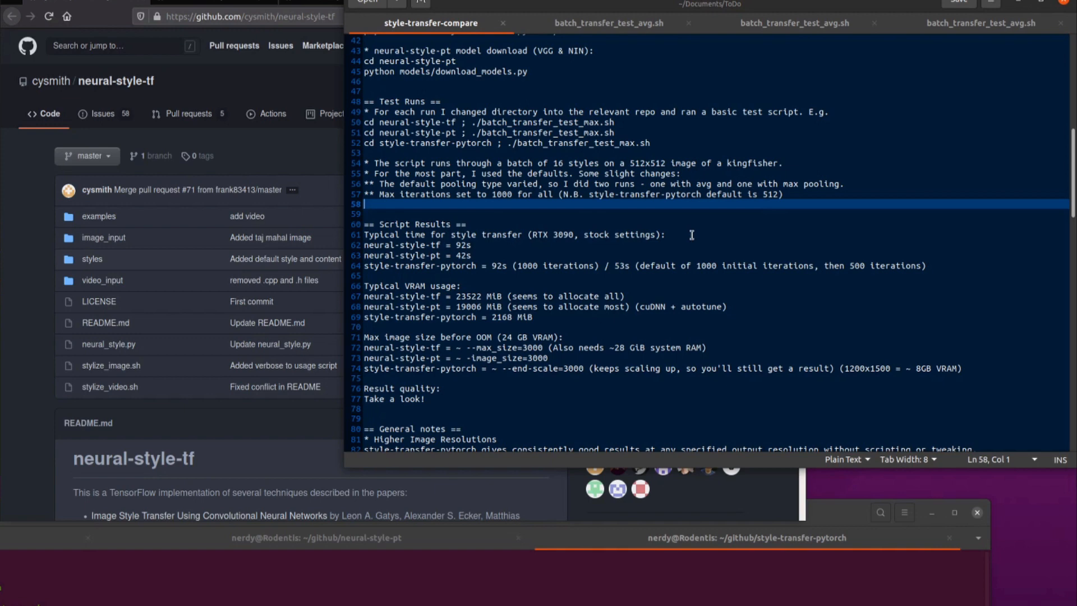
pyautogui.moveTo(499, 234)
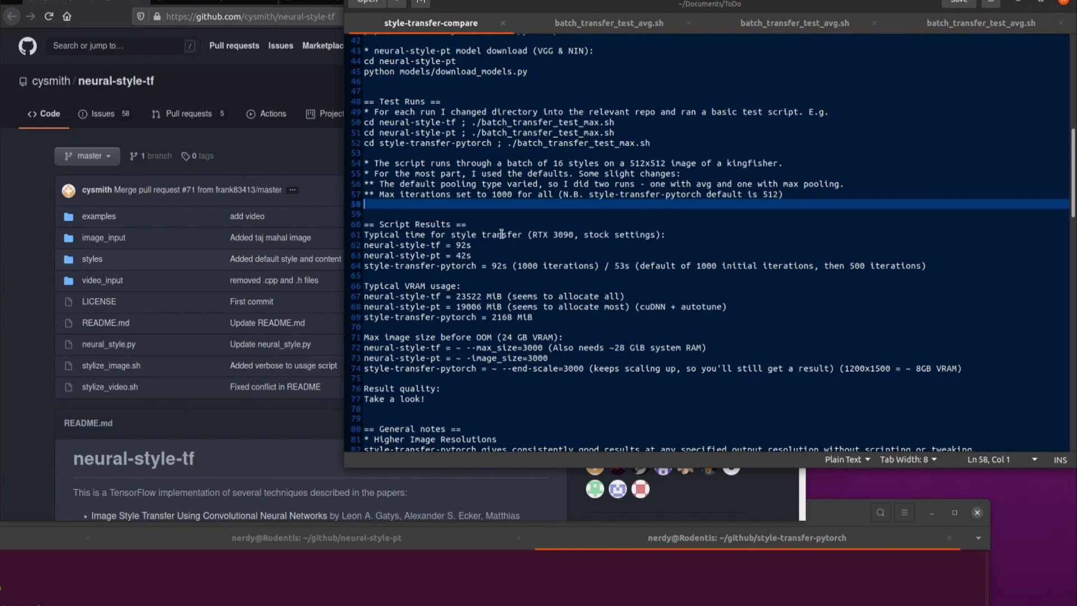
pyautogui.moveTo(506, 252)
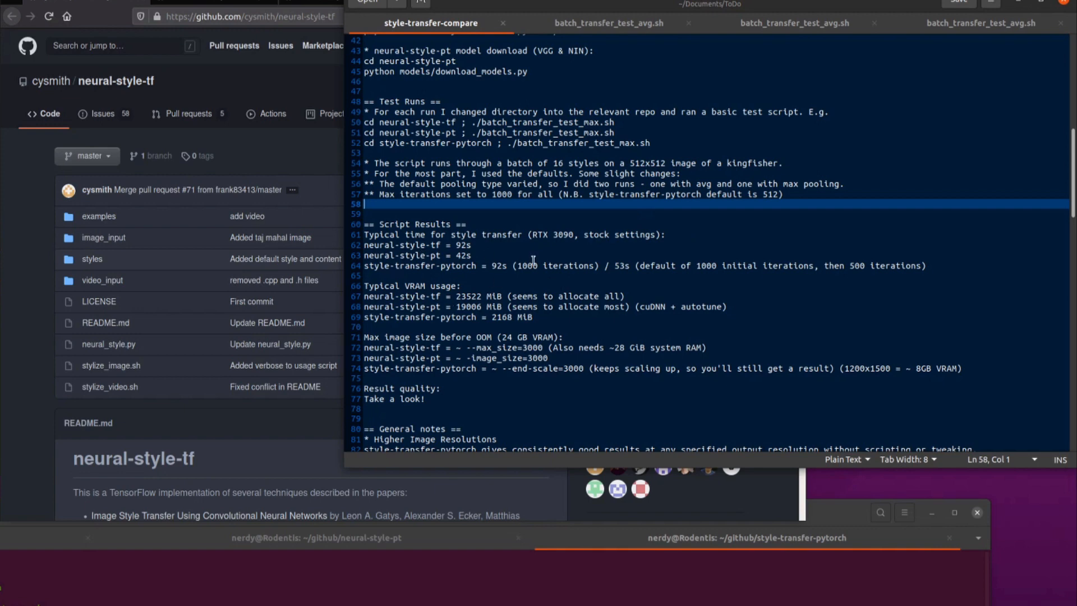
pyautogui.moveTo(571, 259)
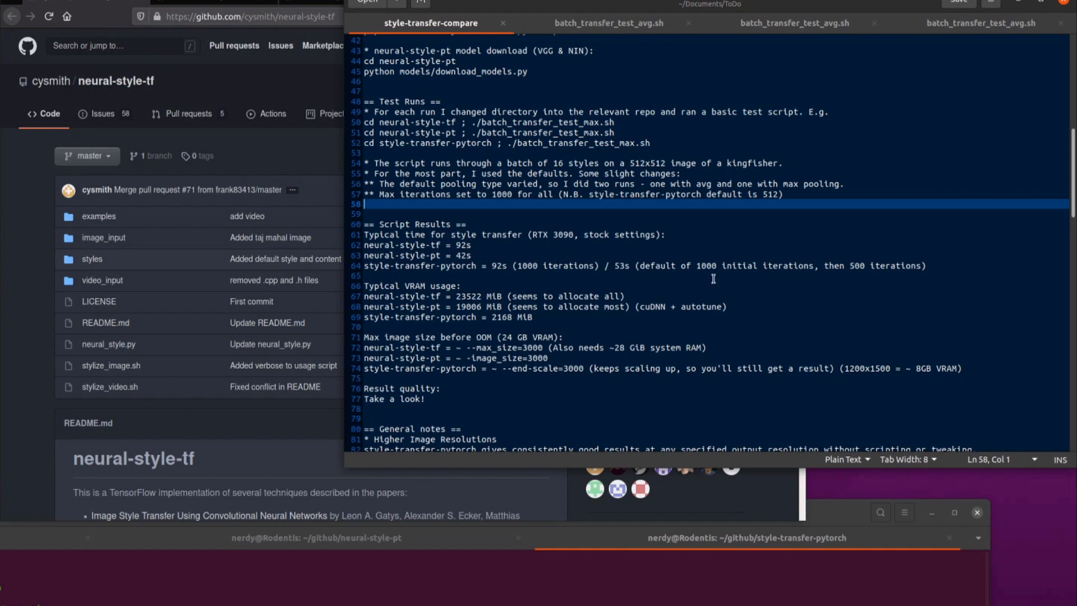
pyautogui.moveTo(702, 288)
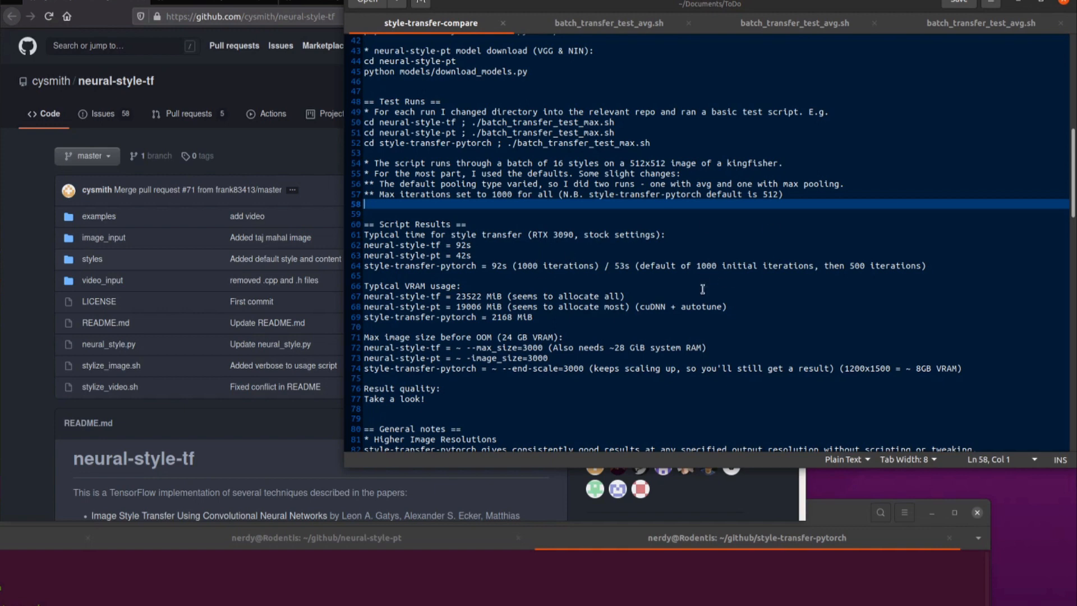
pyautogui.moveTo(707, 276)
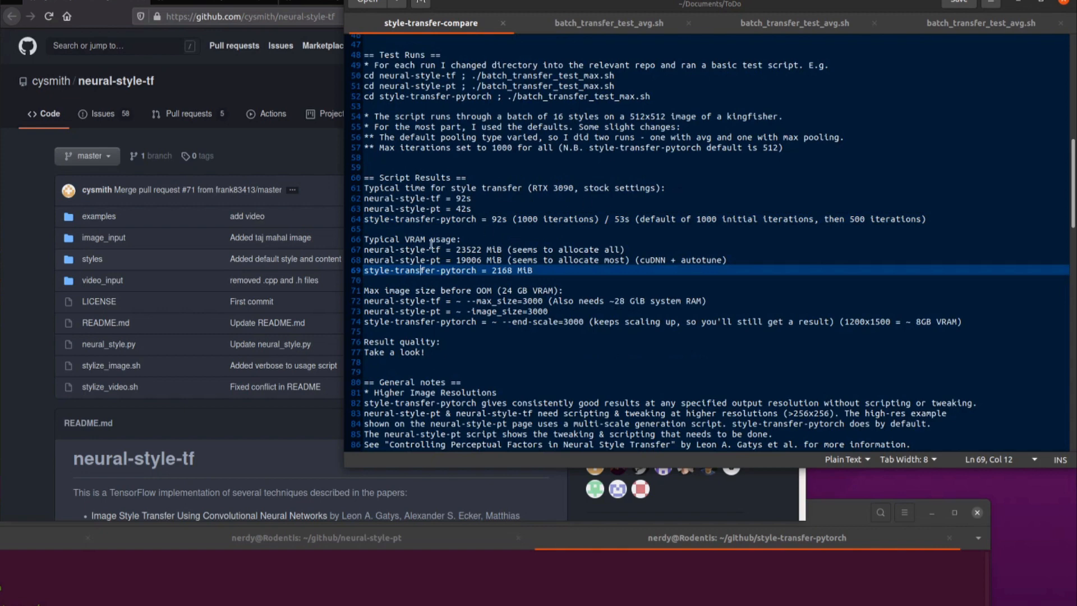
pyautogui.click(592, 250)
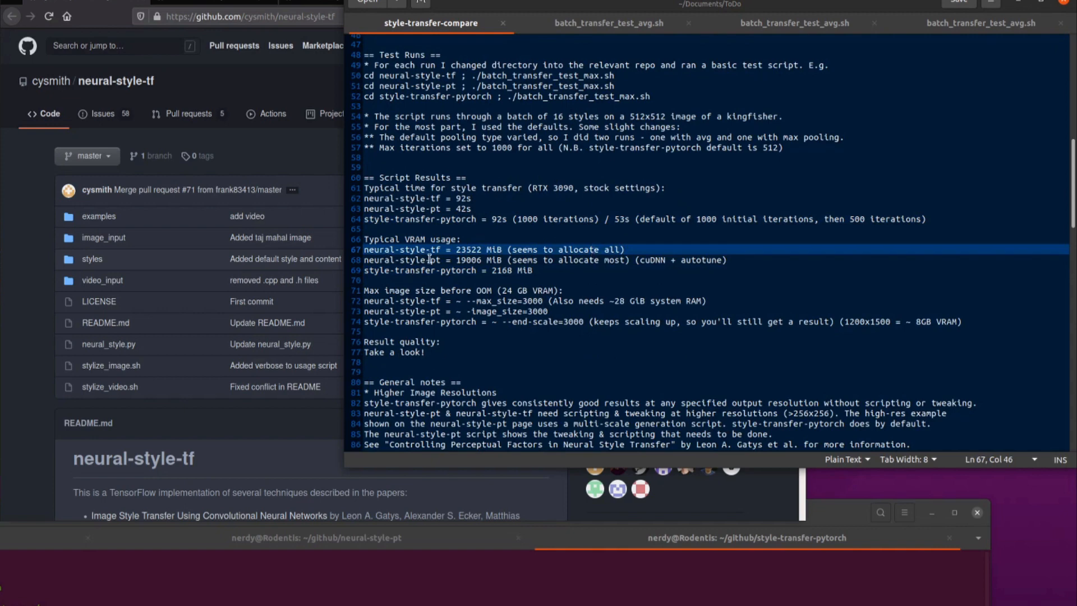
pyautogui.doubleClick(654, 260)
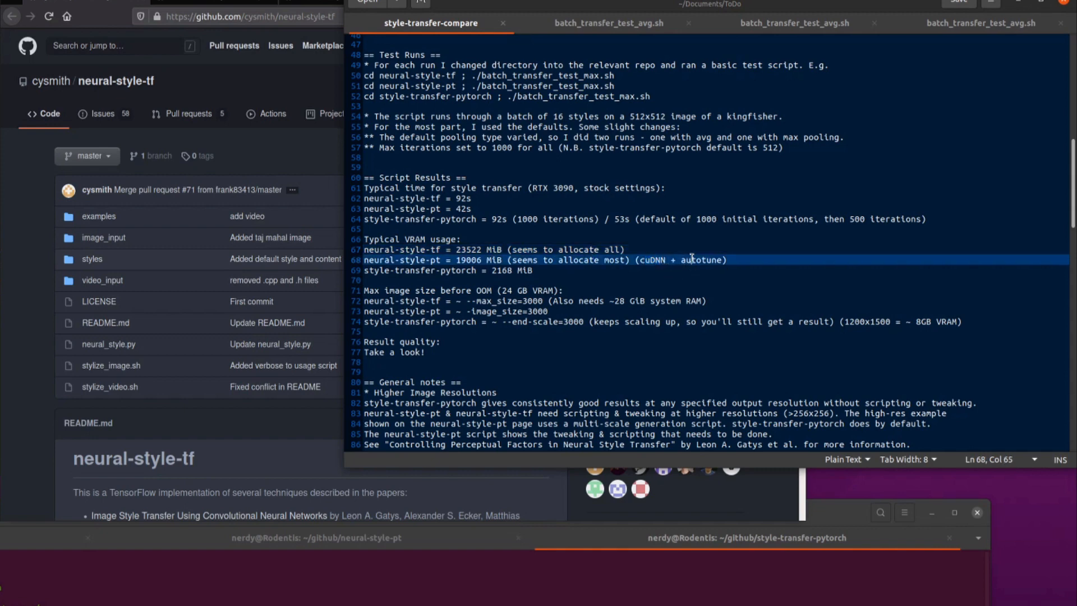
pyautogui.doubleClick(701, 259)
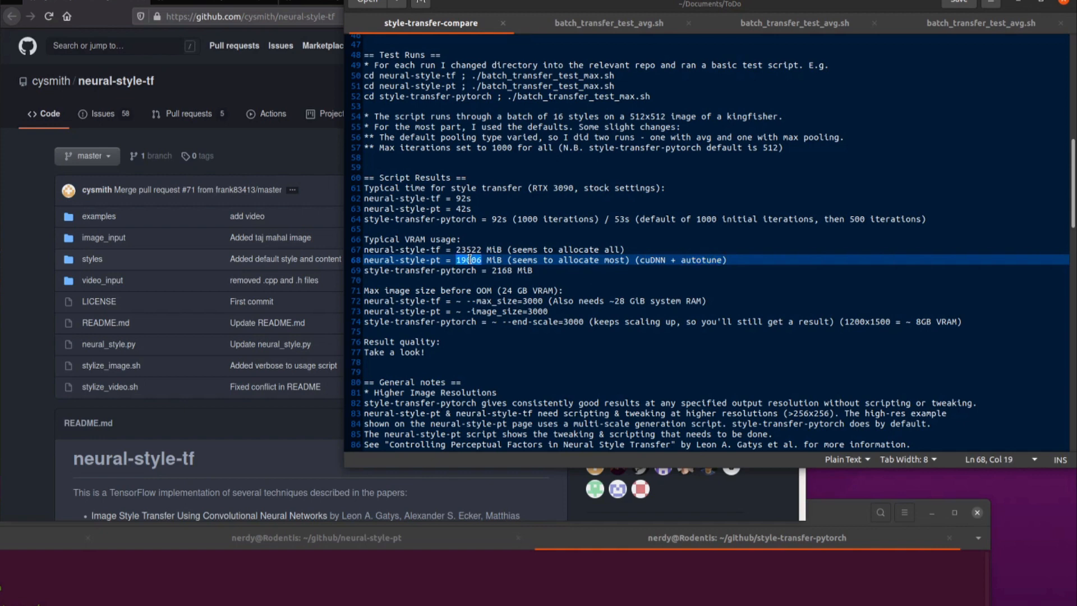
pyautogui.click(598, 278)
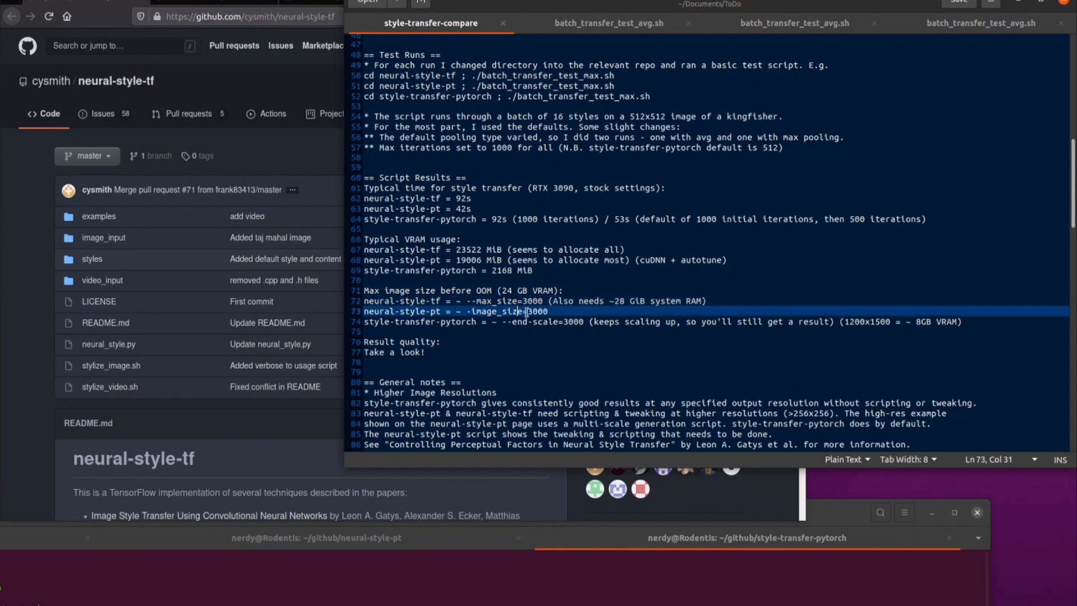
pyautogui.click(395, 301)
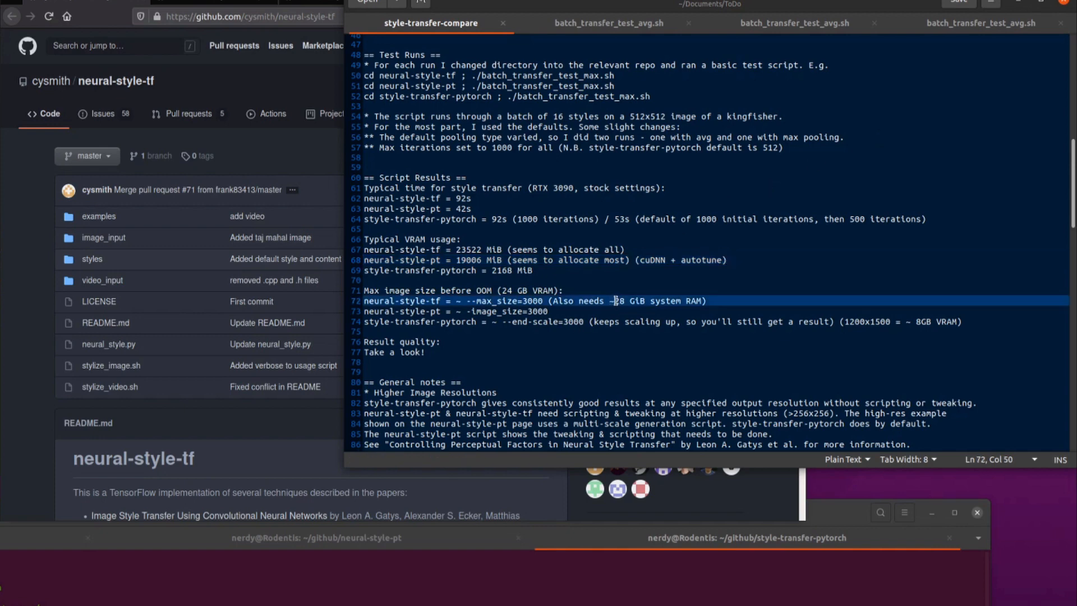
pyautogui.doubleClick(617, 300)
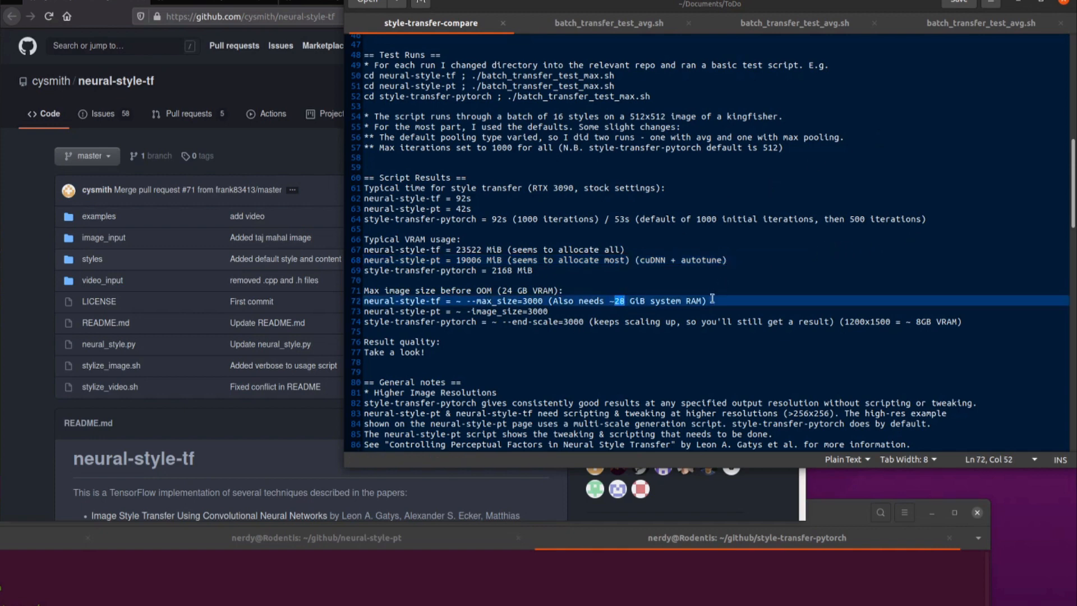
pyautogui.click(519, 311)
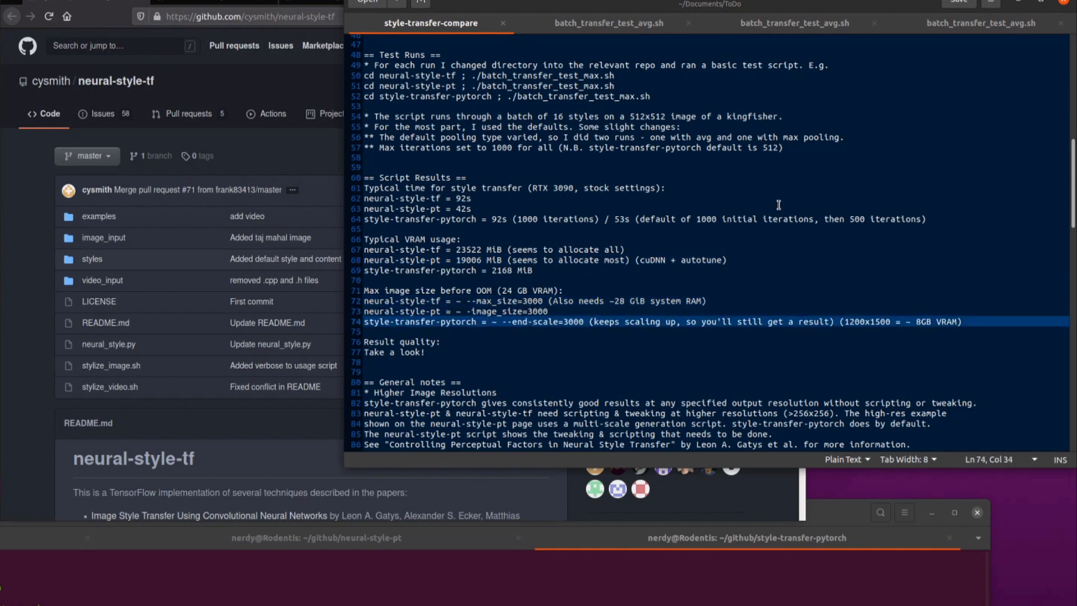
pyautogui.moveTo(420, 352)
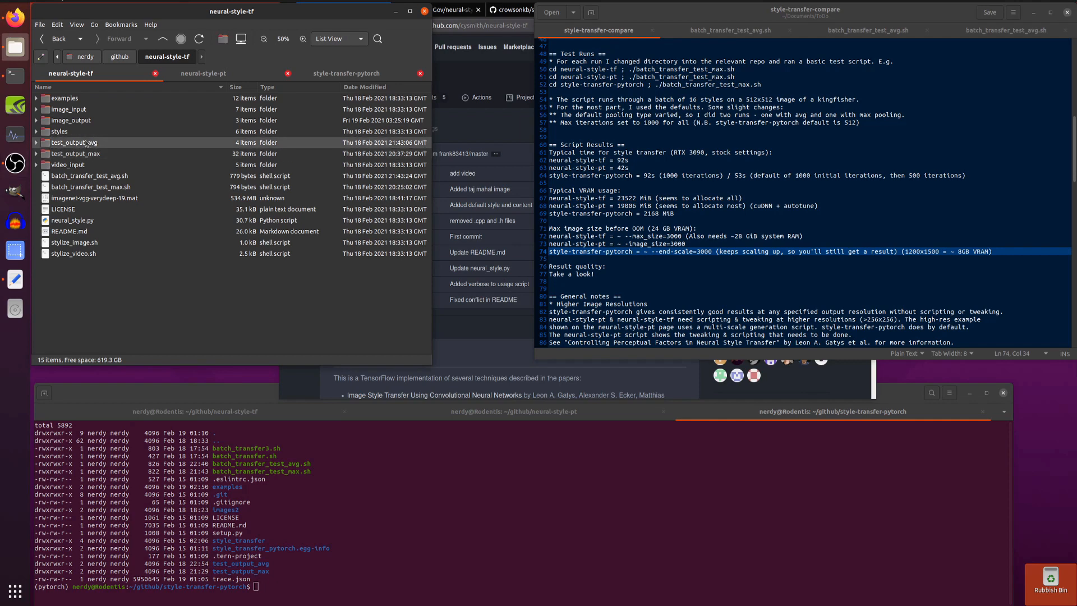
# Step: Open the Butterfly_smear result images from neural-style-tf, neural-style-pt and style-transfer-pytorch
pyautogui.click(36, 142)
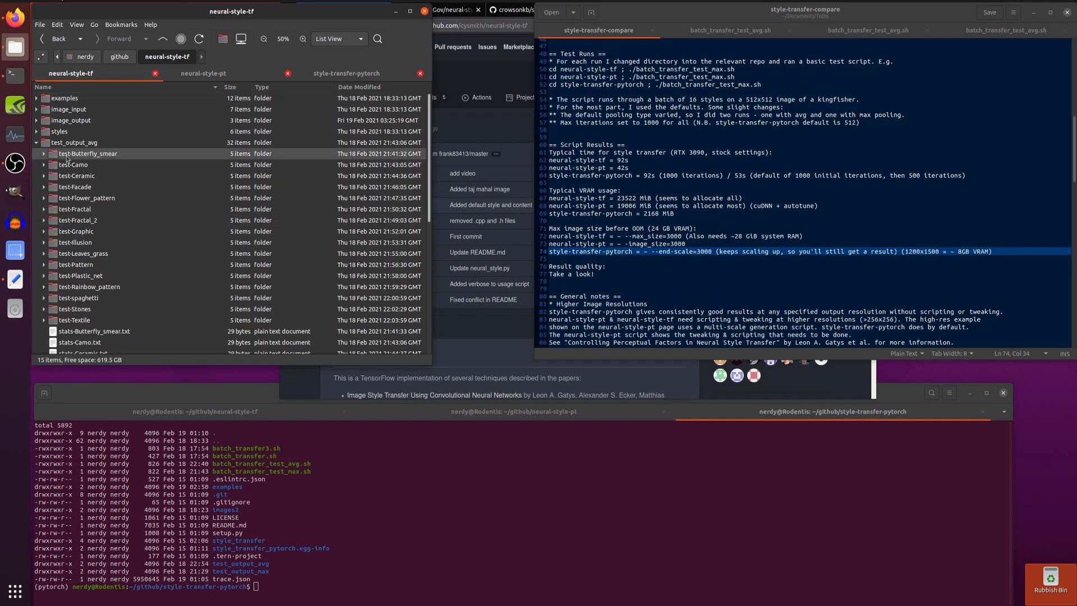
pyautogui.click(43, 154)
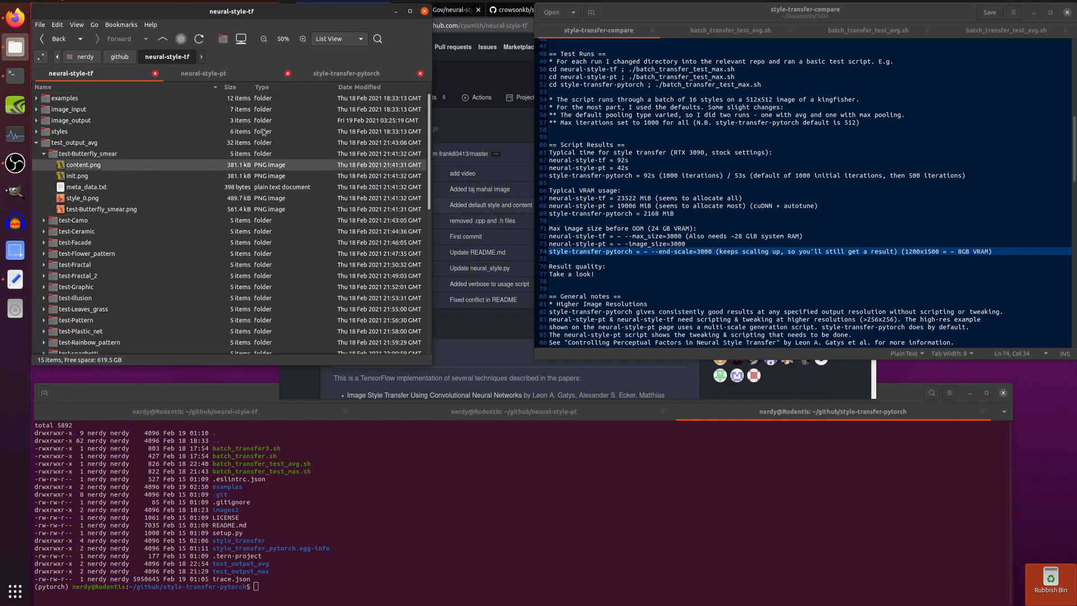
pyautogui.doubleClick(101, 209)
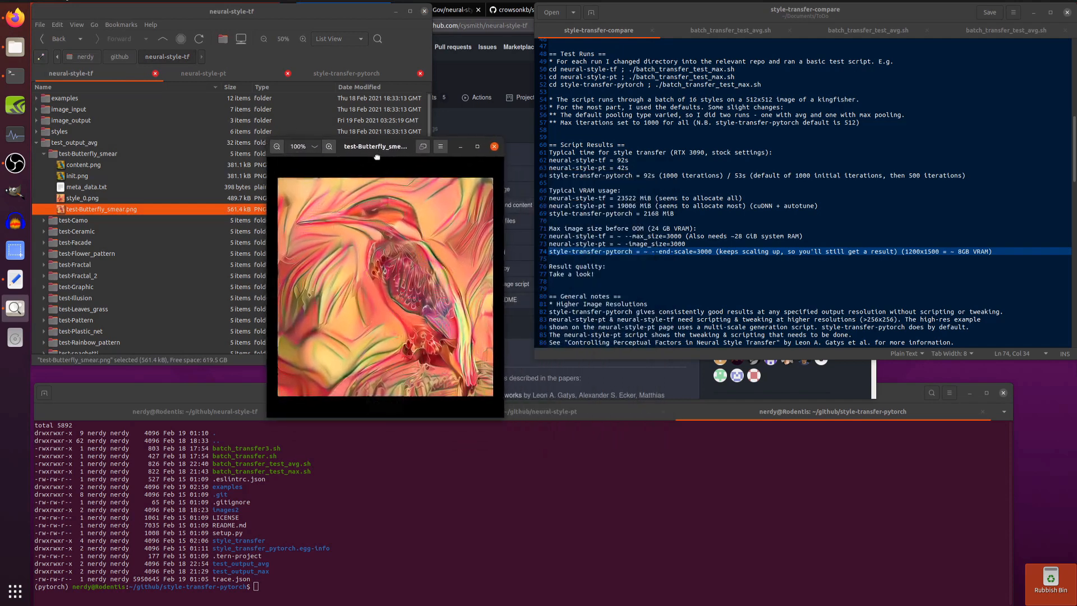
pyautogui.click(203, 73)
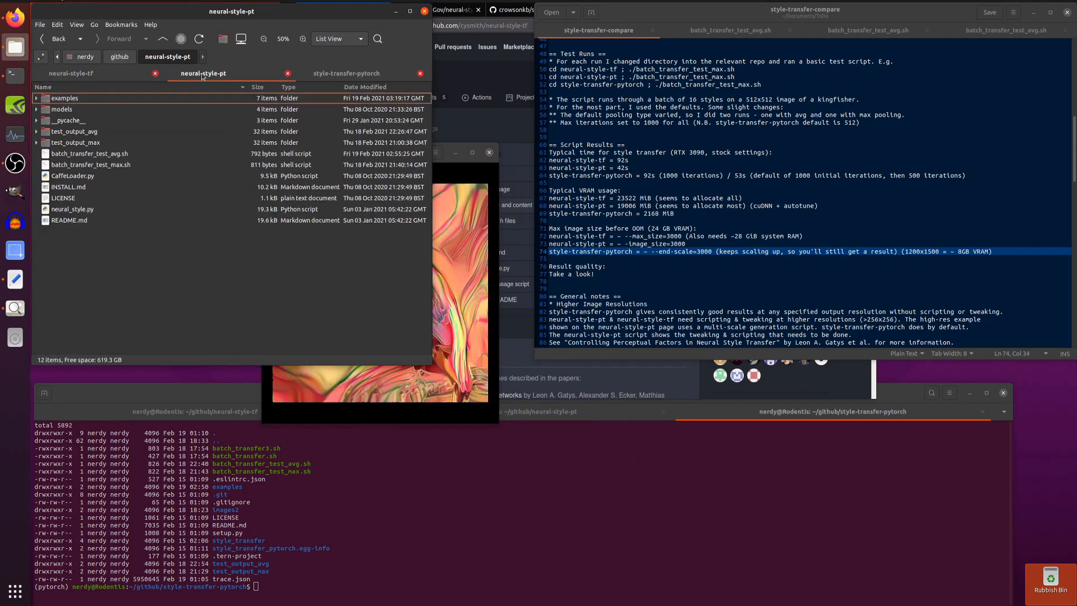
pyautogui.click(36, 131)
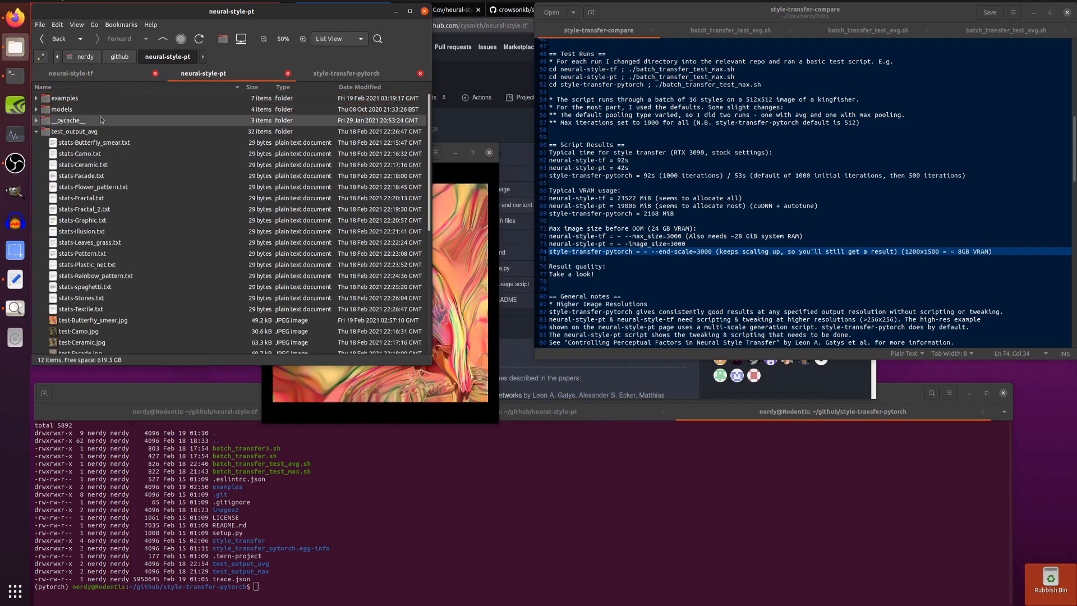
pyautogui.doubleClick(93, 320)
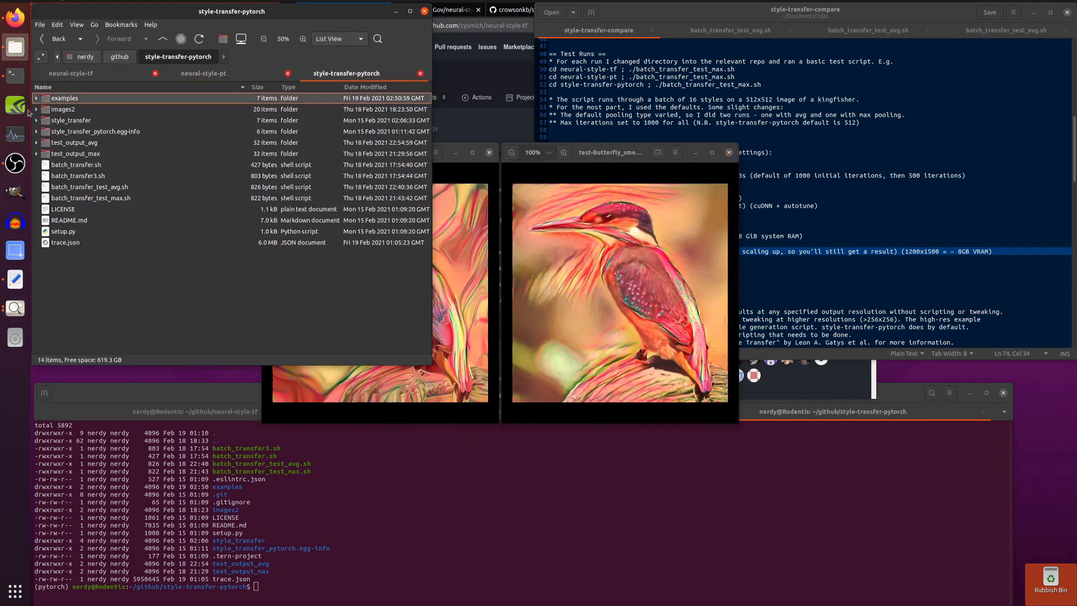
pyautogui.click(36, 143)
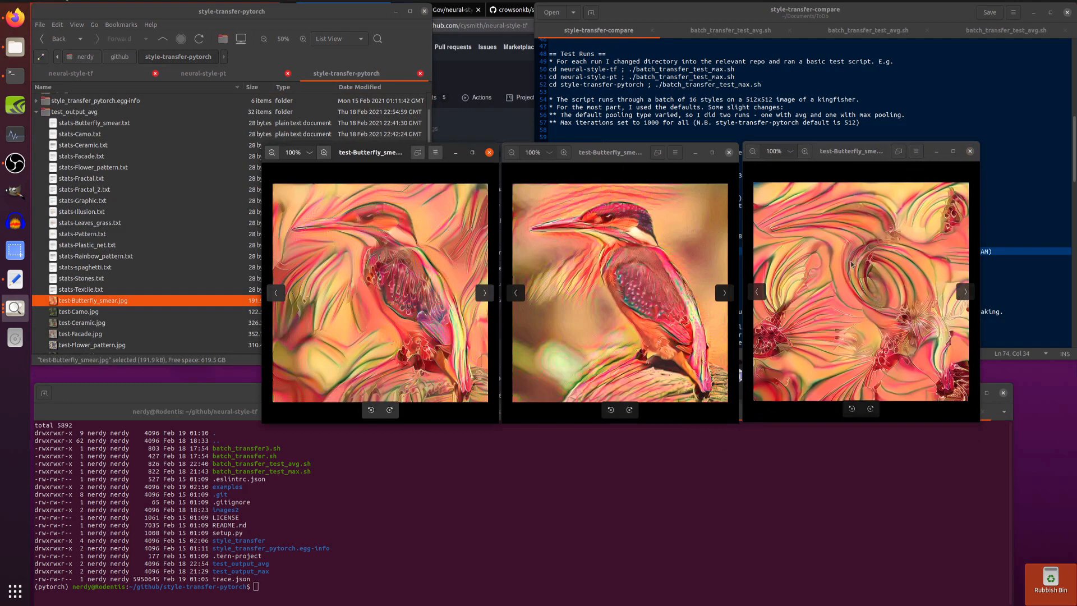
pyautogui.moveTo(867, 319)
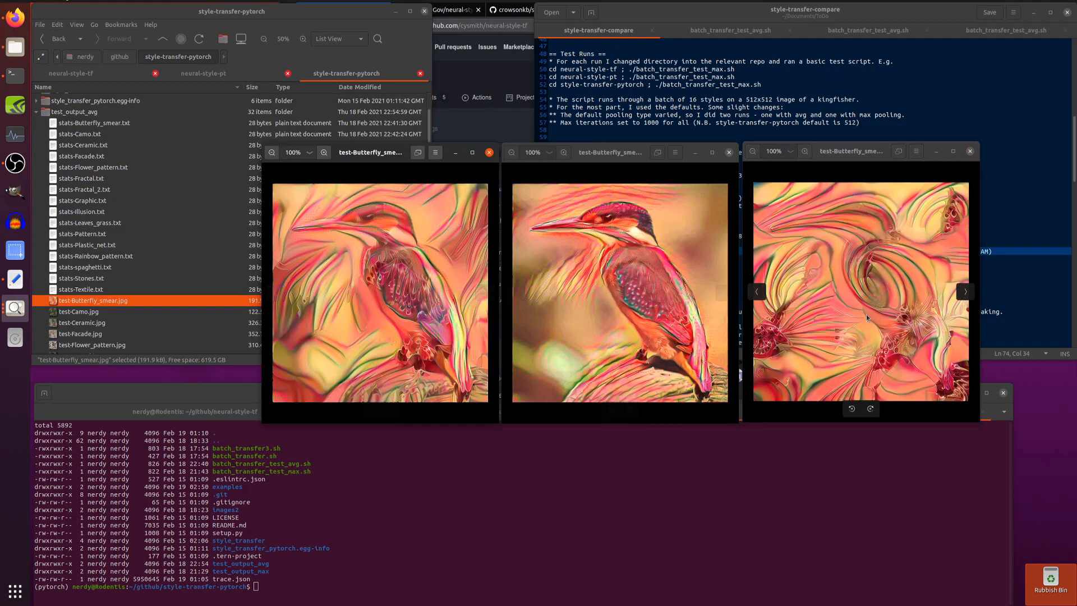
pyautogui.moveTo(613, 297)
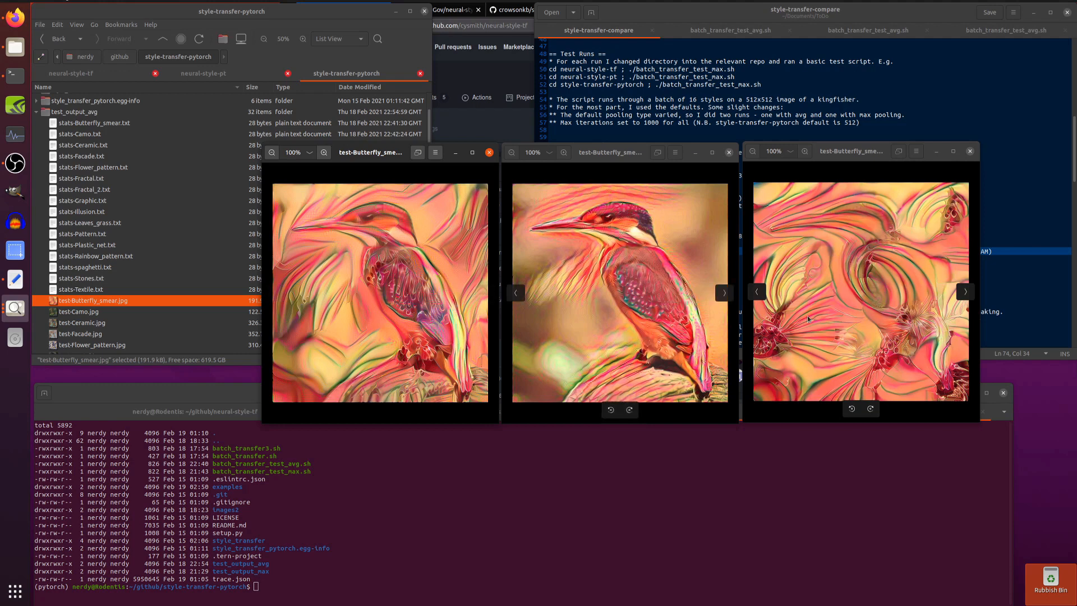
pyautogui.click(723, 292)
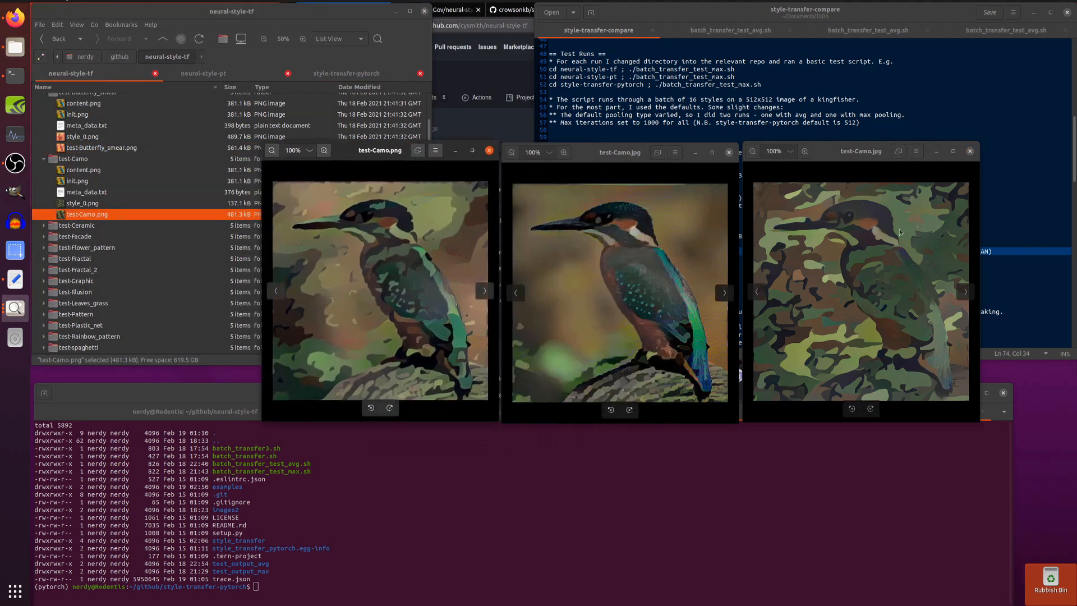
pyautogui.moveTo(392, 303)
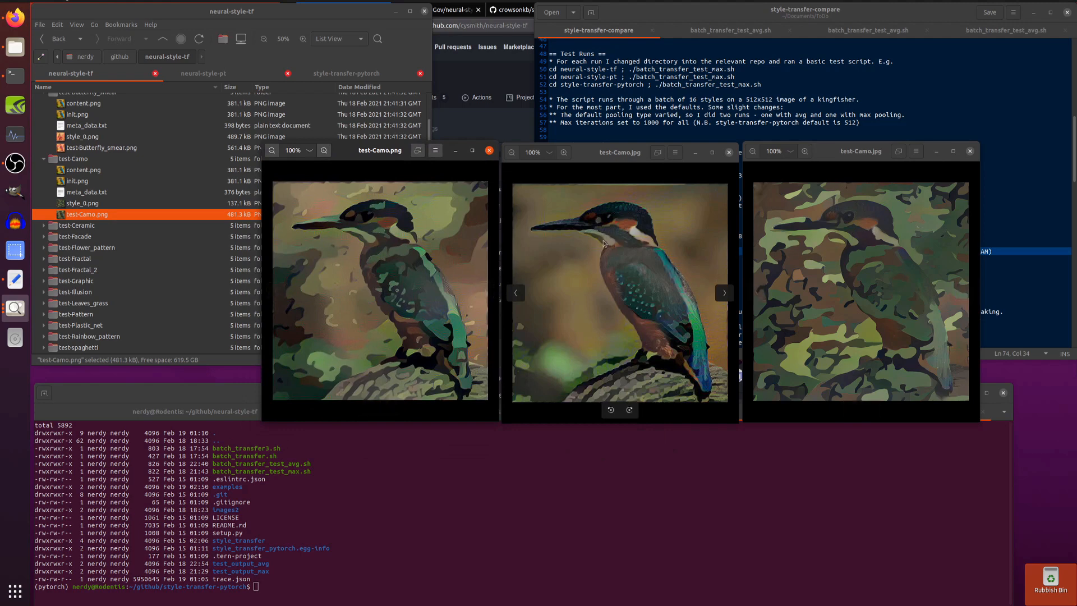
pyautogui.moveTo(628, 287)
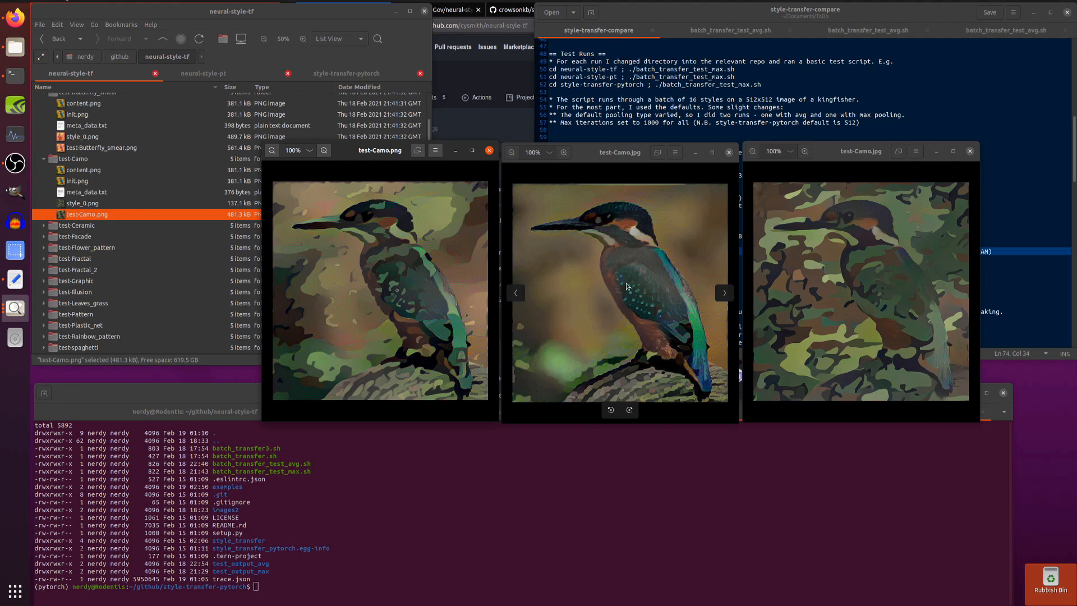
pyautogui.moveTo(579, 247)
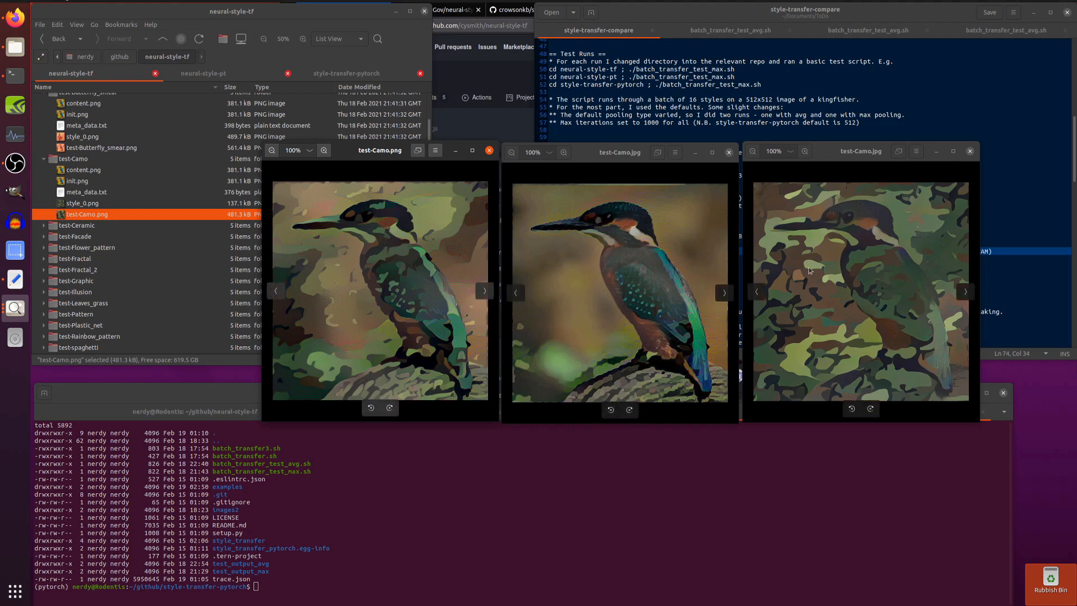
pyautogui.moveTo(311, 263)
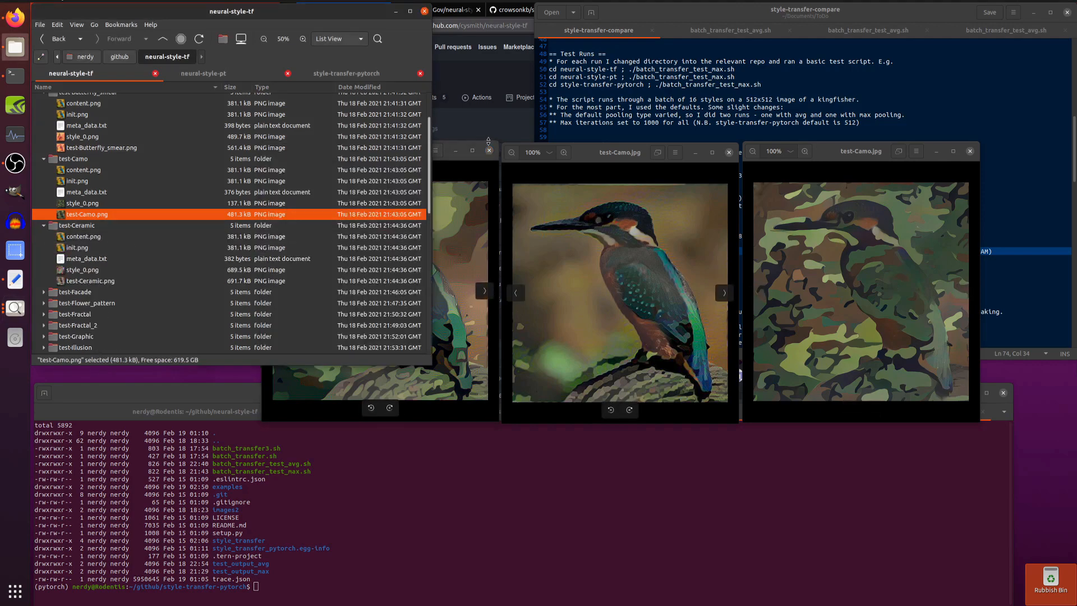
# Step: Expand test-Ceramic and open the neural-style-tf Ceramic result image
pyautogui.click(89, 280)
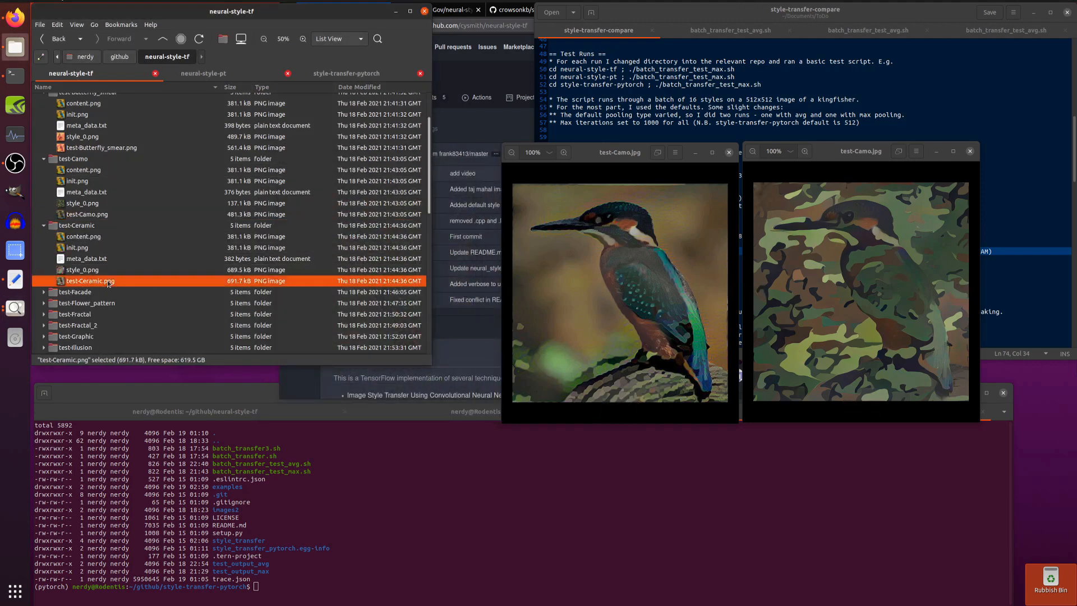
pyautogui.doubleClick(90, 280)
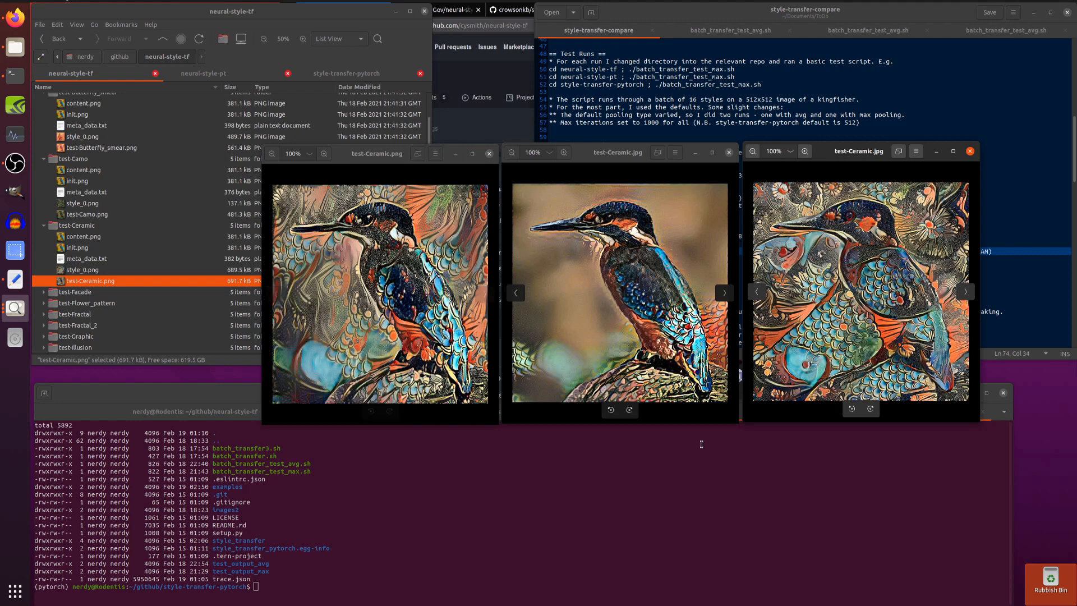
pyautogui.moveTo(696, 449)
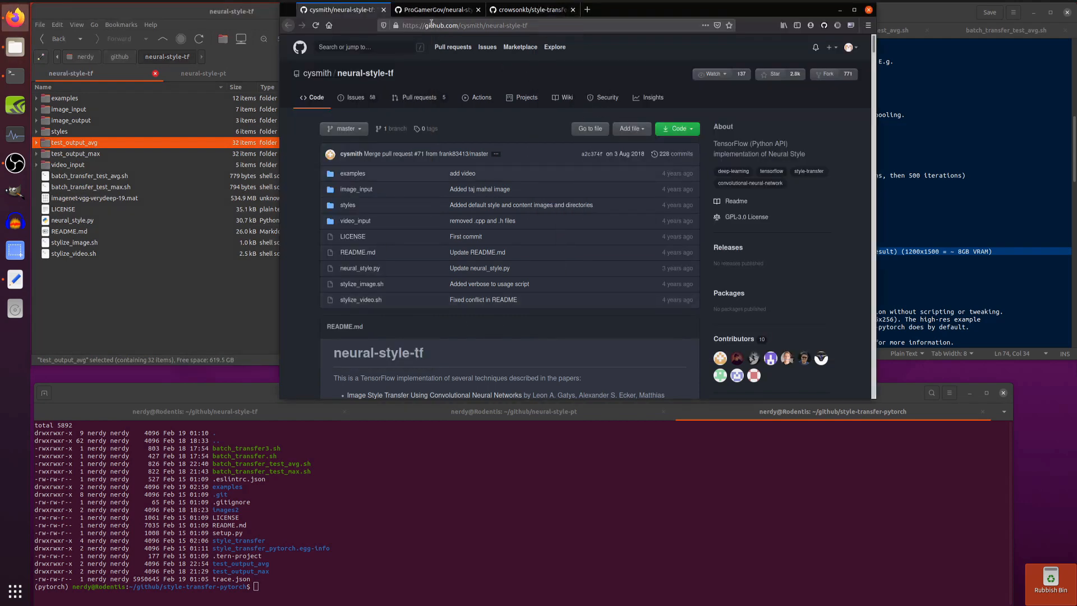
pyautogui.moveTo(489, 37)
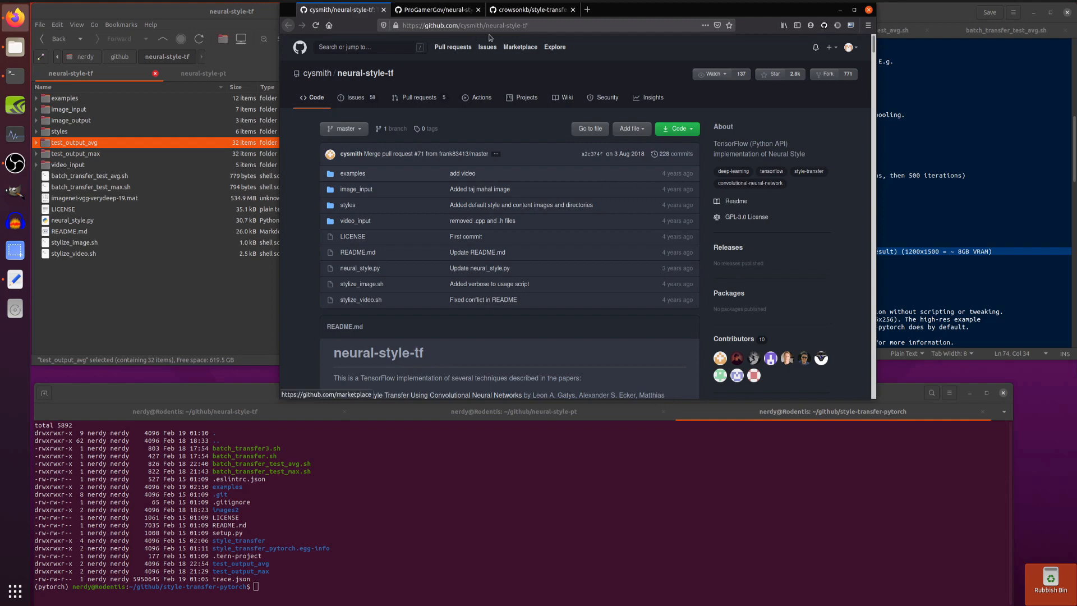
# Step: Bring the comparison notes forward to the General notes on higher resolutions and video
pyautogui.click(445, 10)
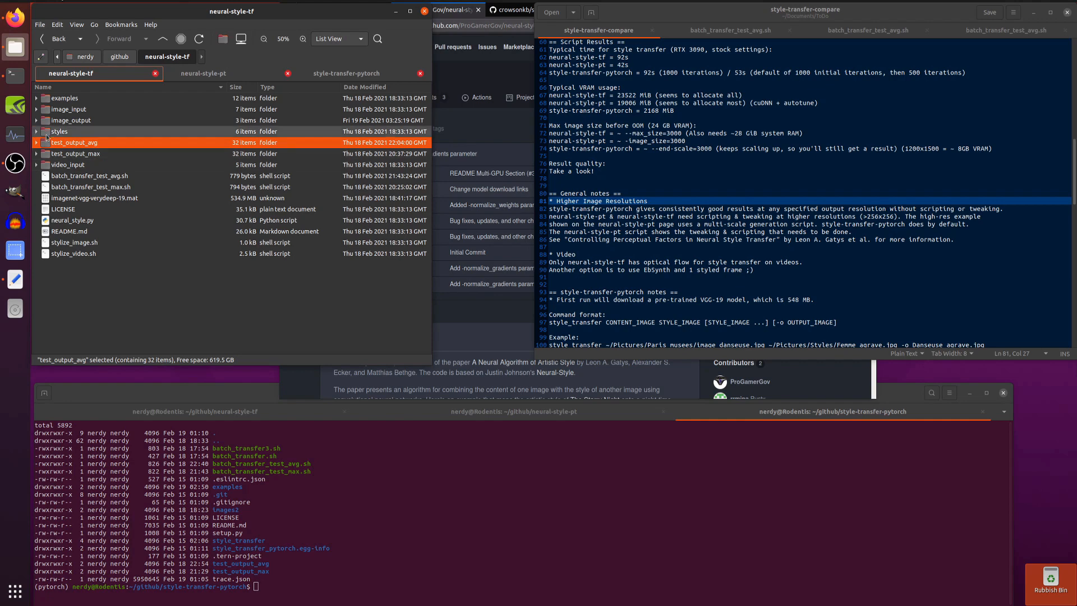
pyautogui.moveTo(59, 131)
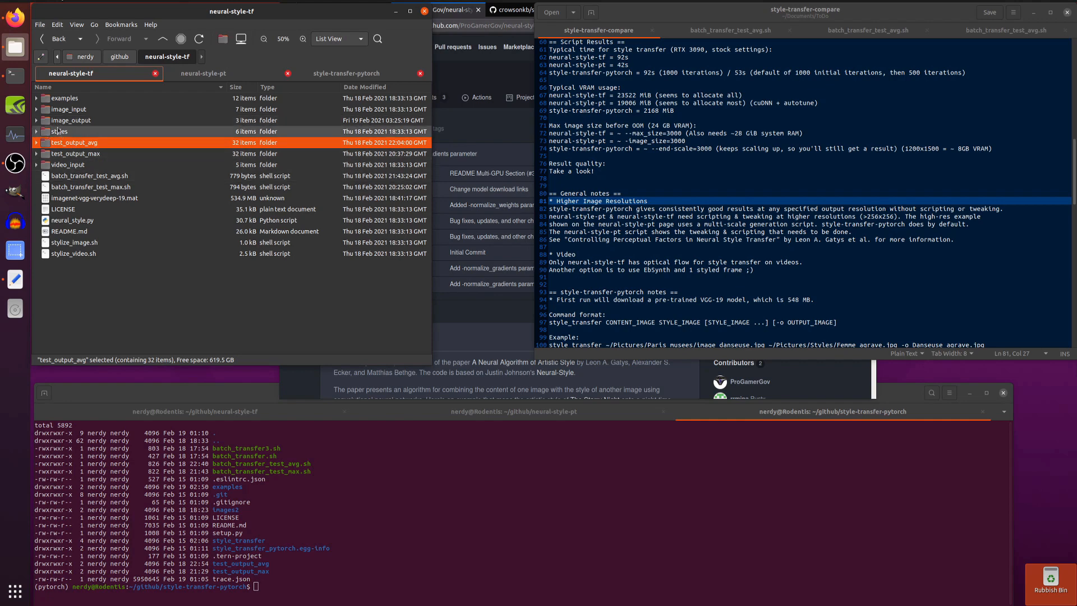
pyautogui.click(36, 97)
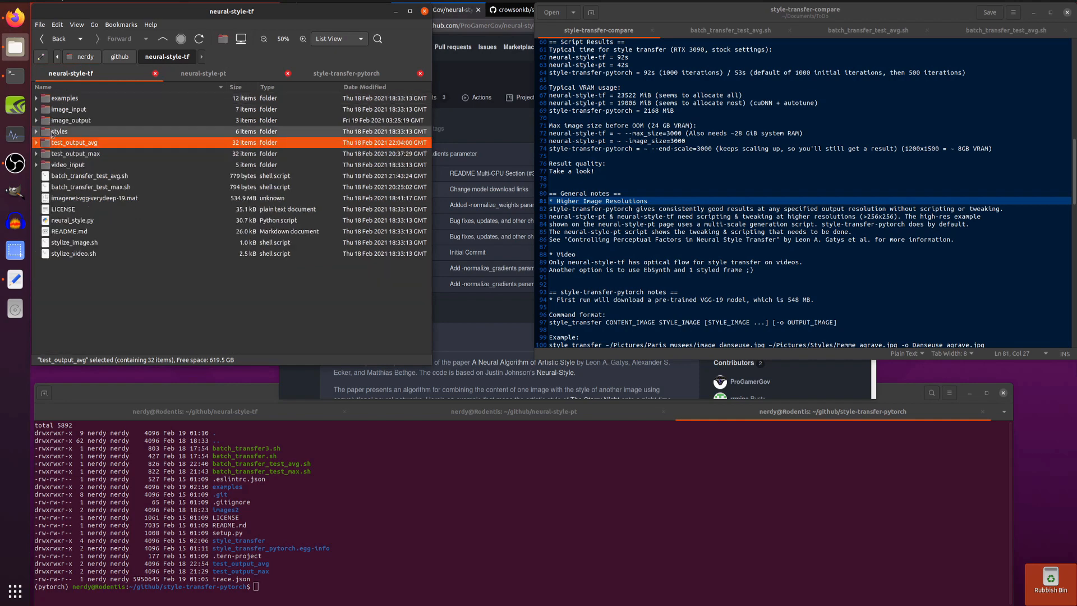
# Step: Open neural-style-tf's size_test.png, check its 1638×2048 properties, then browse style-transfer-pytorch examples
pyautogui.click(35, 120)
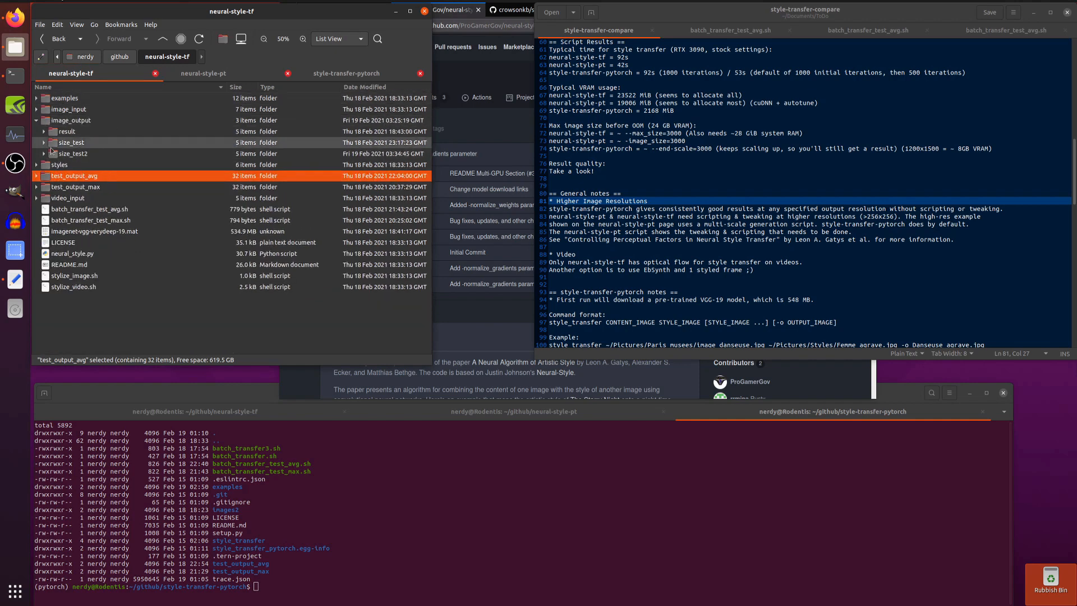
pyautogui.click(44, 142)
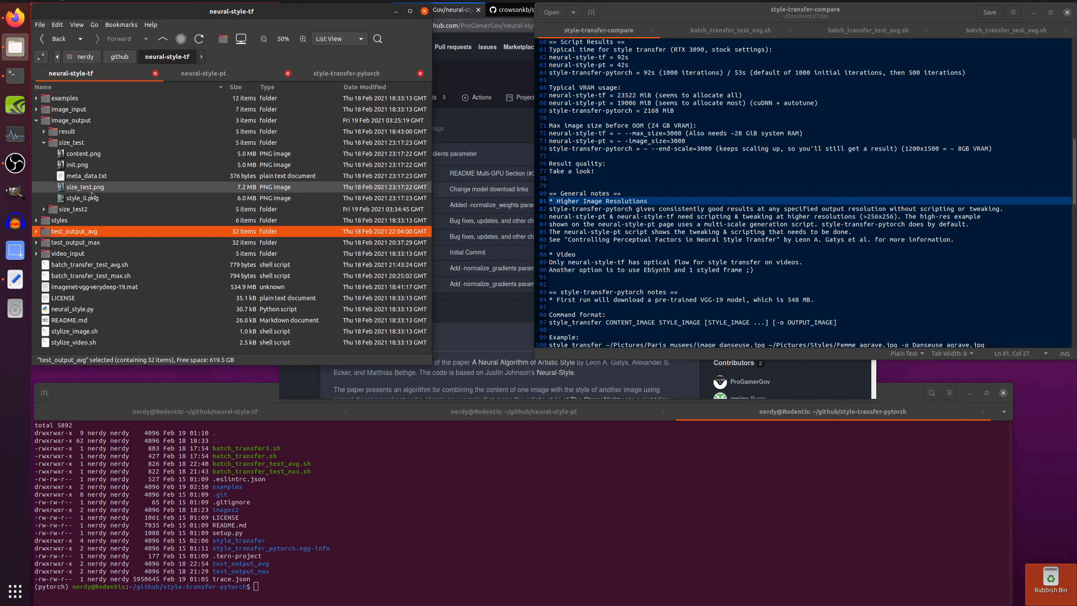
pyautogui.doubleClick(85, 187)
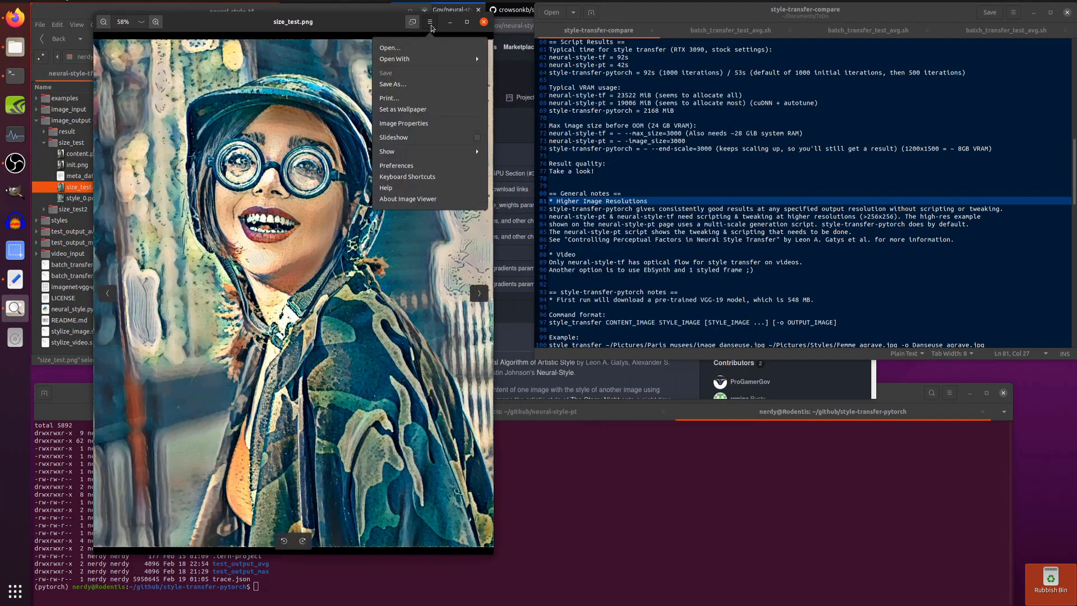
pyautogui.click(403, 123)
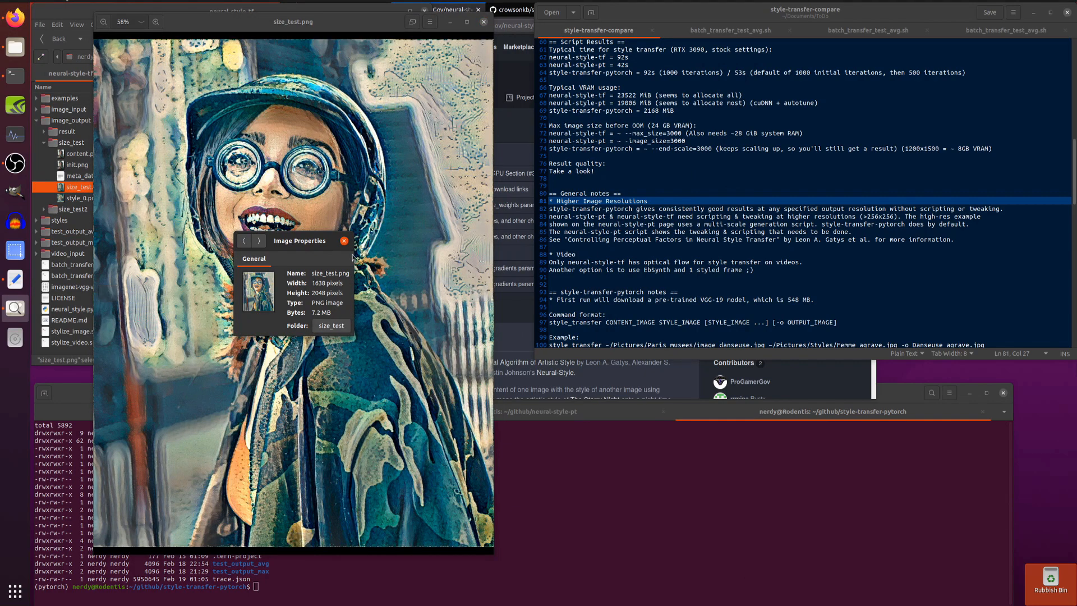
pyautogui.click(344, 241)
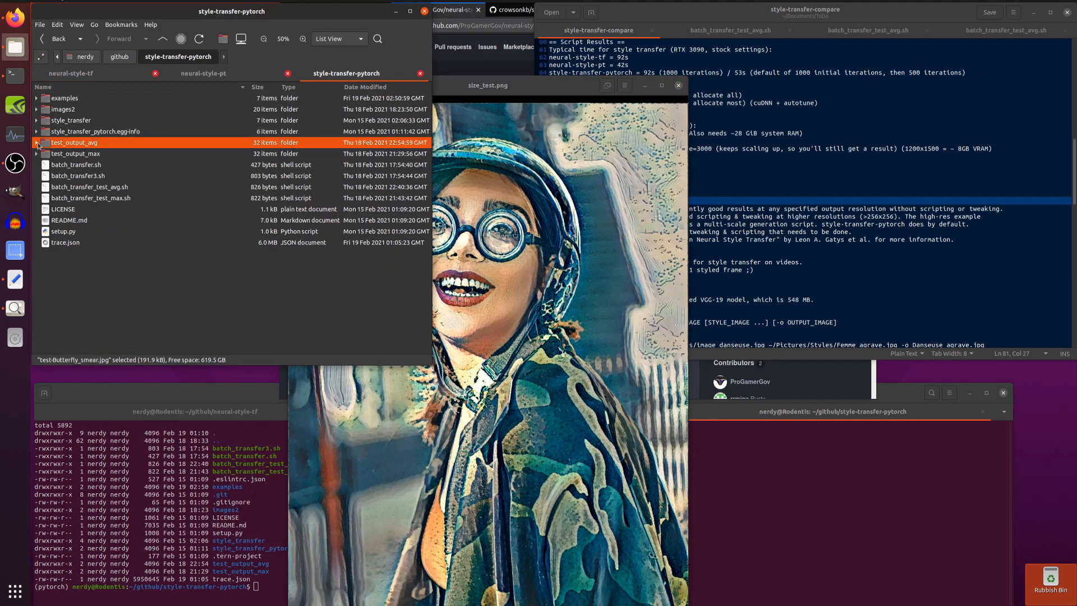
pyautogui.click(36, 98)
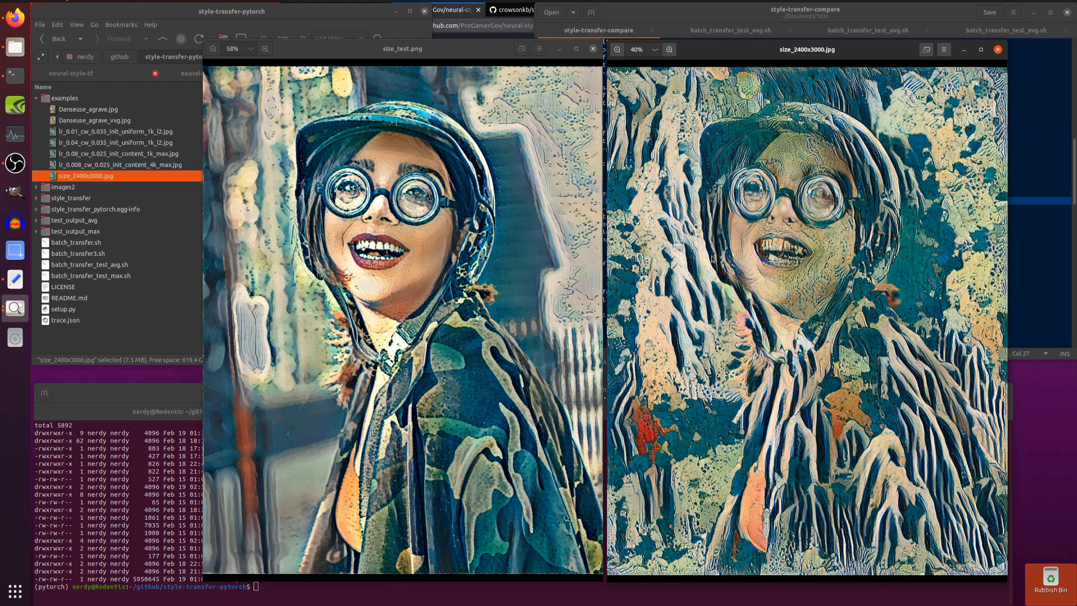
pyautogui.moveTo(458, 185)
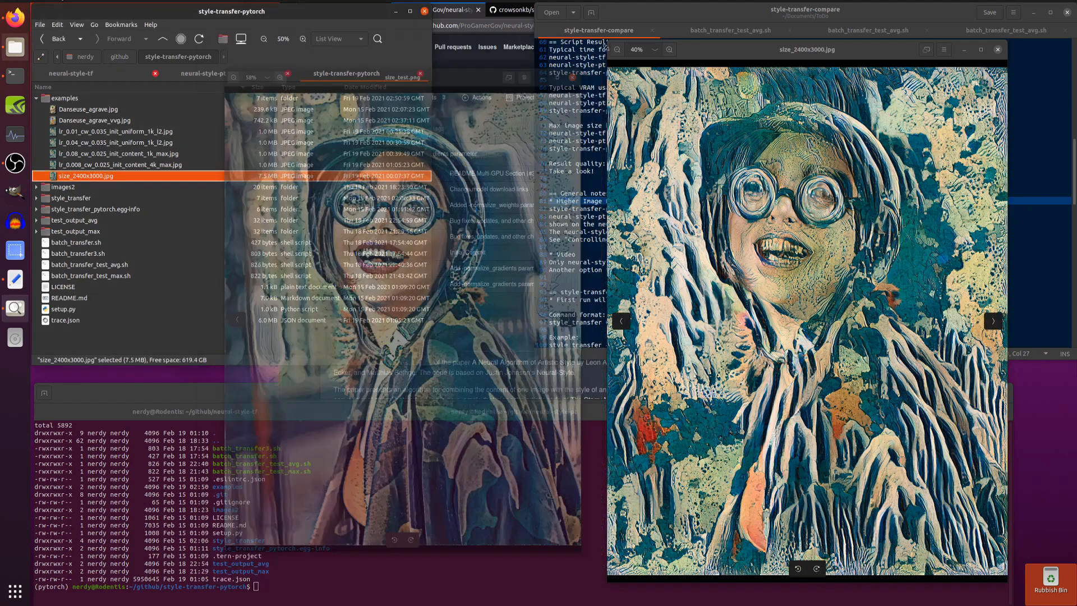
pyautogui.click(997, 50)
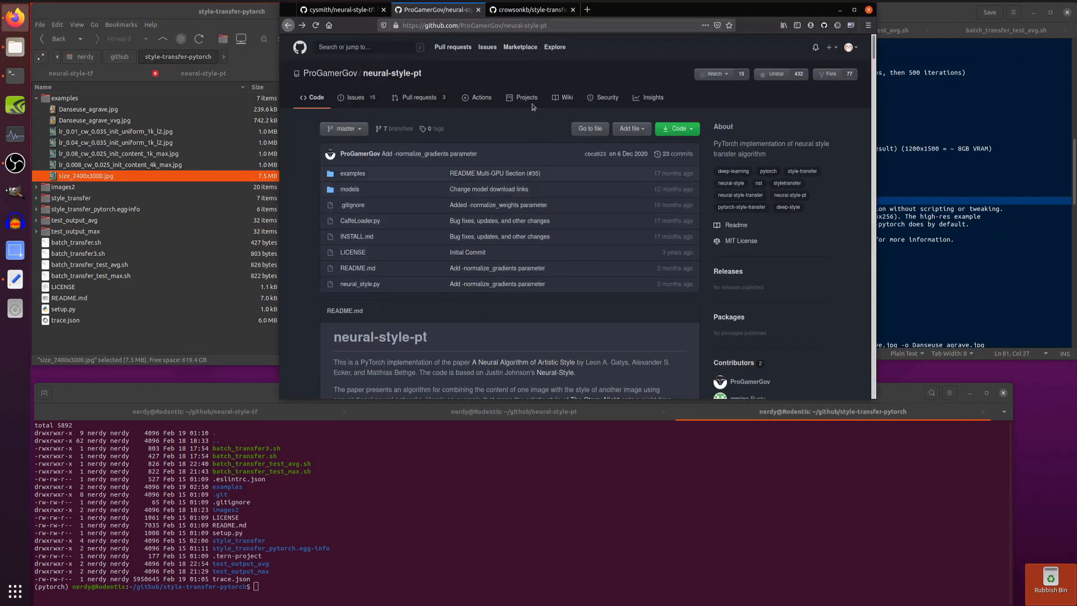
pyautogui.moveTo(410, 337)
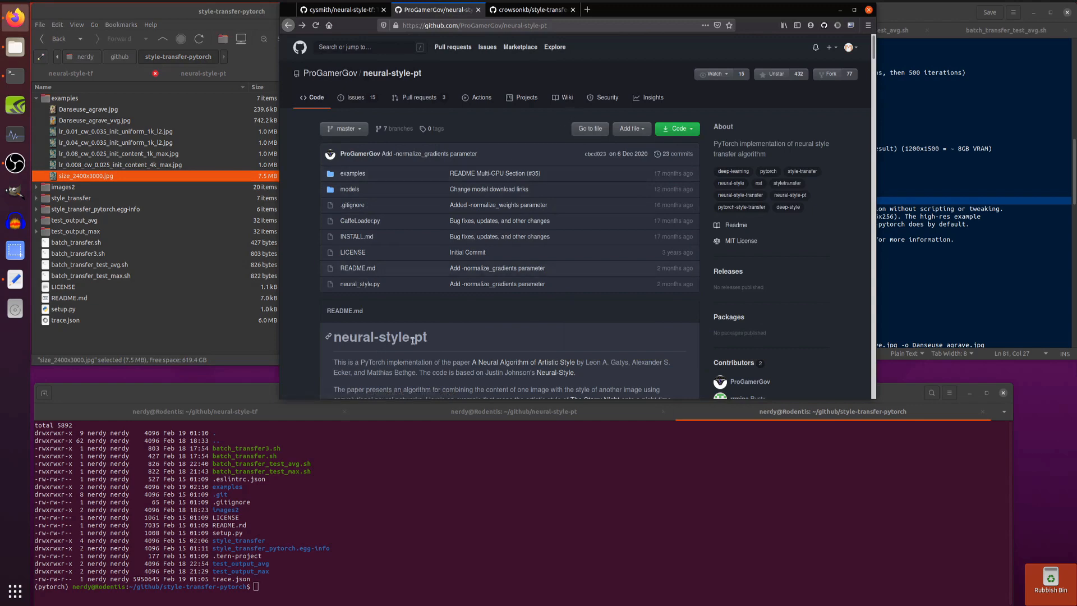
# Step: Scroll the neural-style-pt README to Multi-GPU scaling and its 4016×2213 example
pyautogui.scroll(-3)
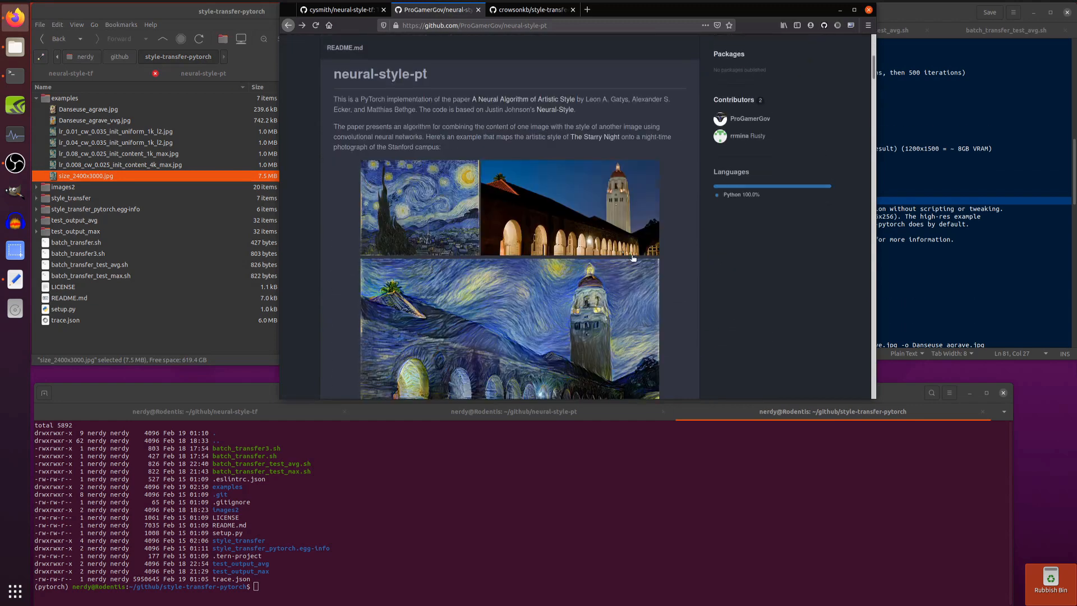
pyautogui.scroll(-3)
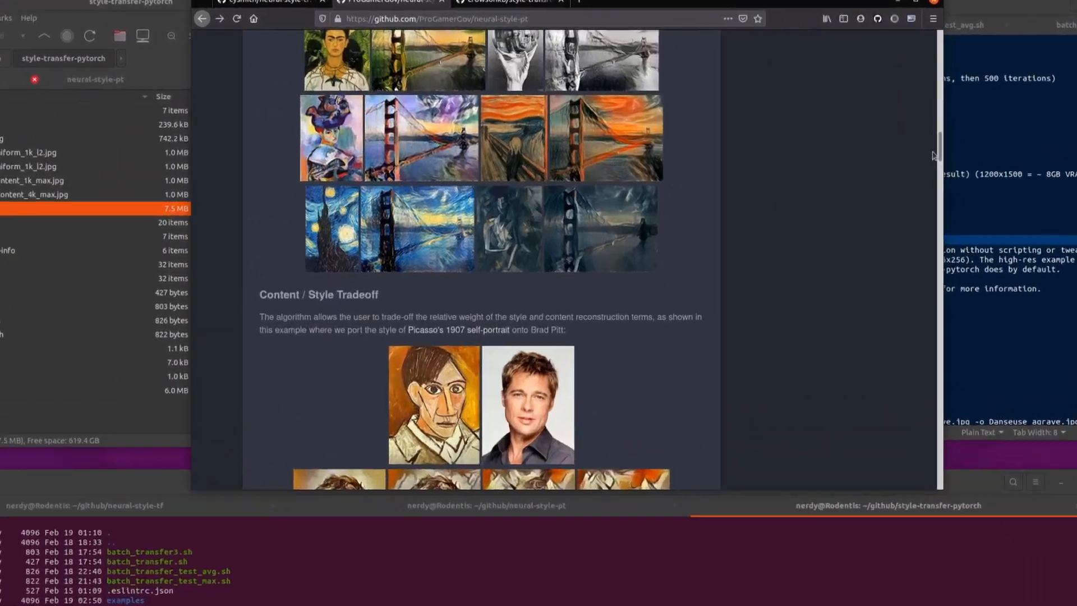
pyautogui.scroll(-3)
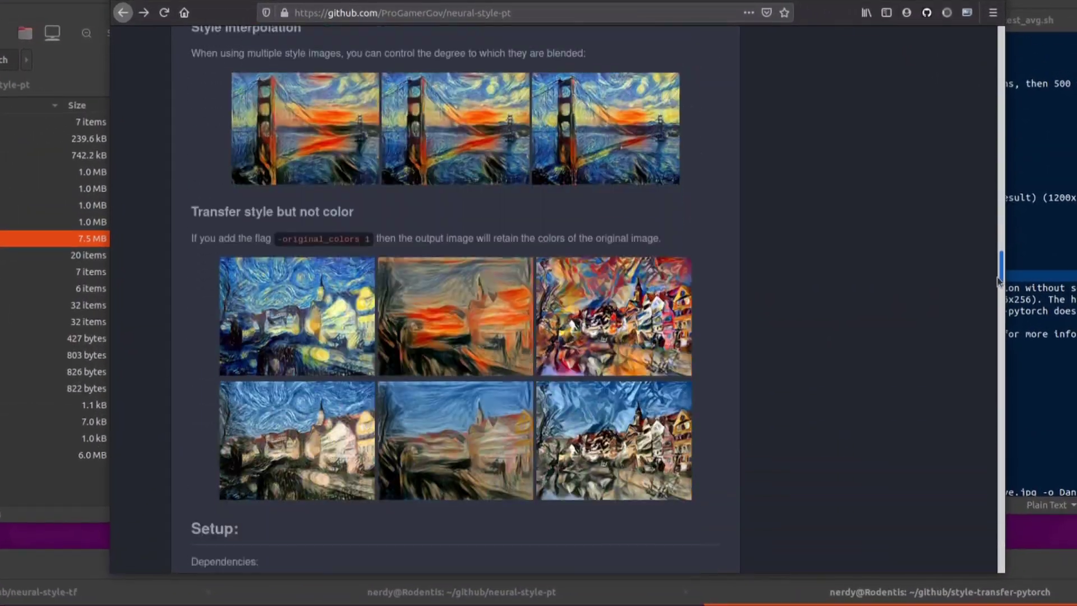
pyautogui.scroll(-3)
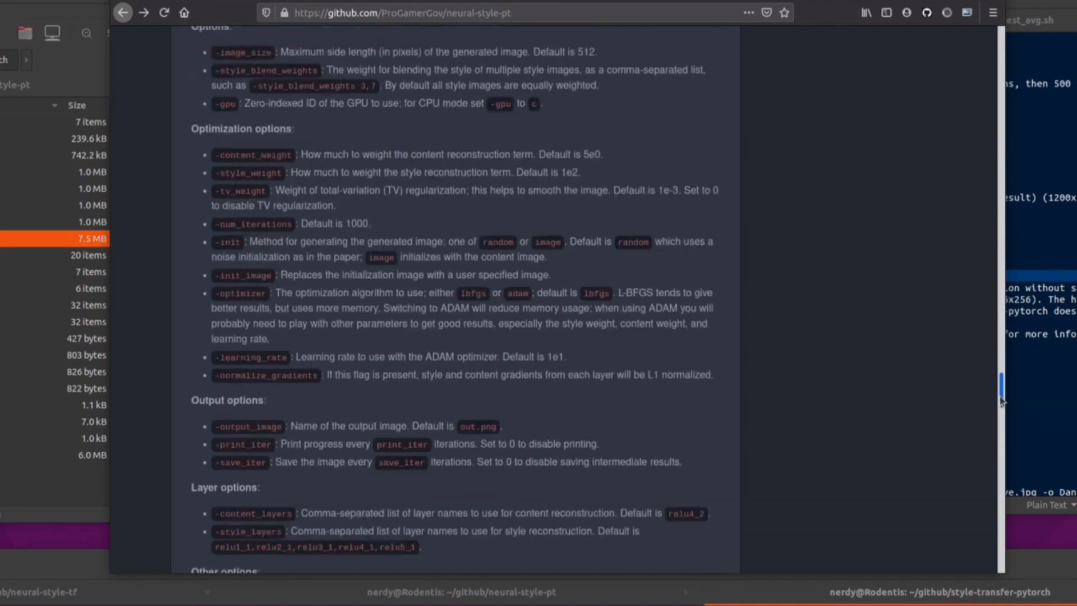
pyautogui.scroll(-3)
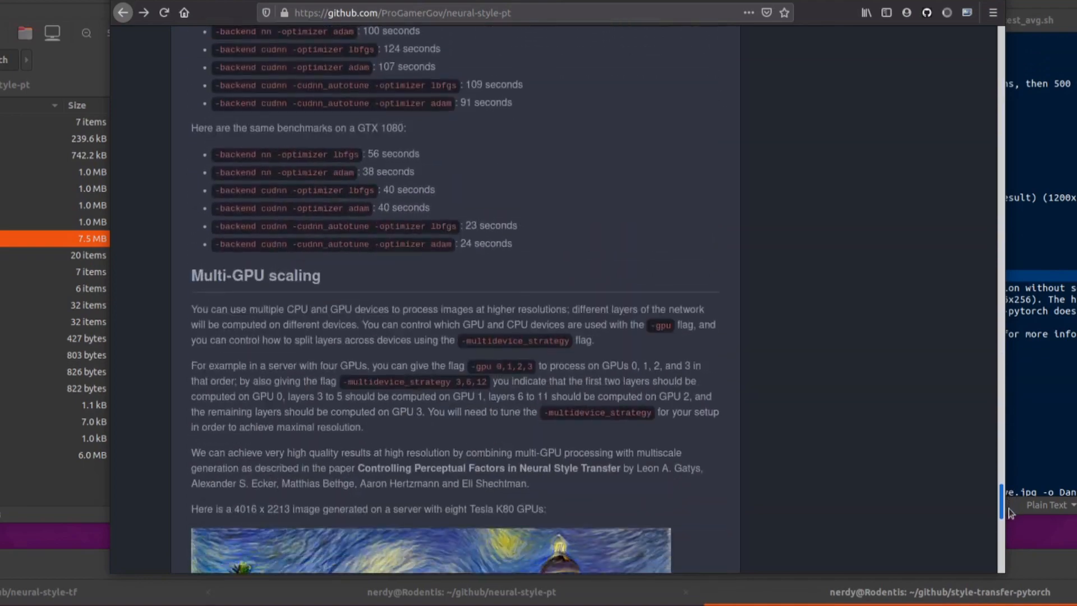
pyautogui.scroll(-3)
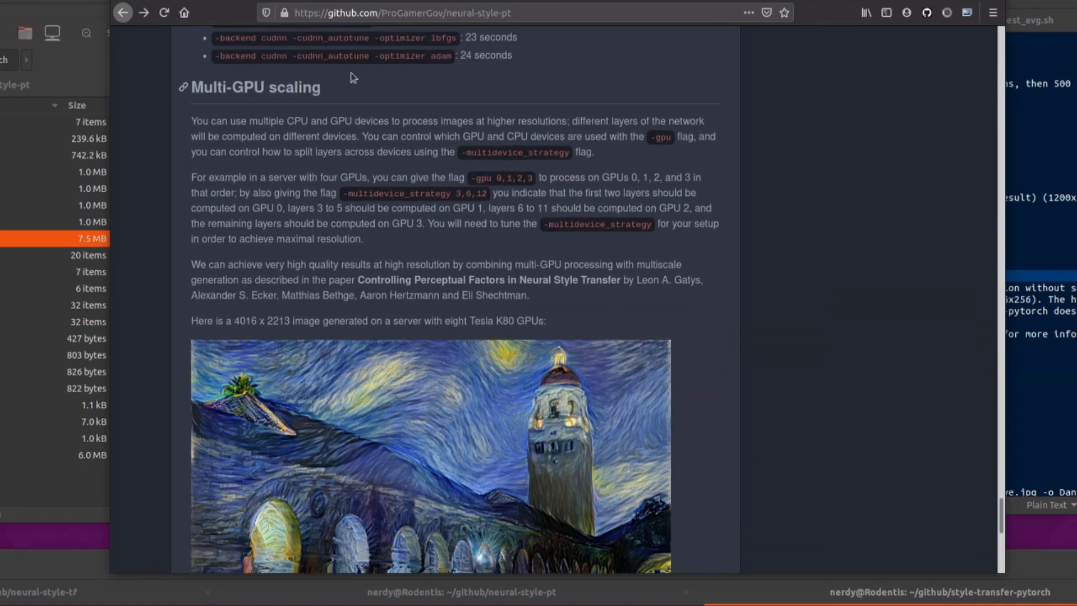
pyautogui.moveTo(813, 84)
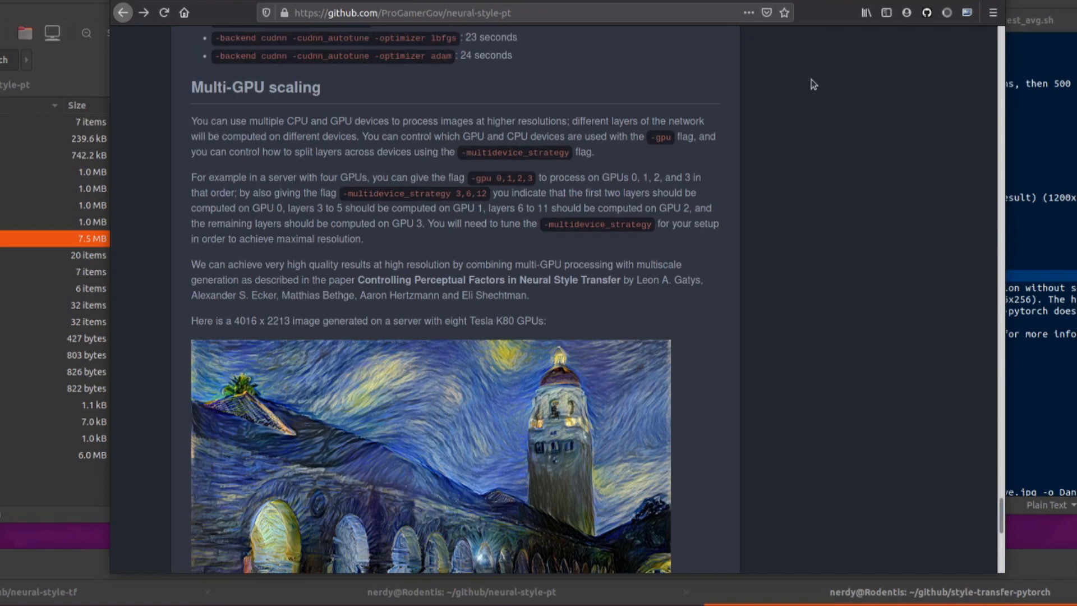
pyautogui.moveTo(223, 345)
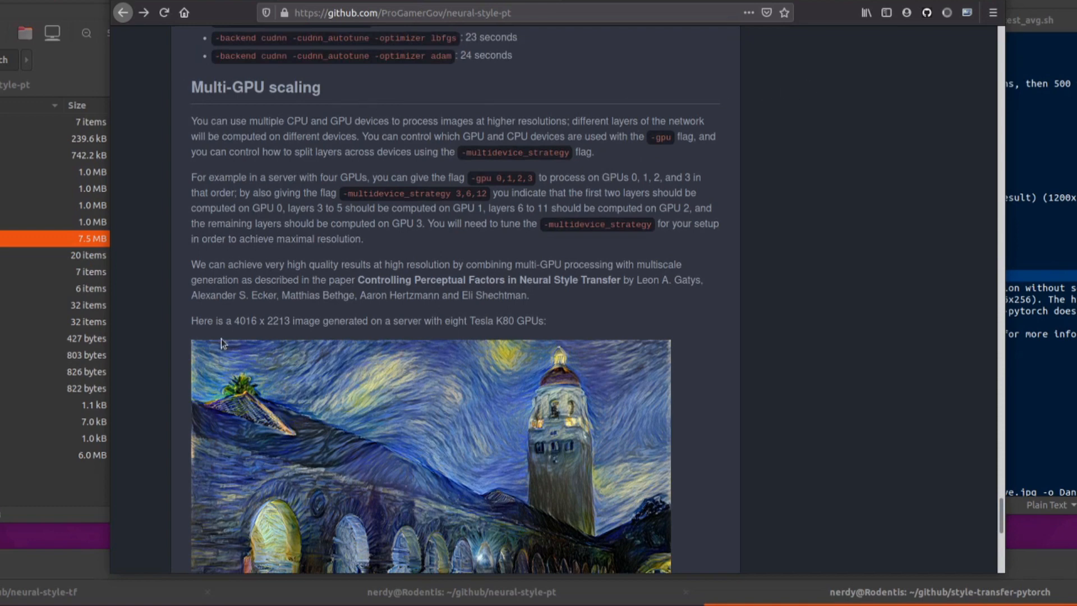
pyautogui.moveTo(430, 331)
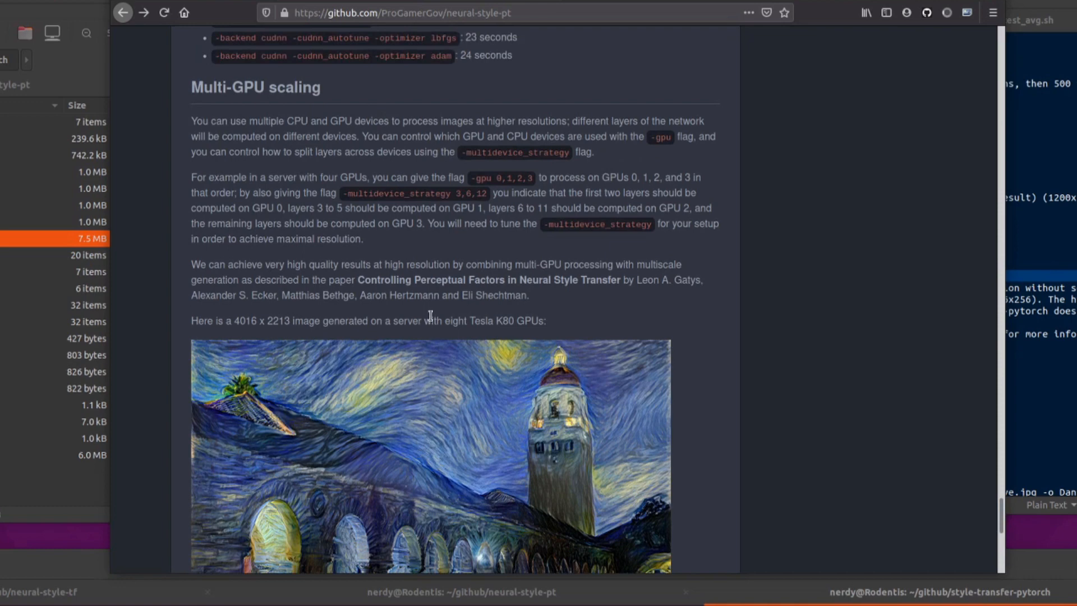
pyautogui.scroll(-3)
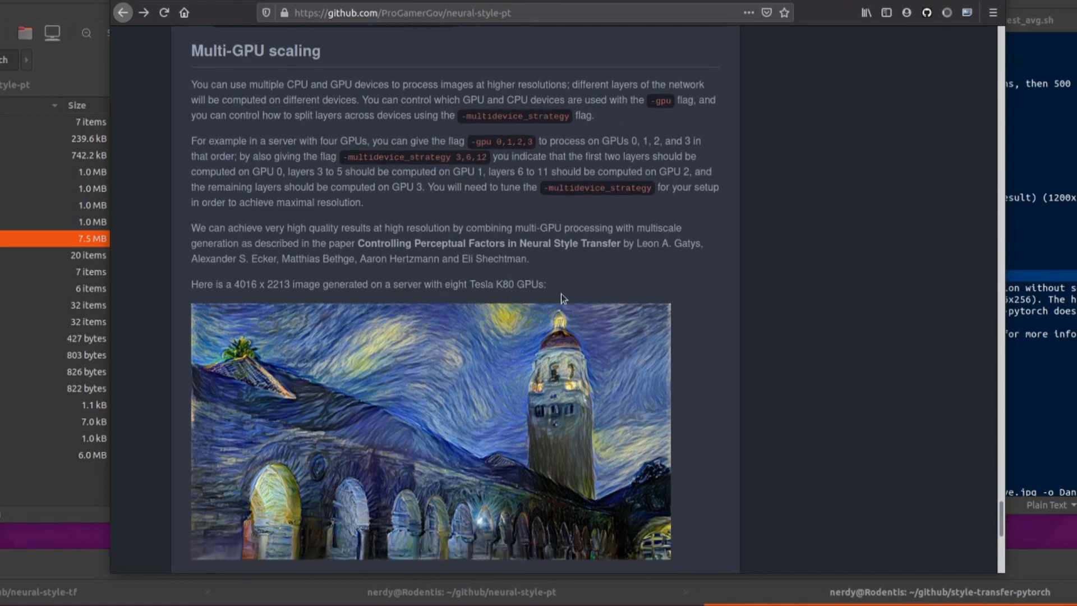
pyautogui.scroll(-3)
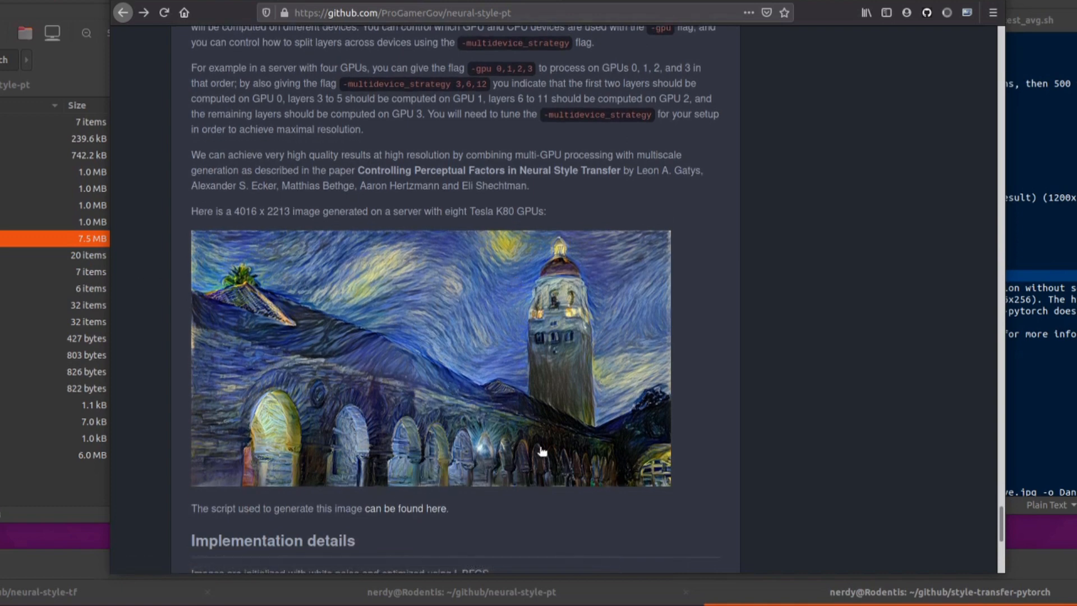
pyautogui.moveTo(414, 512)
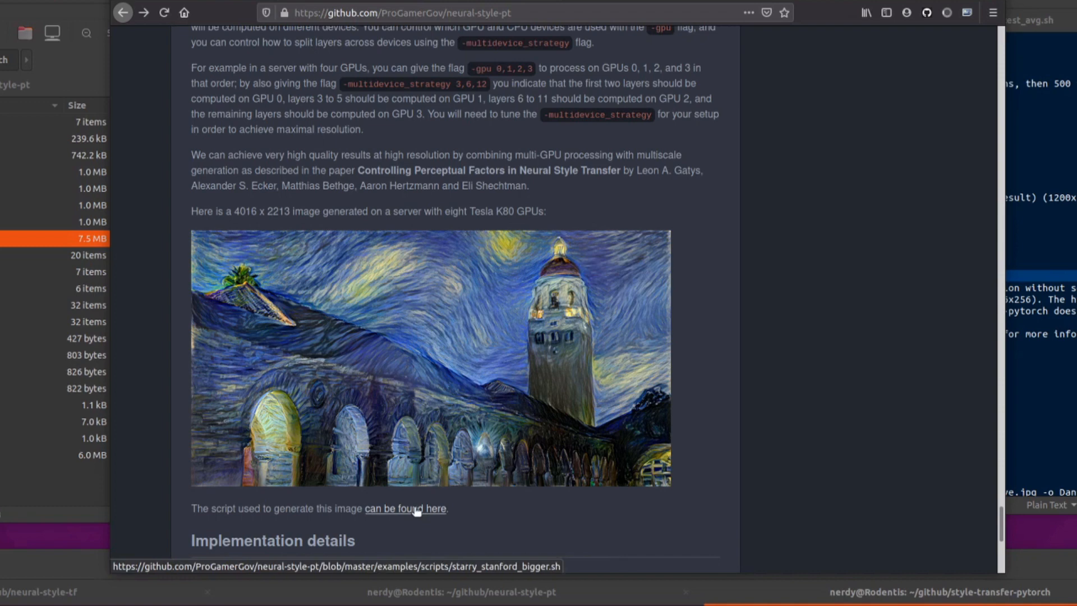
pyautogui.moveTo(553, 135)
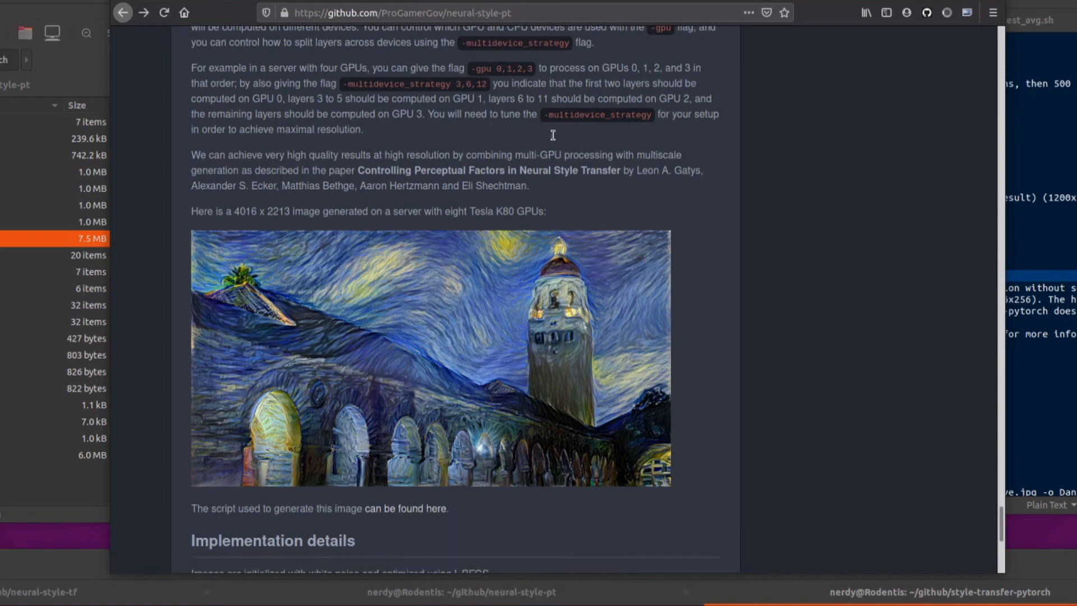
pyautogui.click(406, 508)
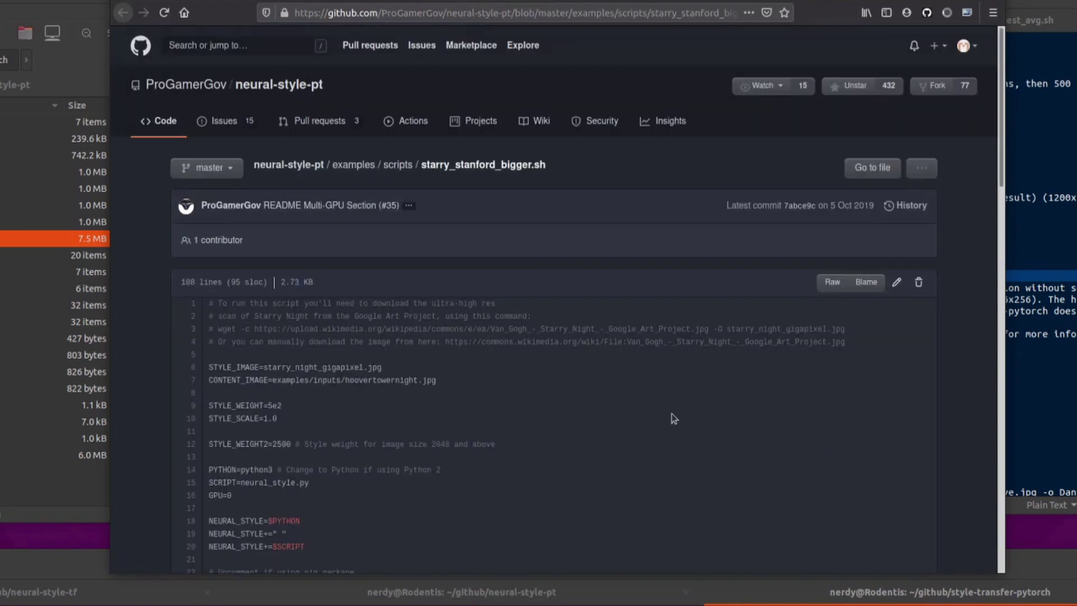
pyautogui.scroll(-3)
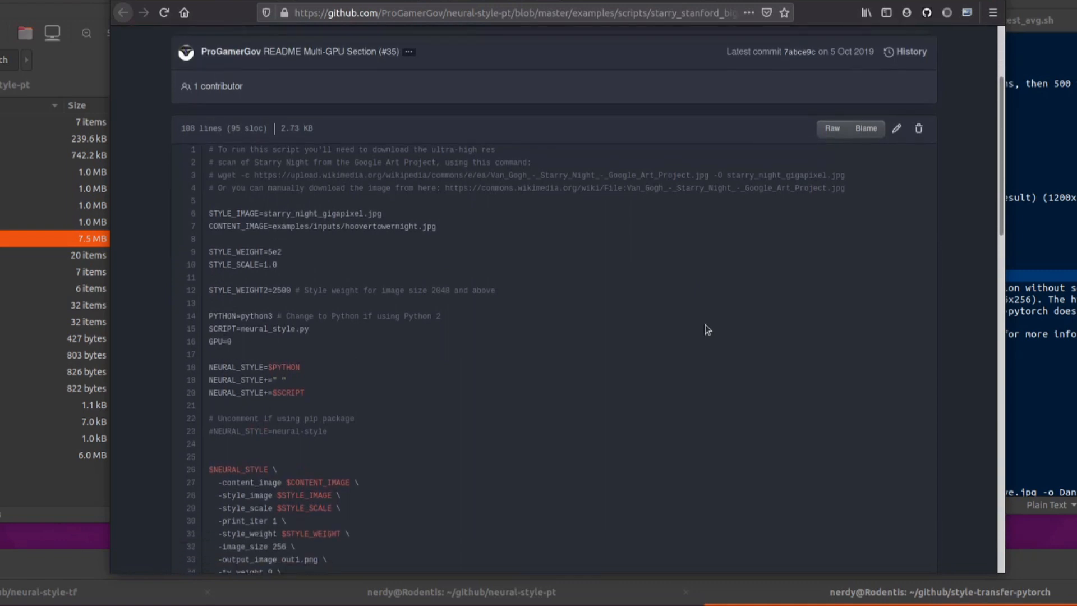
pyautogui.scroll(-3)
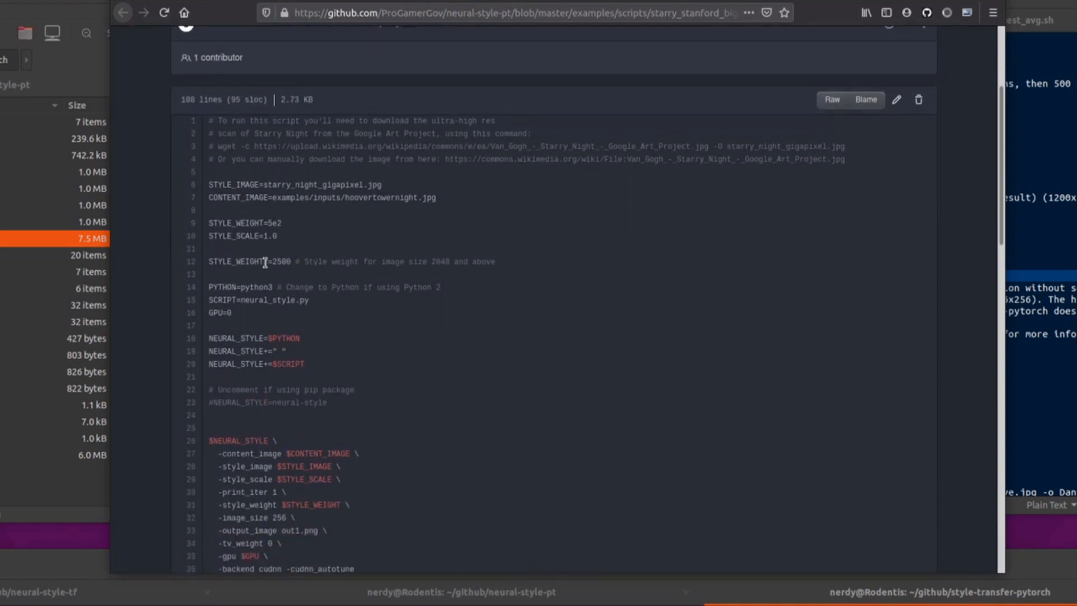
pyautogui.scroll(-3)
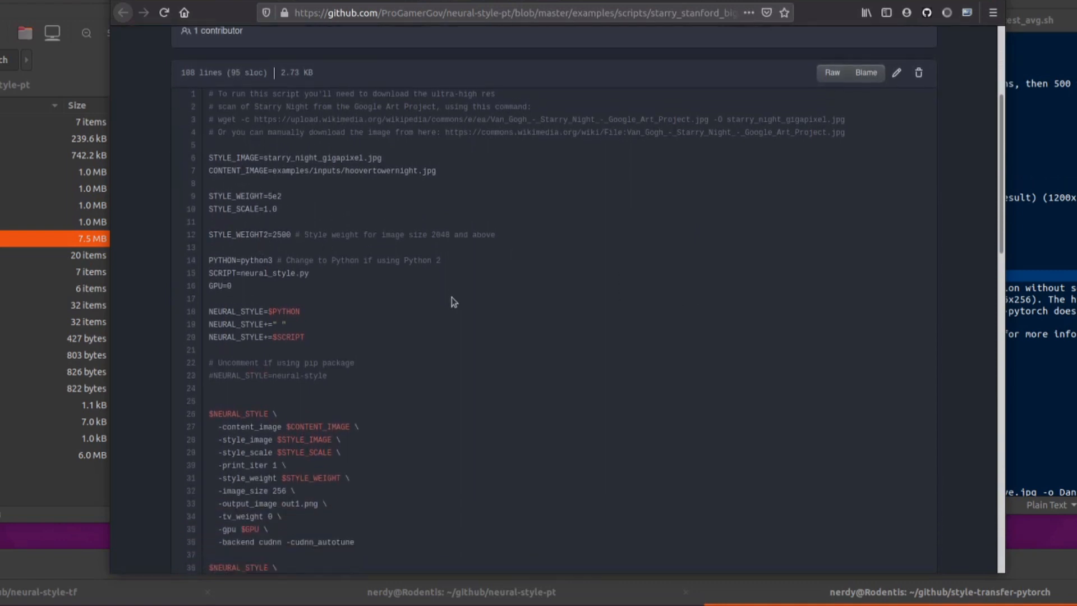
pyautogui.scroll(-3)
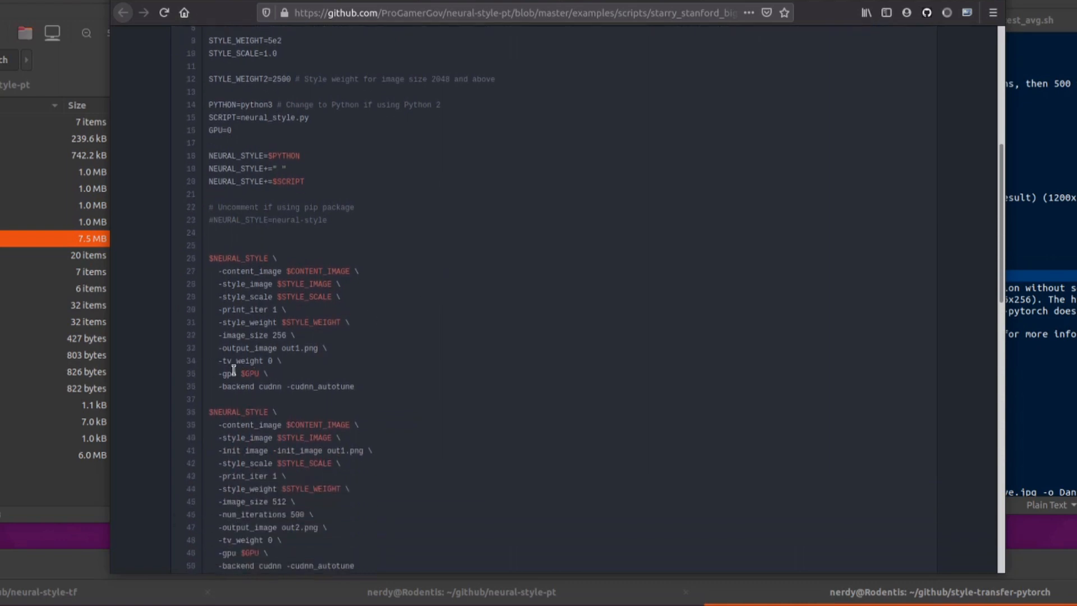
pyautogui.moveTo(283, 345)
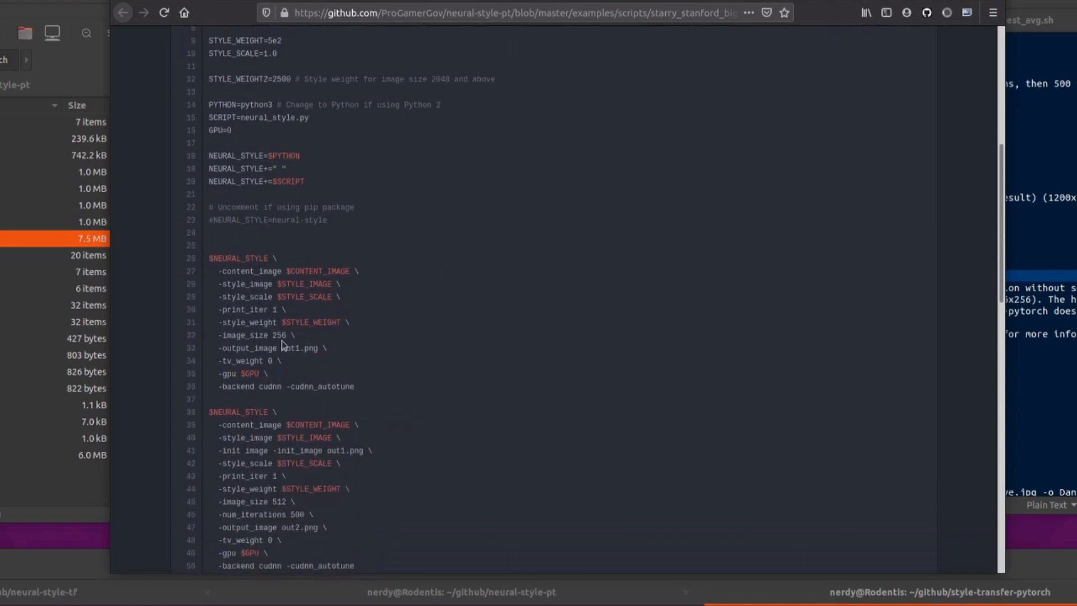
pyautogui.scroll(-3)
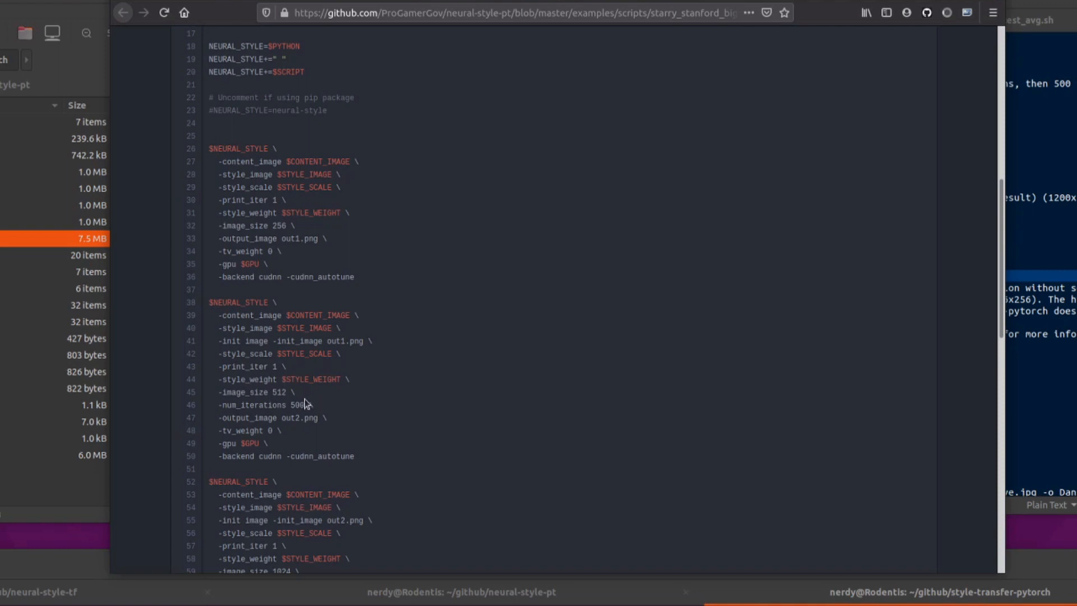
pyautogui.scroll(-3)
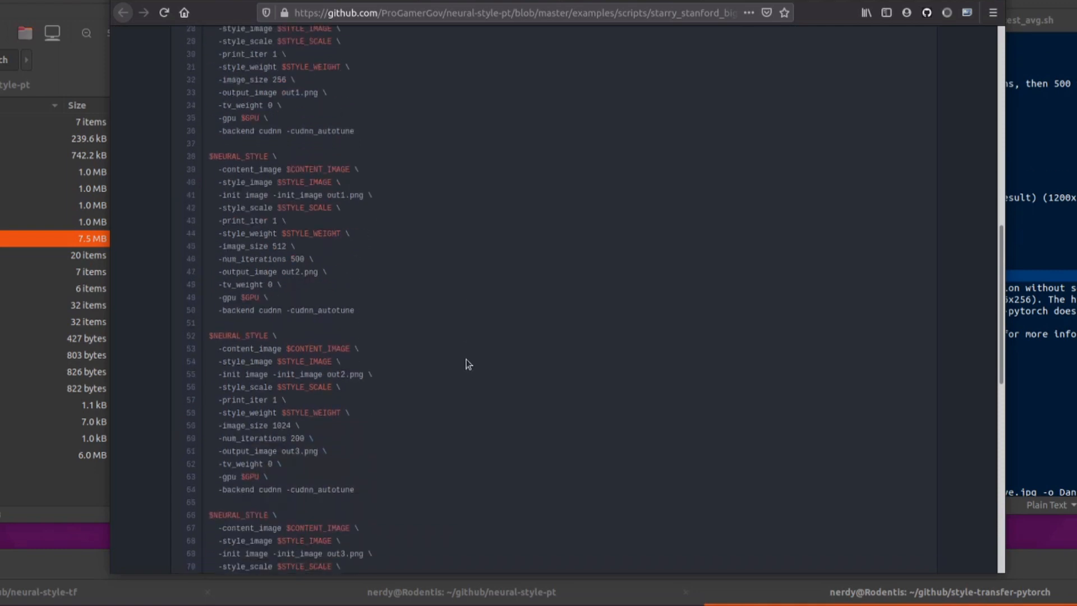
pyautogui.scroll(-3)
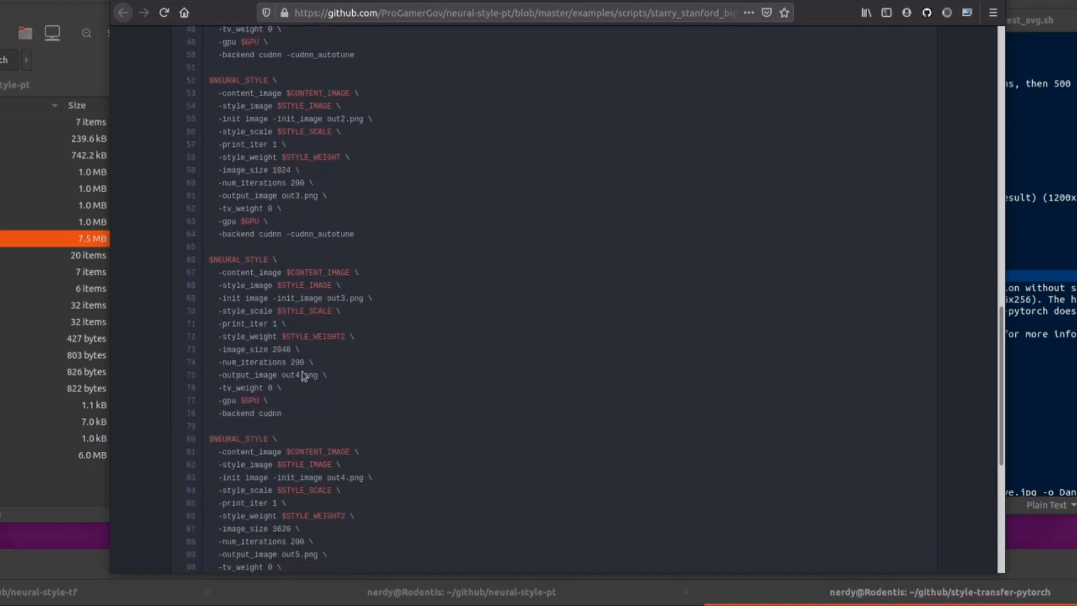
pyautogui.scroll(-3)
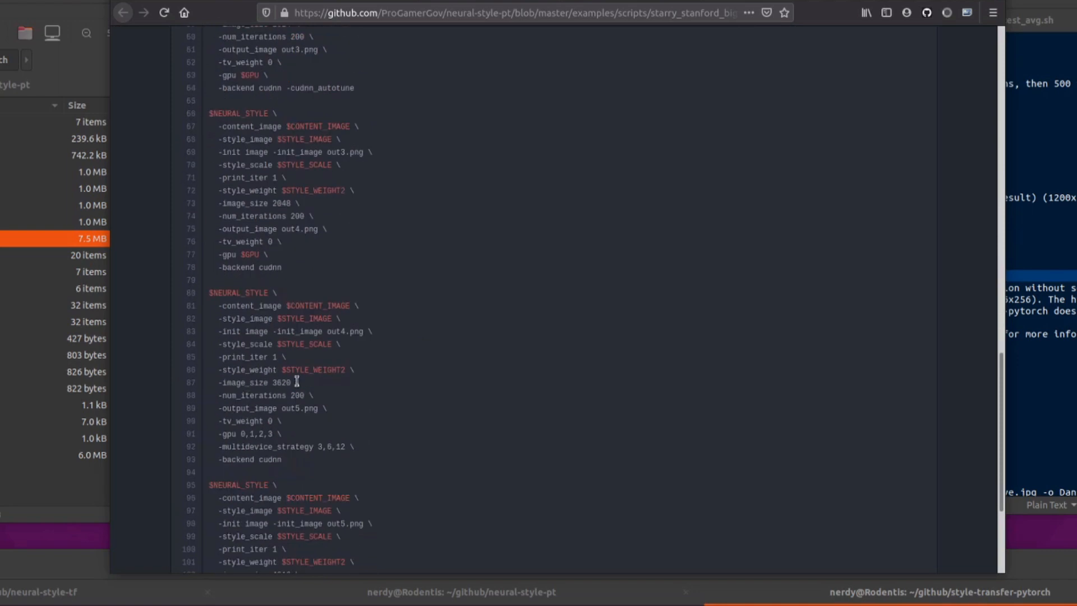
pyautogui.scroll(-3)
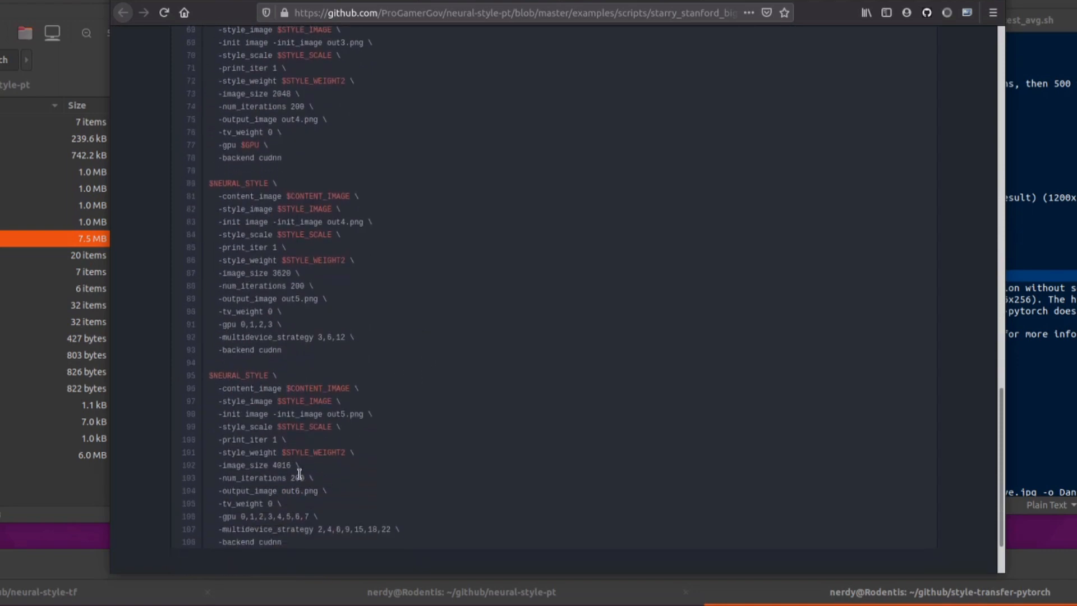
pyautogui.moveTo(311, 119)
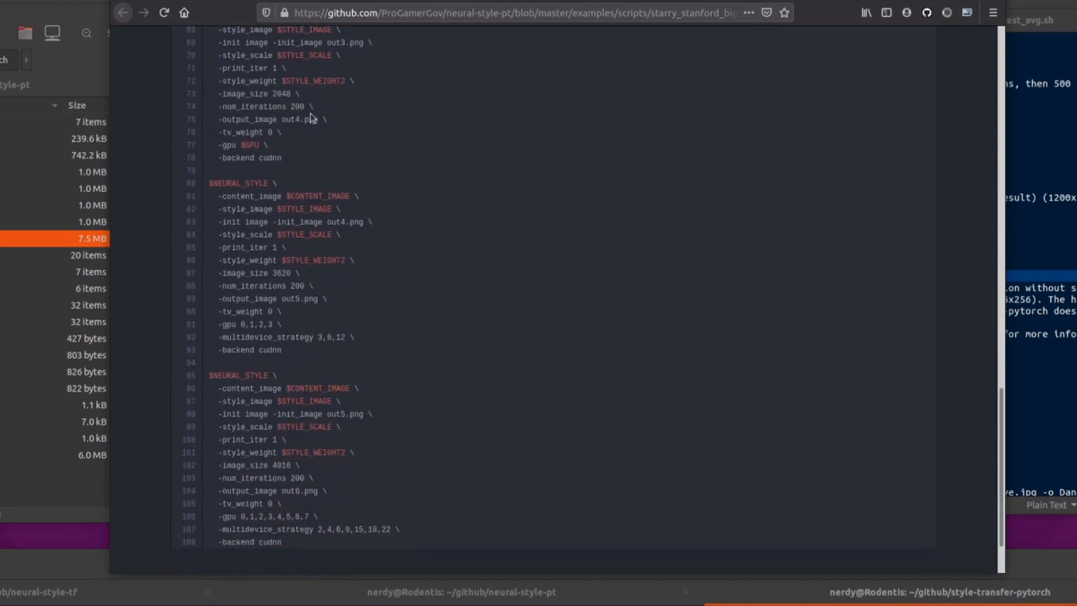
pyautogui.moveTo(325, 467)
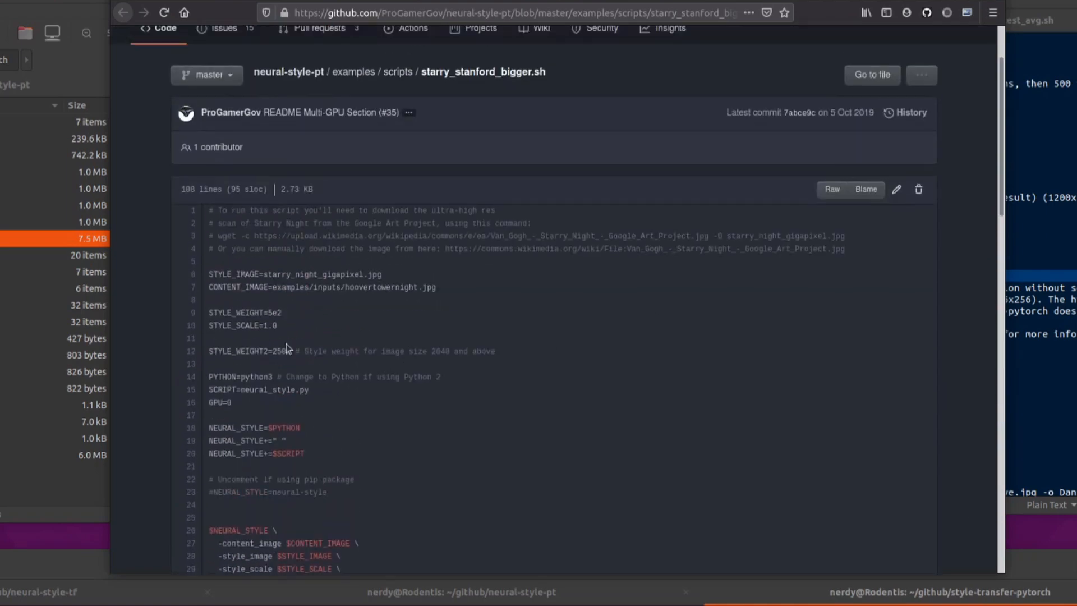
pyautogui.scroll(-3)
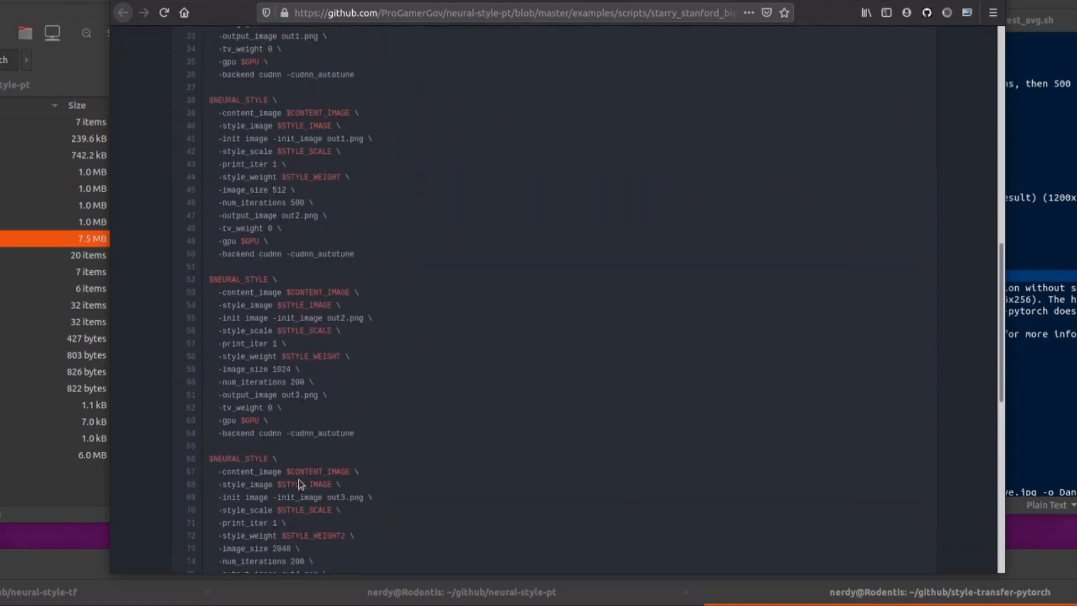
pyautogui.scroll(-3)
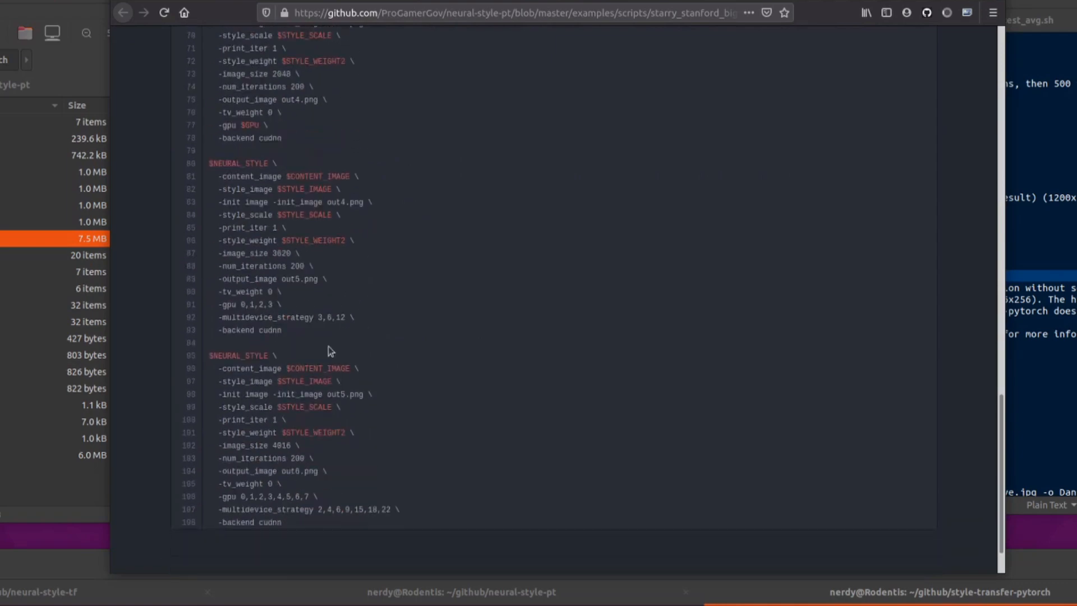
pyautogui.scroll(-3)
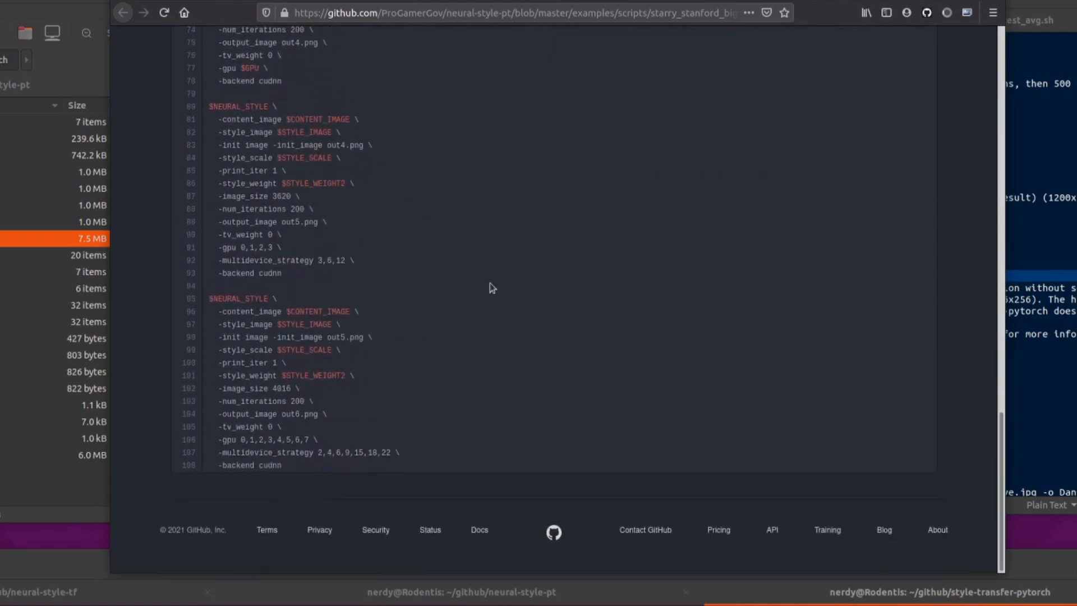
pyautogui.click(126, 12)
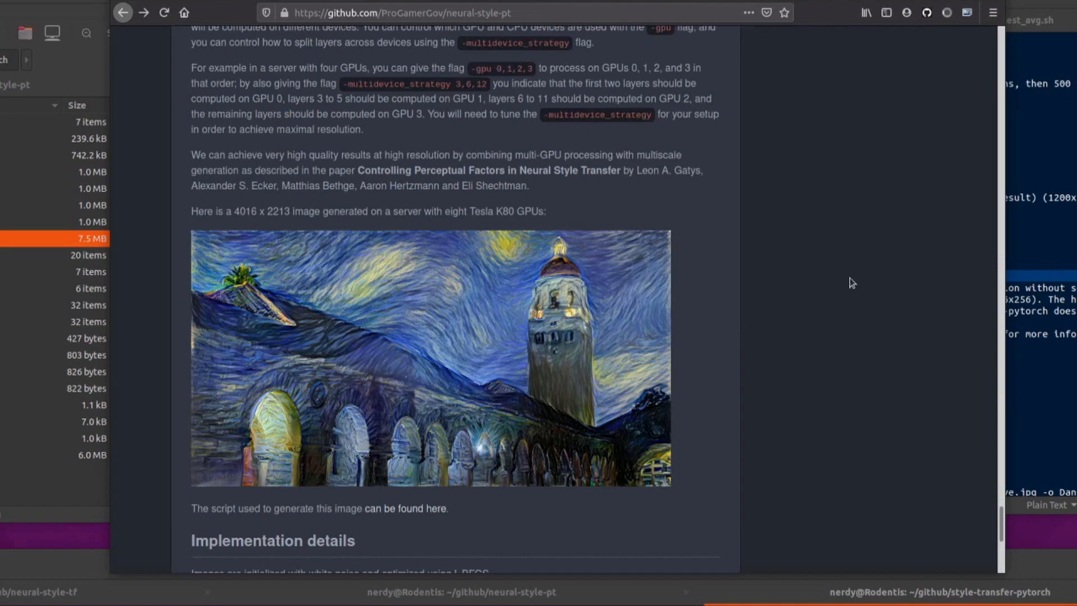
pyautogui.moveTo(835, 278)
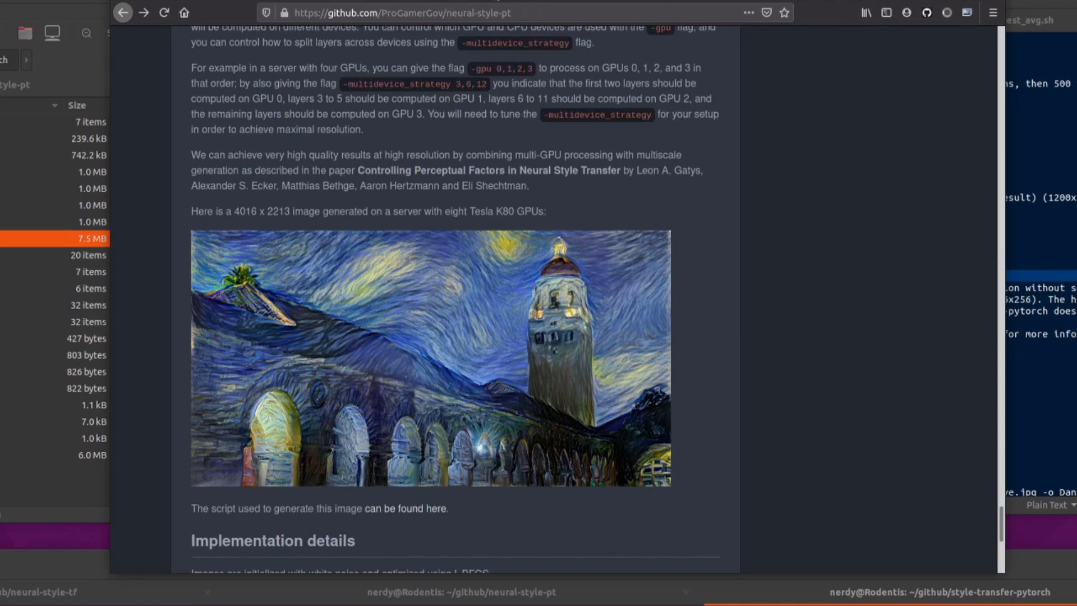
pyautogui.scroll(-3)
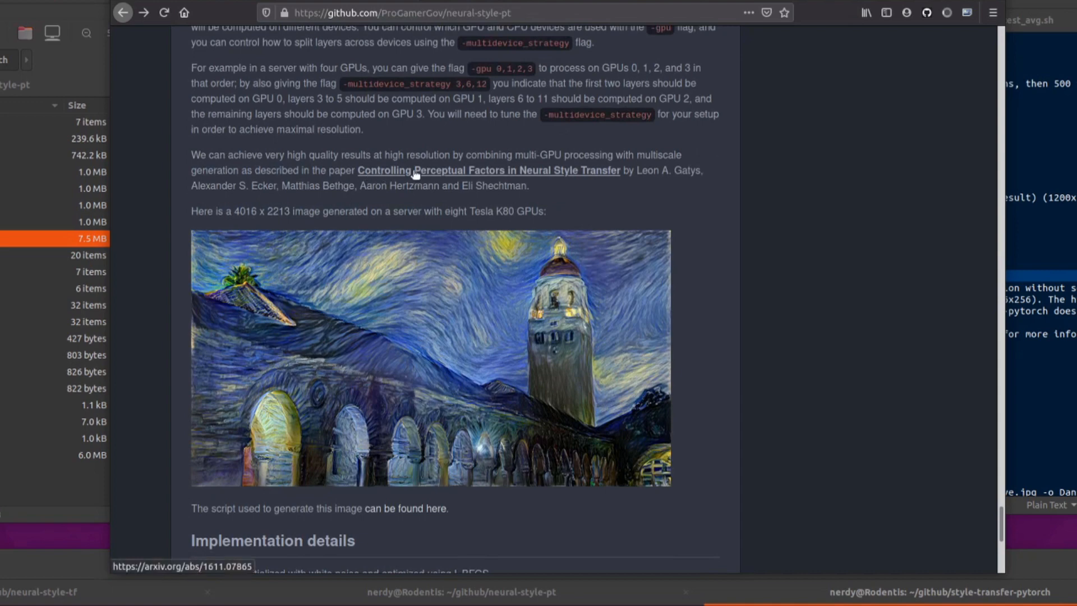
pyautogui.moveTo(532, 176)
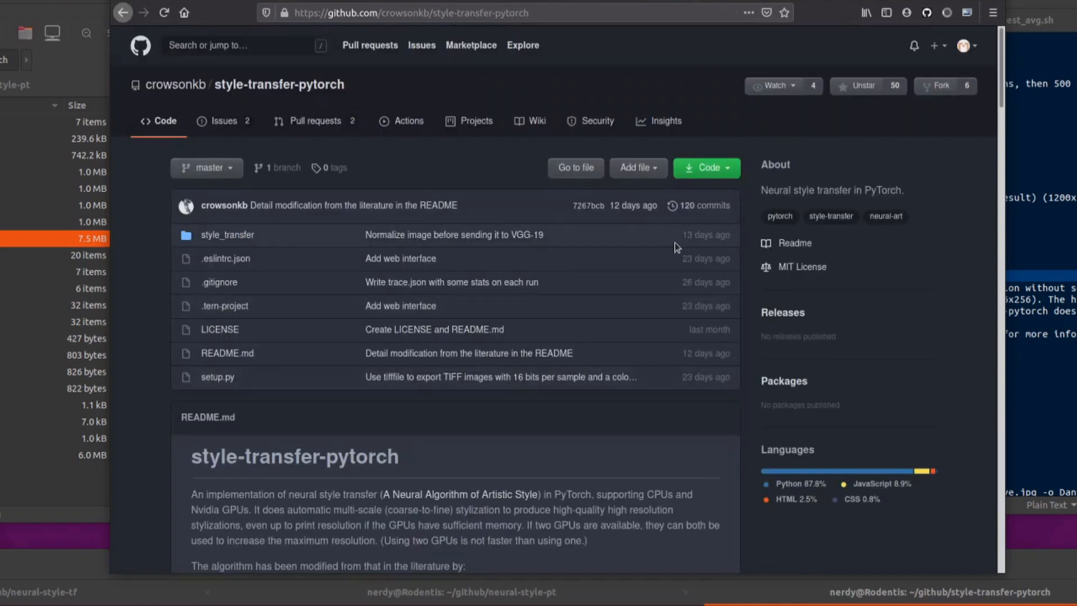
# Step: Scroll through starry_stanford_bigger.sh's chained neural_style runs at the 256, 512 and 1024 sizes
pyautogui.scroll(-3)
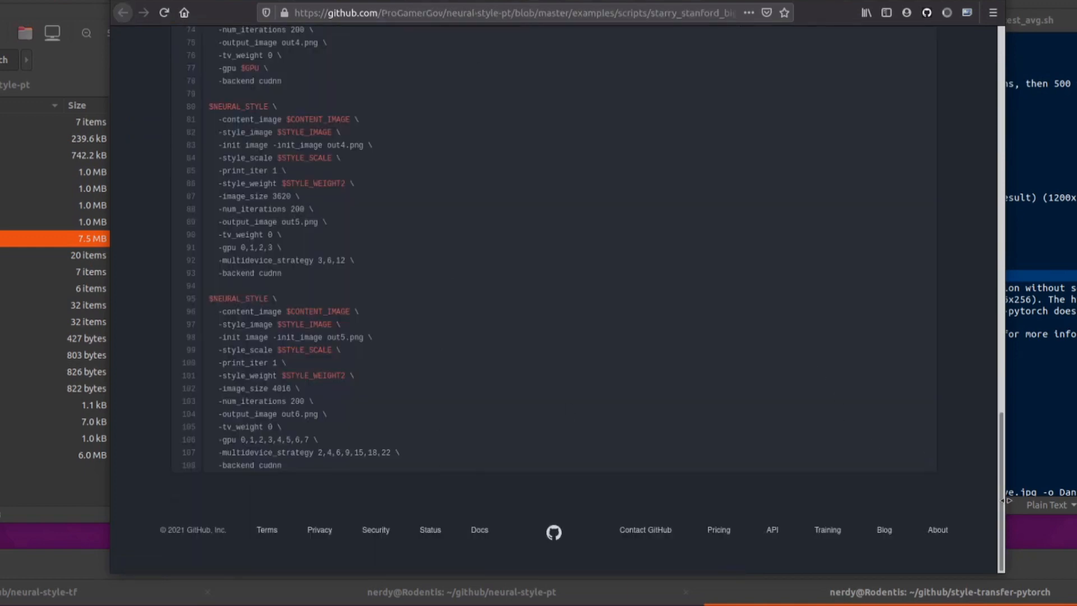
pyautogui.scroll(3)
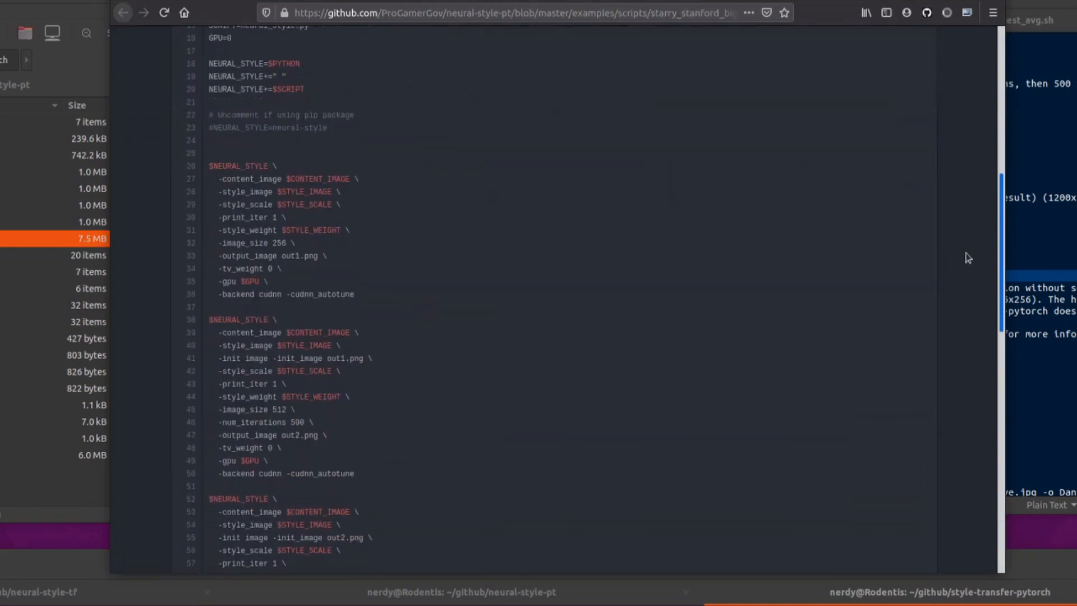
pyautogui.scroll(-3)
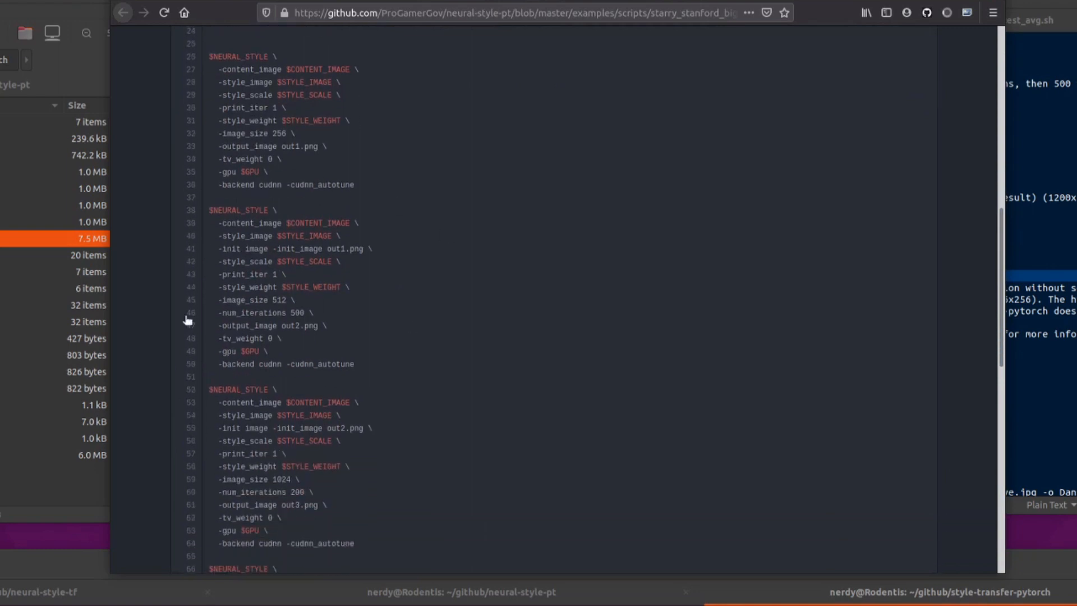
pyautogui.moveTo(644, 28)
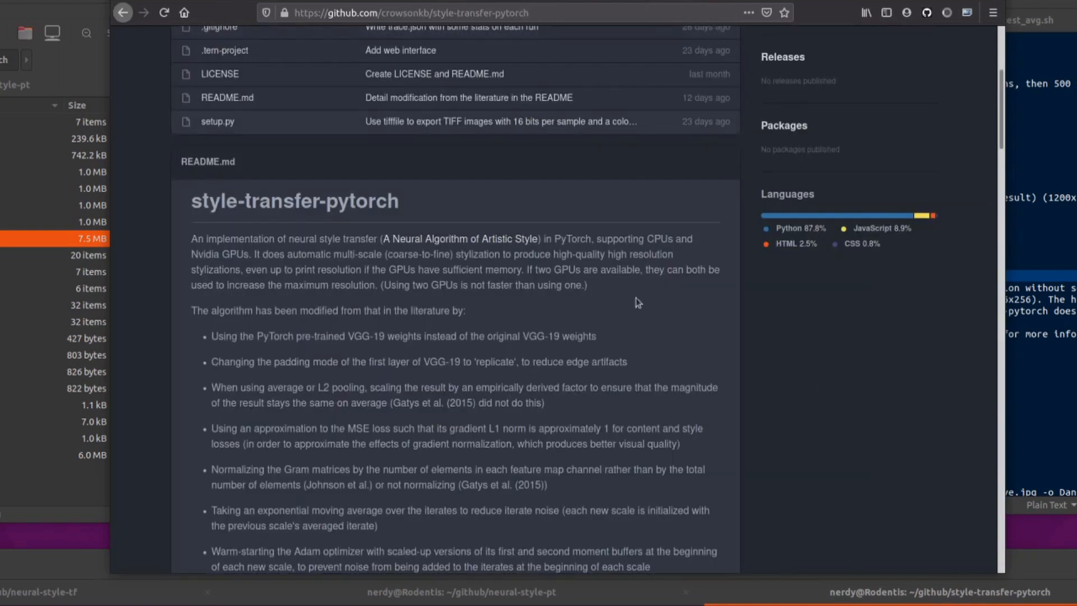
# Step: Scroll the style-transfer-pytorch README past its modifications and Example outputs to Installation and Basic usage
pyautogui.scroll(-3)
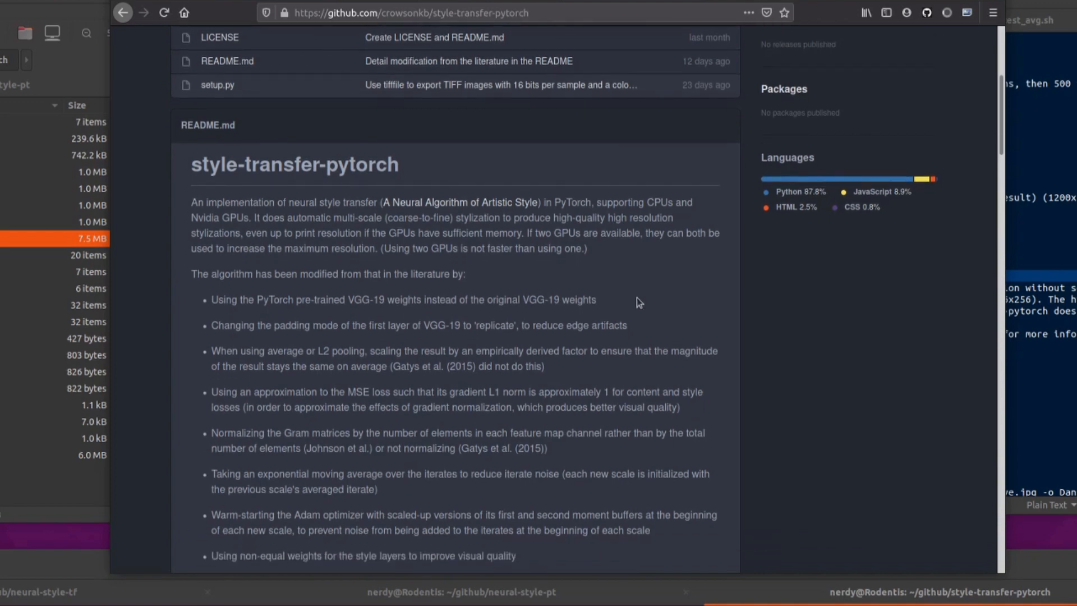
pyautogui.scroll(-3)
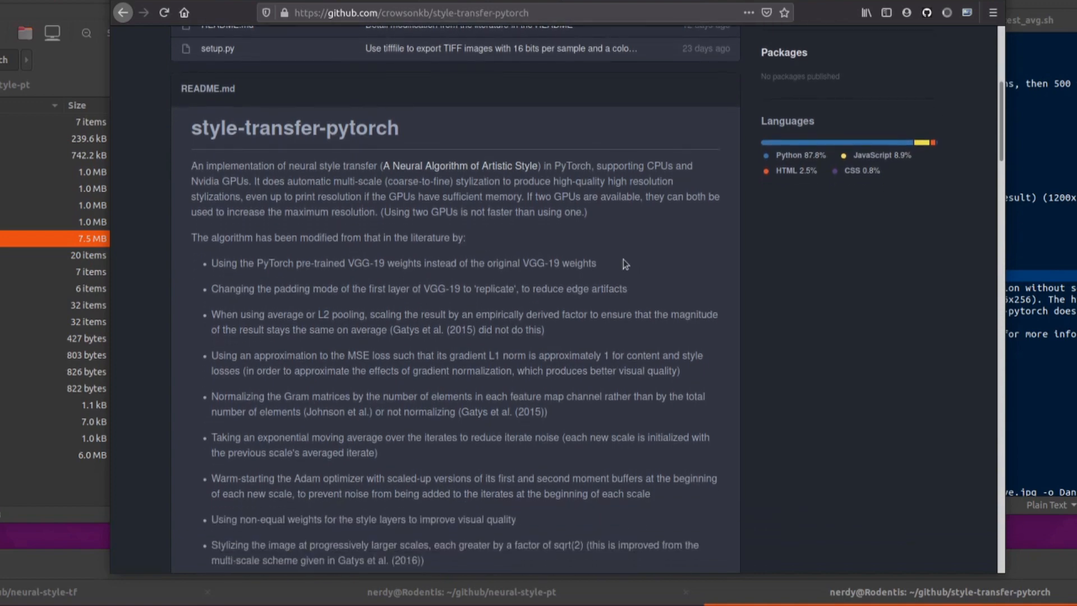
pyautogui.moveTo(206, 287)
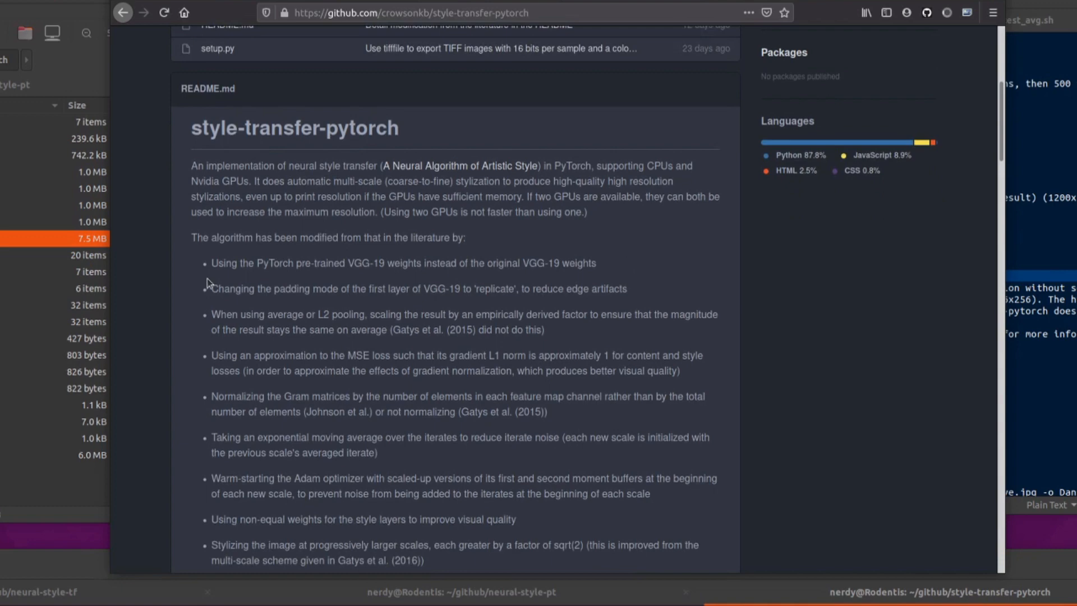
pyautogui.moveTo(388, 261)
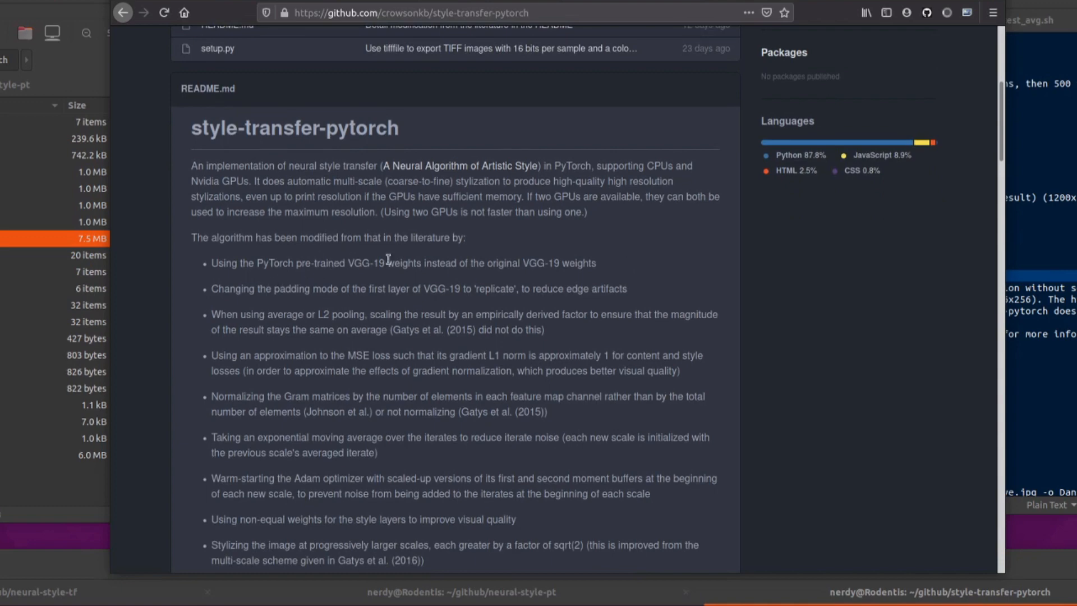
pyautogui.scroll(-3)
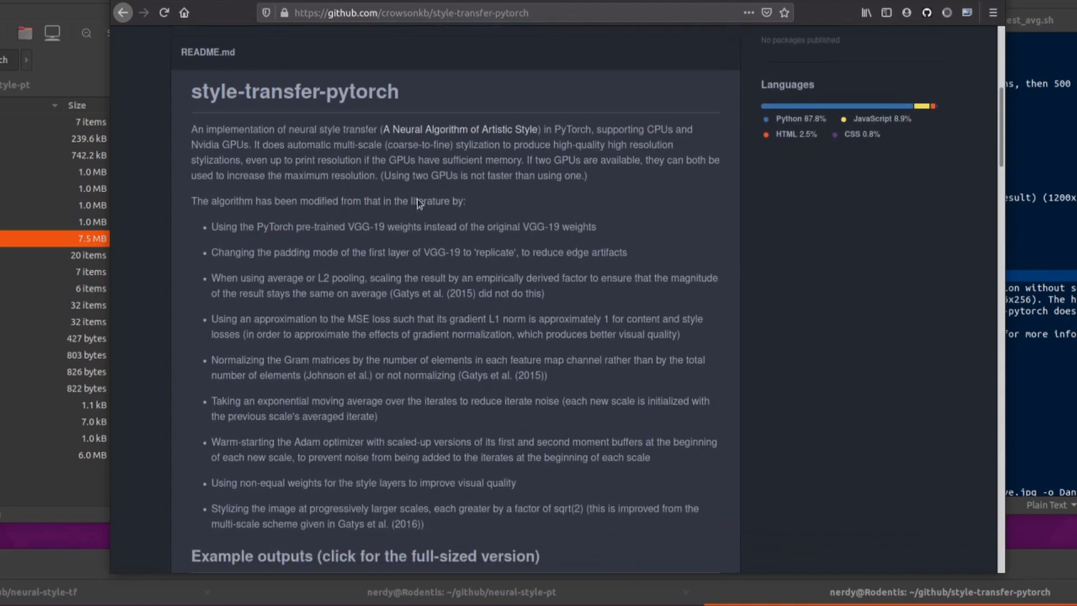
pyautogui.moveTo(216, 276)
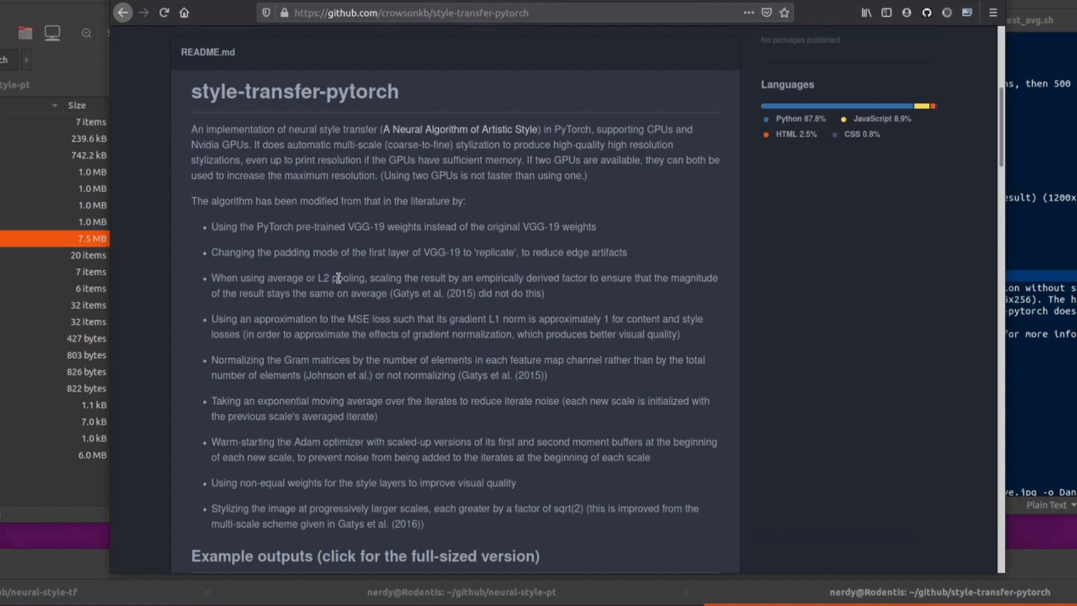
pyautogui.moveTo(340, 283)
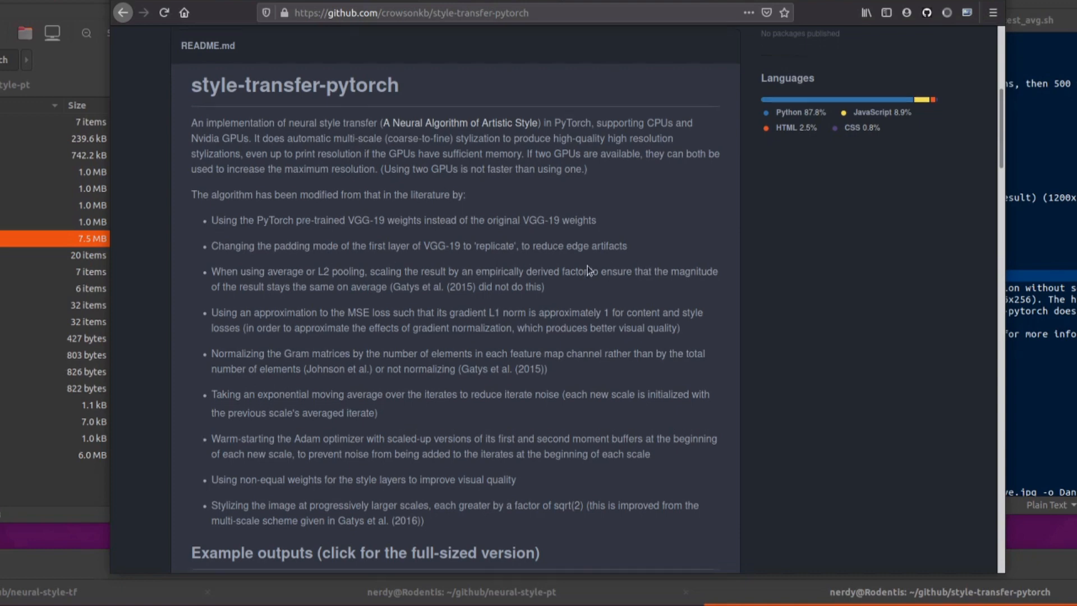
pyautogui.scroll(-3)
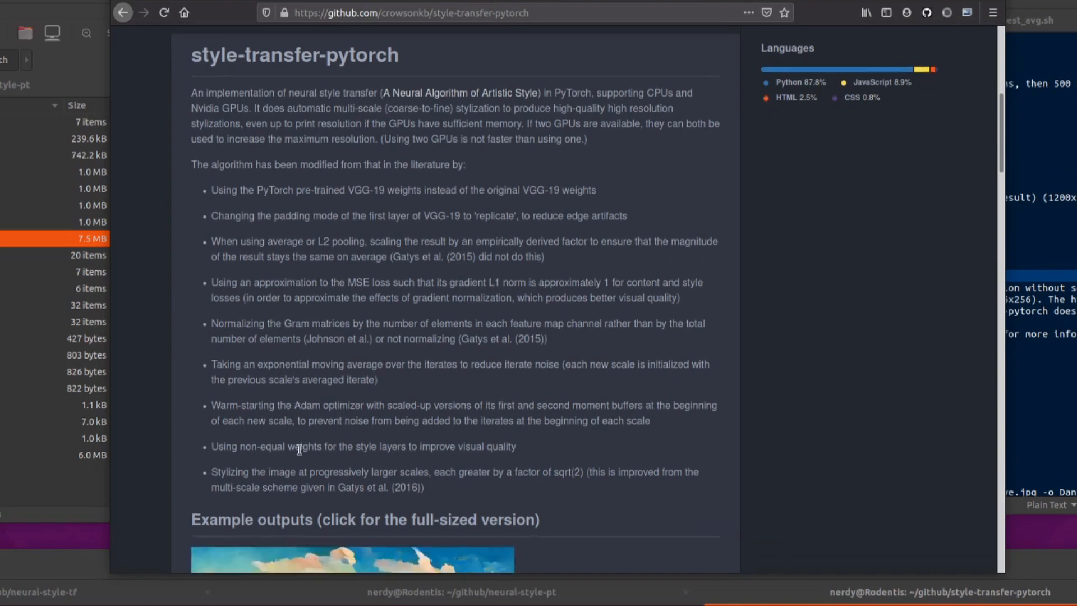
pyautogui.scroll(-3)
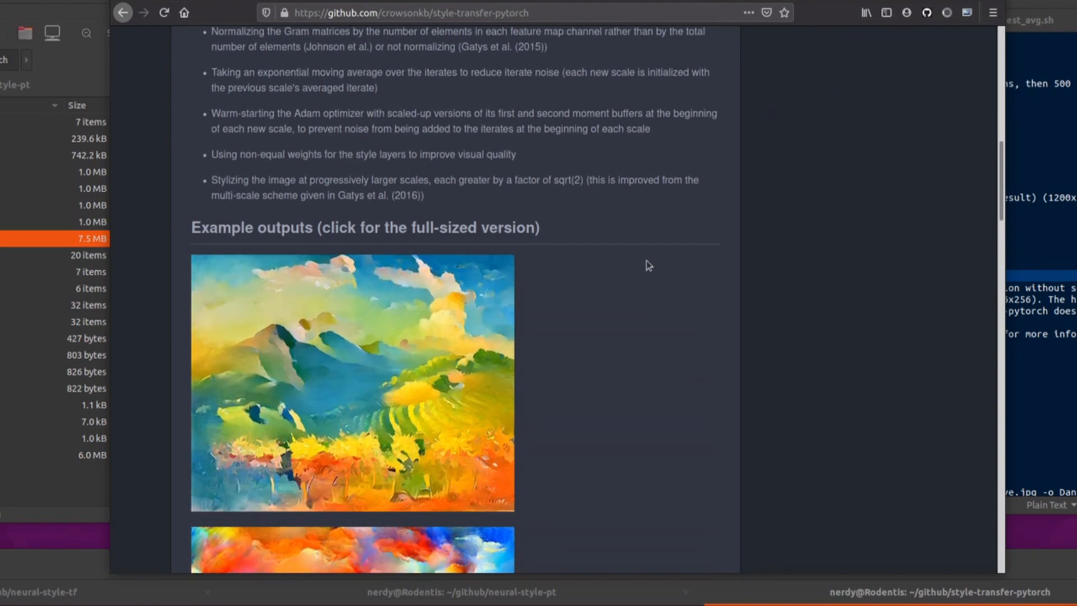
pyautogui.scroll(-3)
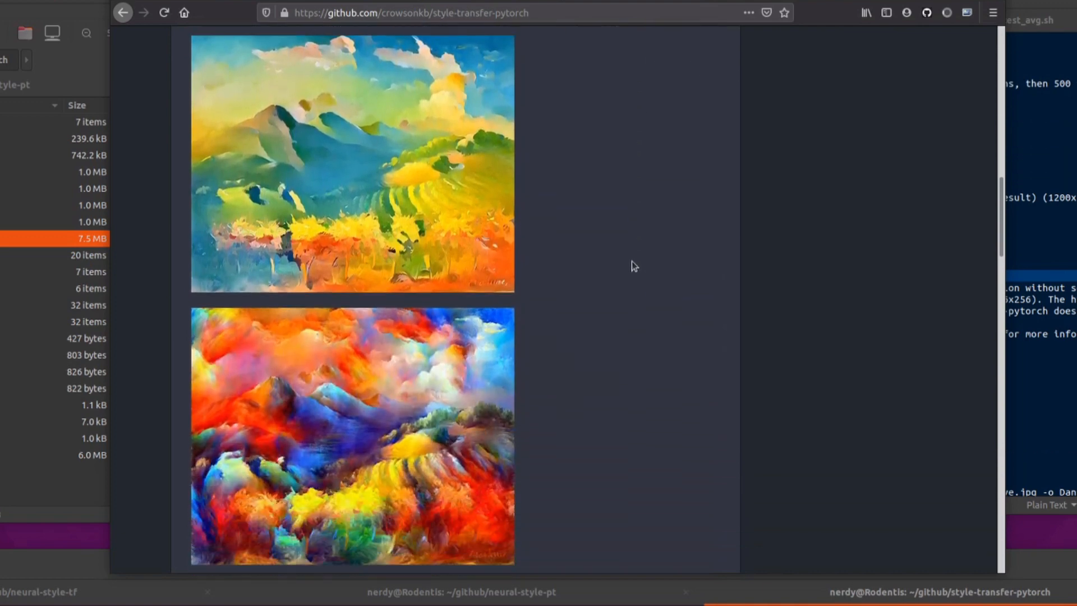
pyautogui.scroll(-3)
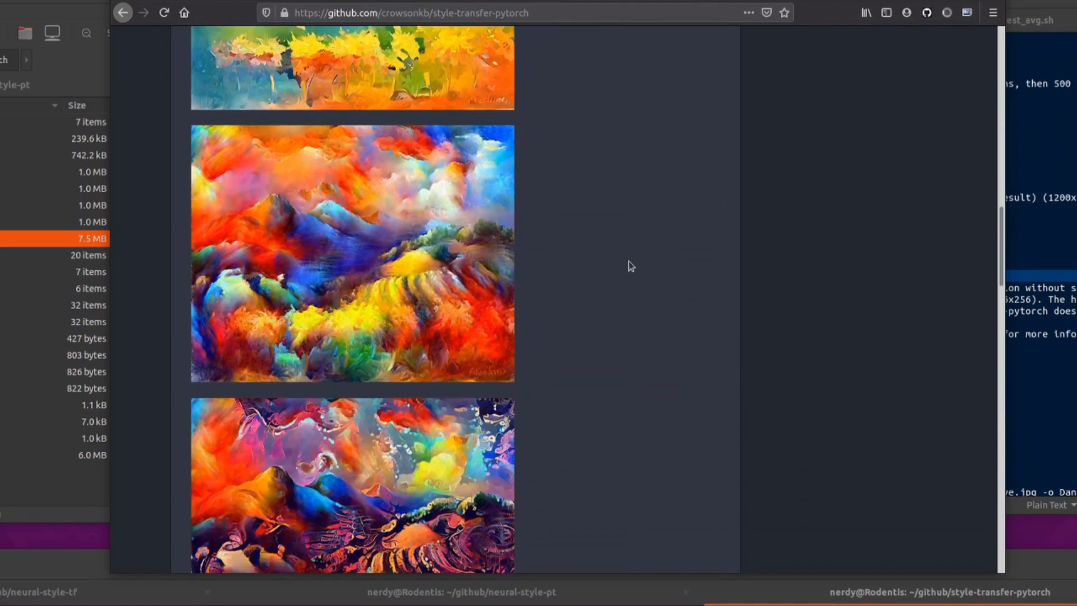
pyautogui.scroll(-3)
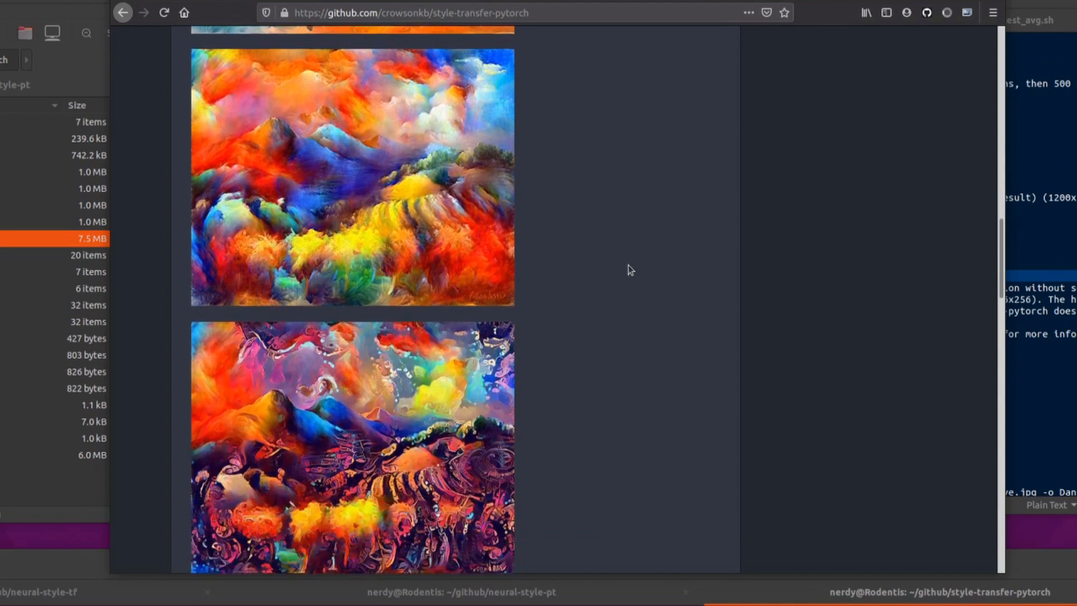
pyautogui.scroll(-3)
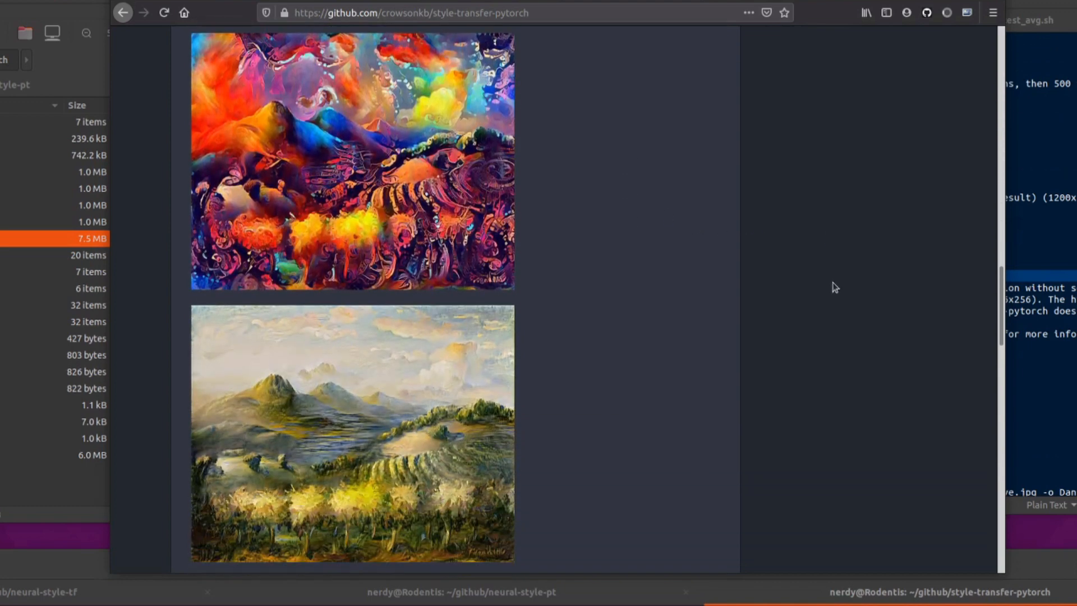
pyautogui.scroll(-3)
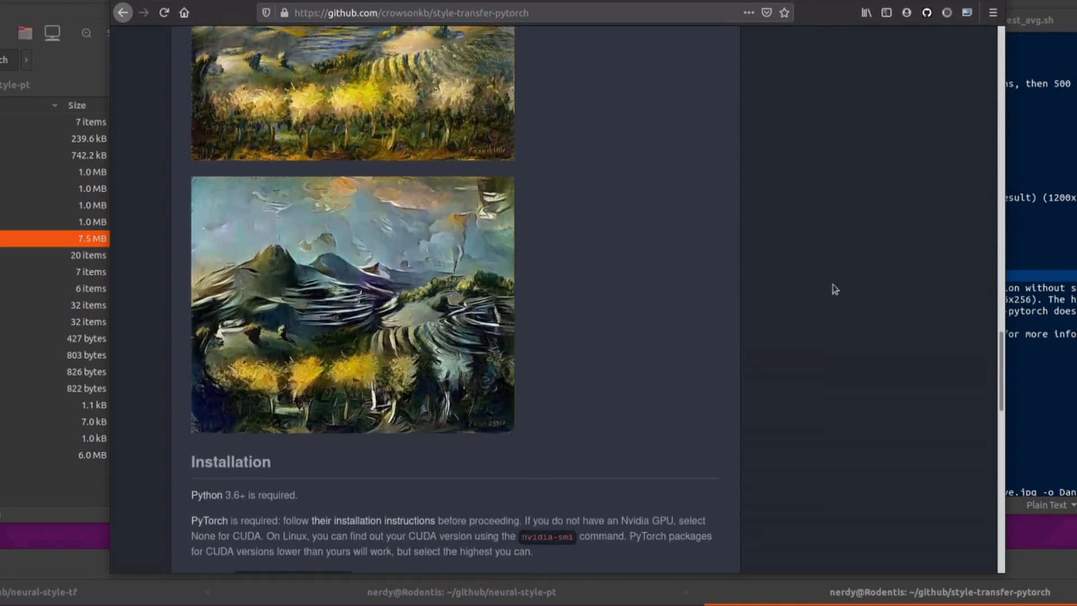
pyautogui.scroll(-3)
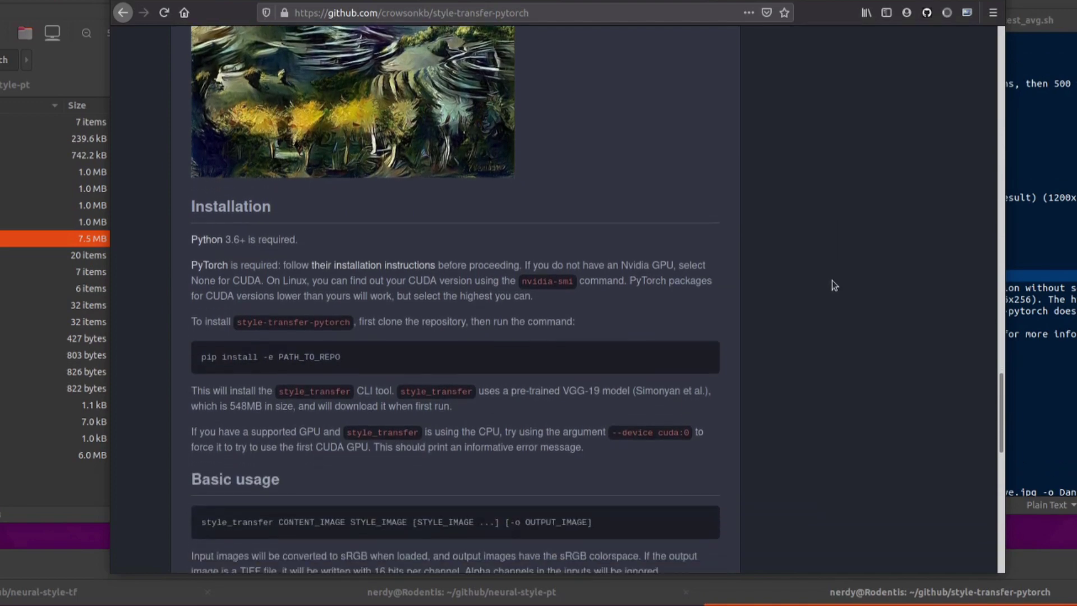
pyautogui.scroll(-3)
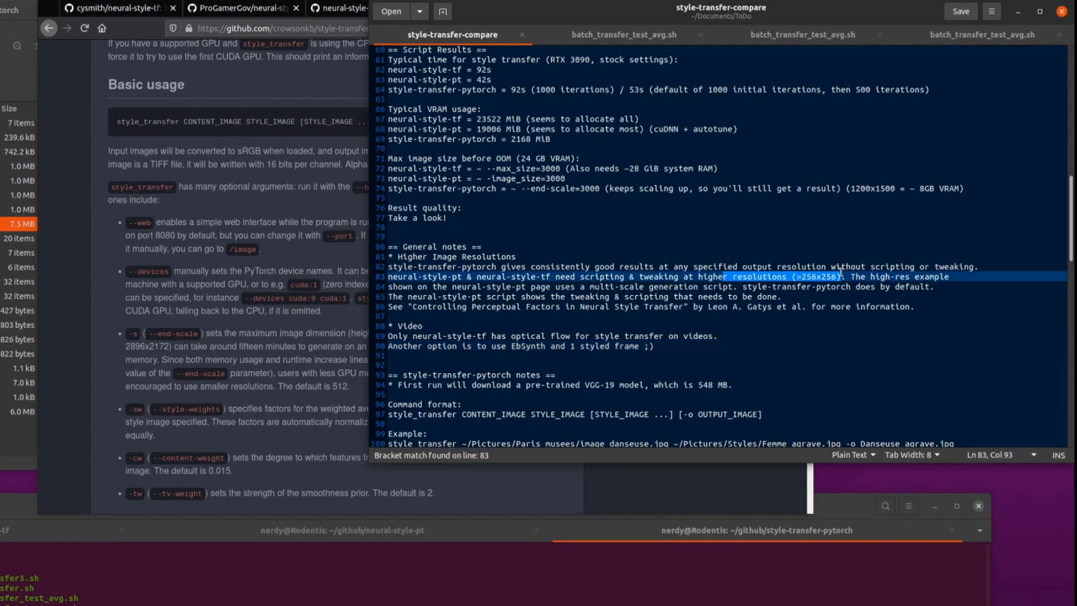
pyautogui.moveTo(844, 368)
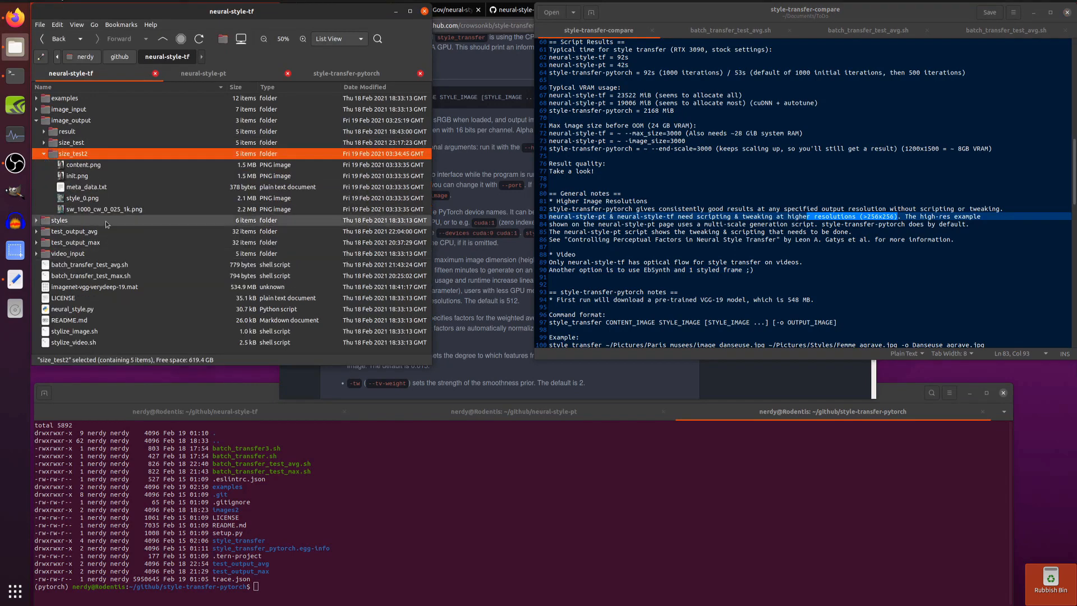
# Step: Preview the Hokusai waterfall style_0.png, then open the sw_1000_cw_0_025_1k.png stylized portrait
pyautogui.doubleClick(81, 198)
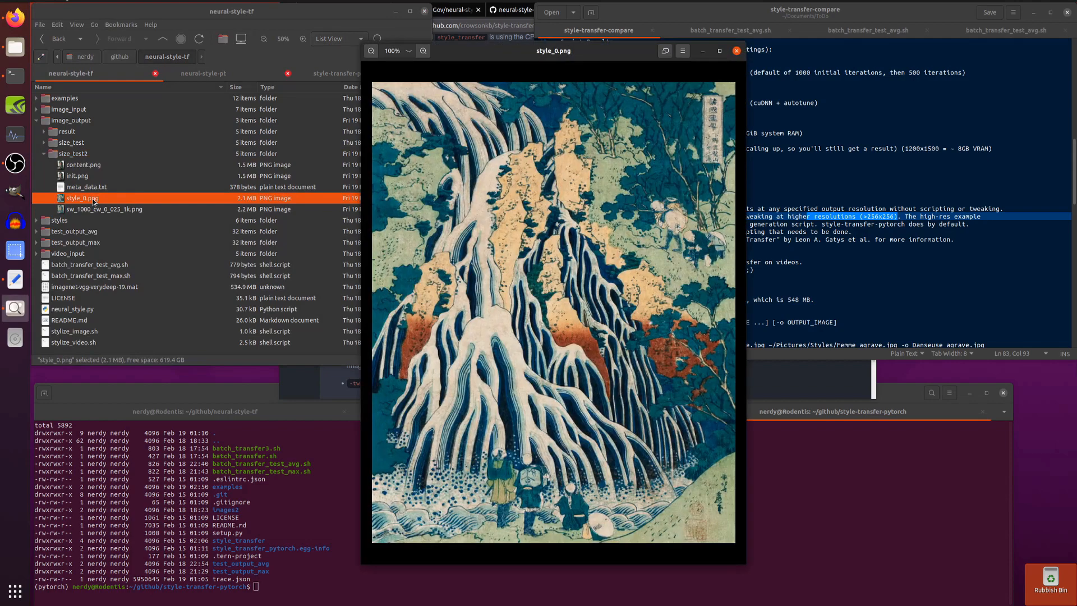
pyautogui.click(735, 51)
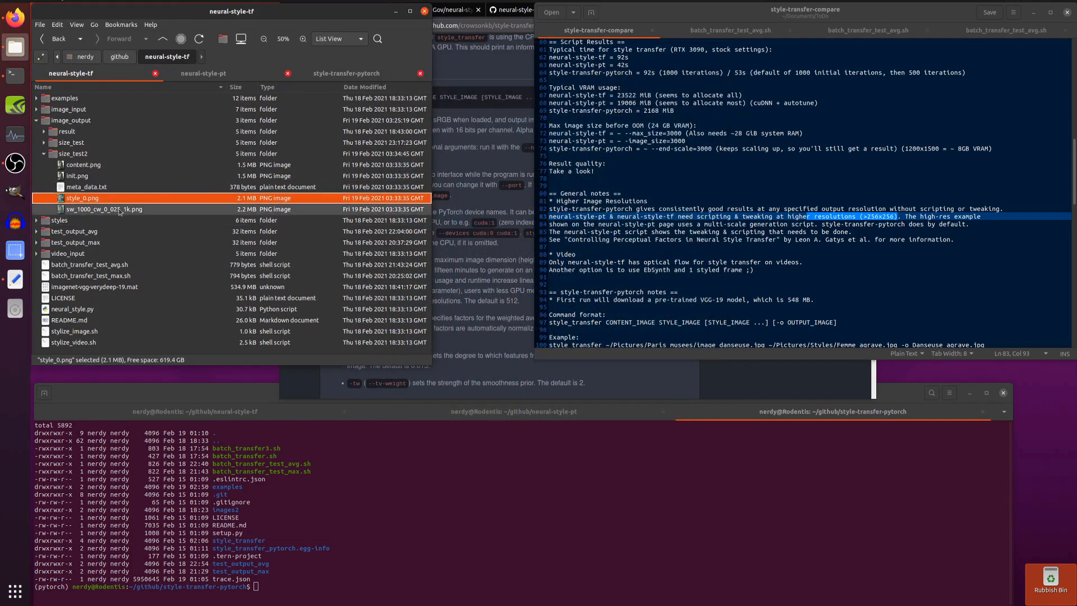
pyautogui.doubleClick(104, 209)
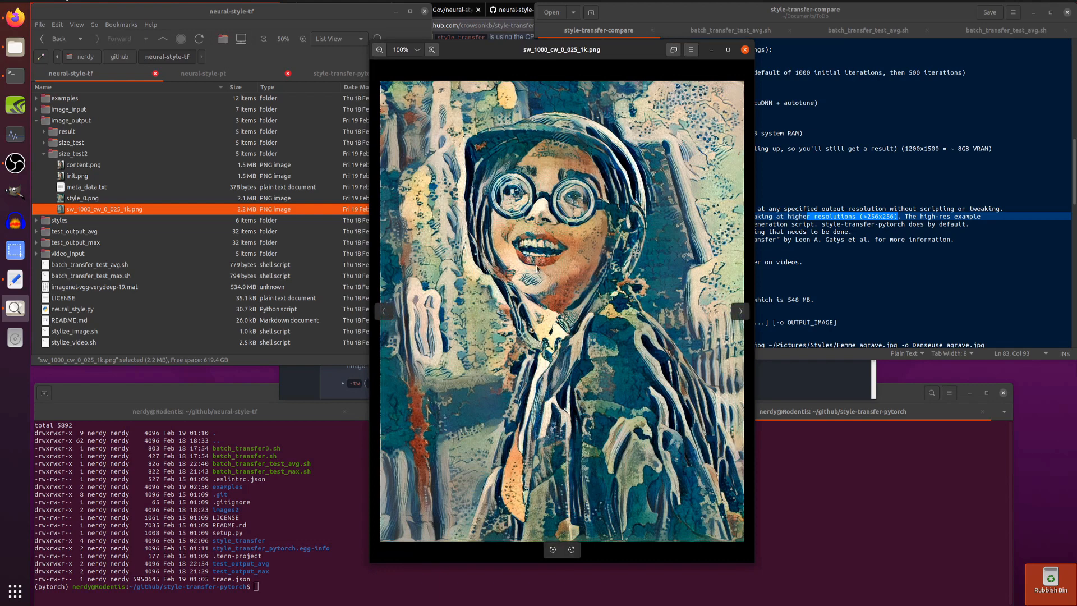
pyautogui.moveTo(622, 150)
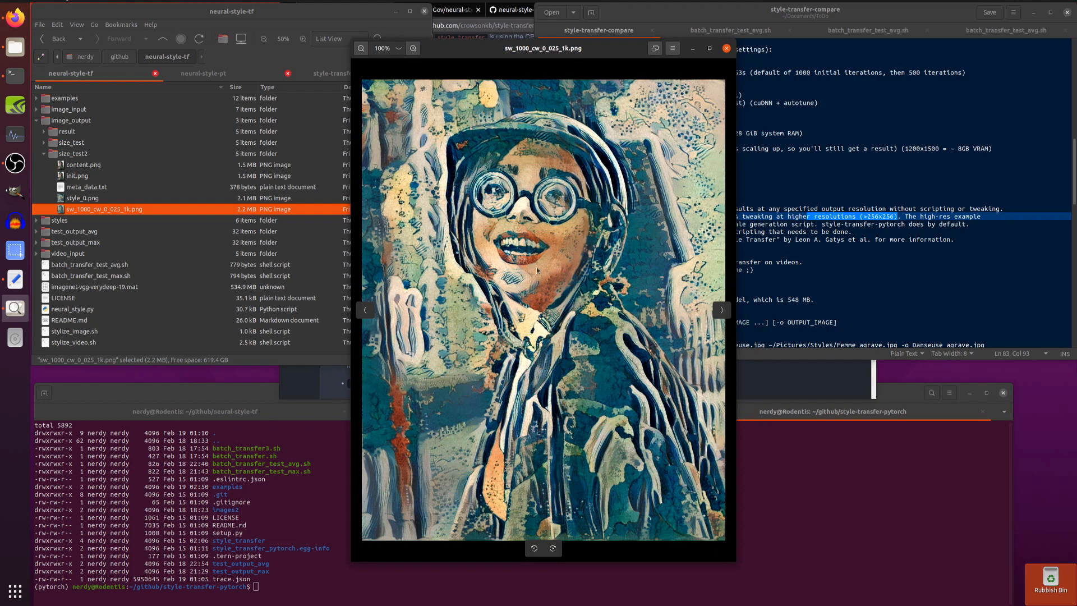
pyautogui.moveTo(630, 350)
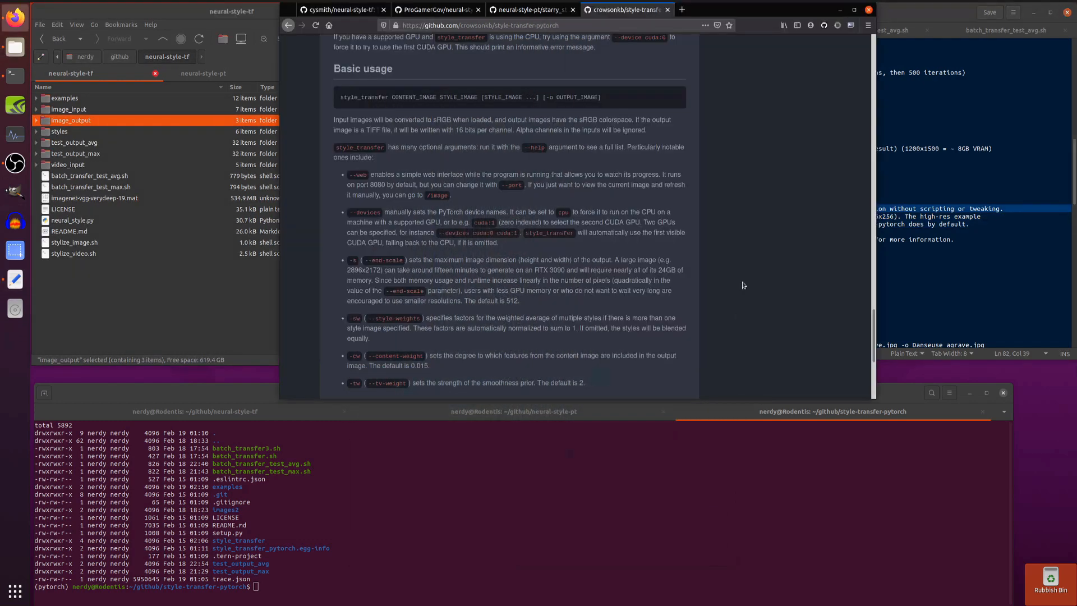
# Step: Scroll the gedit notes down to the advanced multi-style example command
pyautogui.scroll(-3)
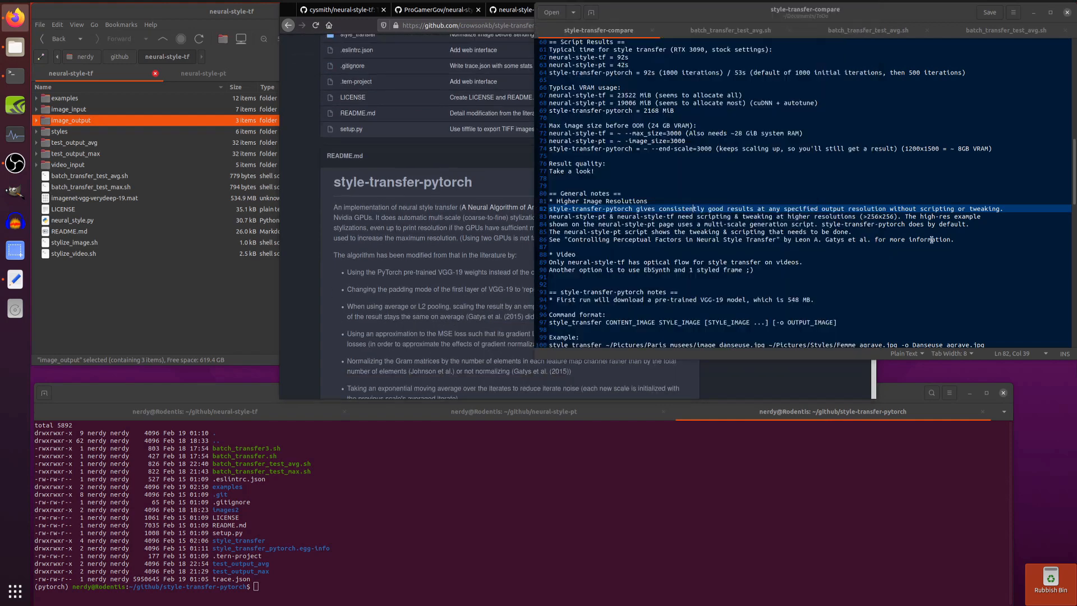
pyautogui.scroll(-3)
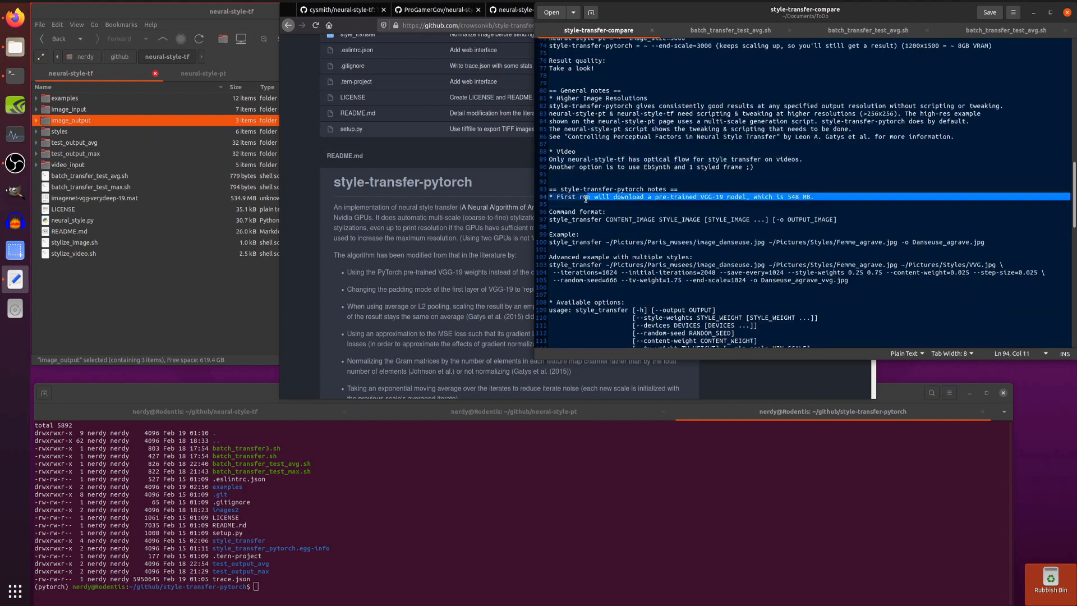
pyautogui.moveTo(695, 208)
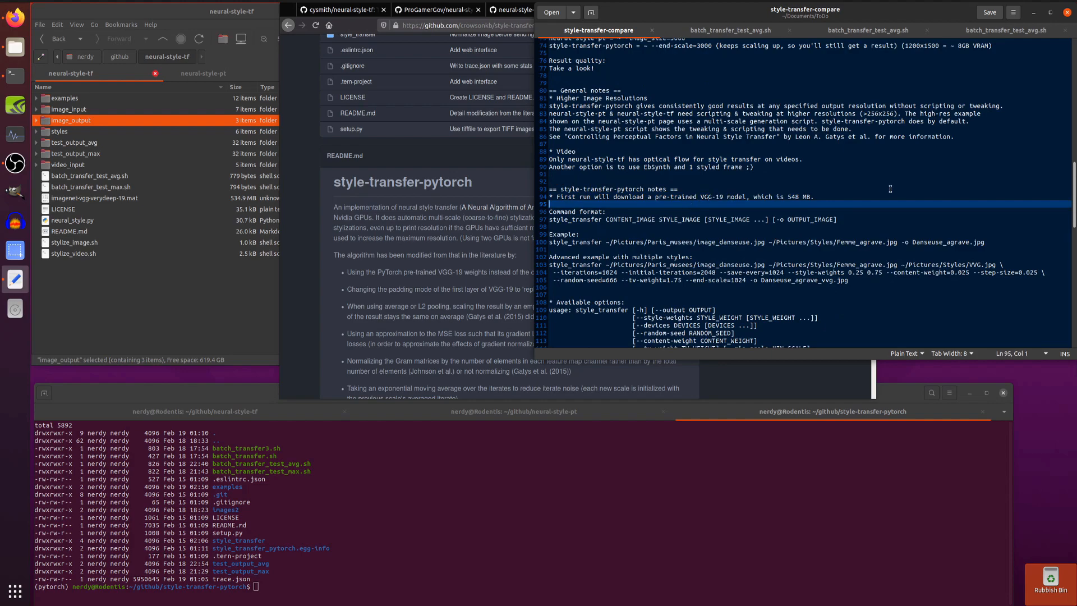
pyautogui.scroll(-3)
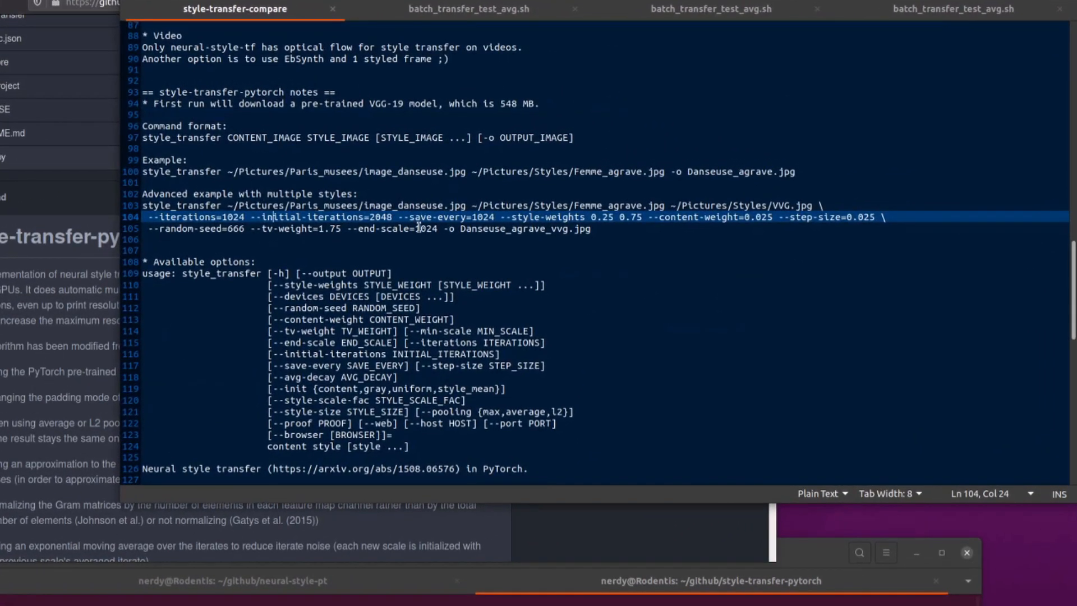
# Step: Select the --iterations and --initial-iterations options in the example command on line 104
pyautogui.click(199, 216)
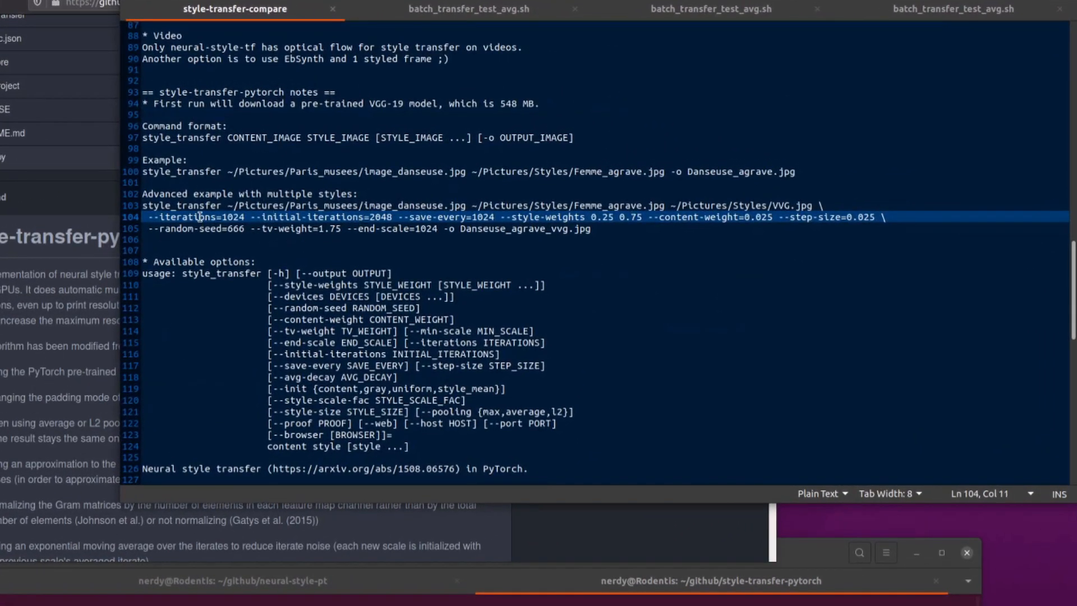
pyautogui.doubleClick(186, 217)
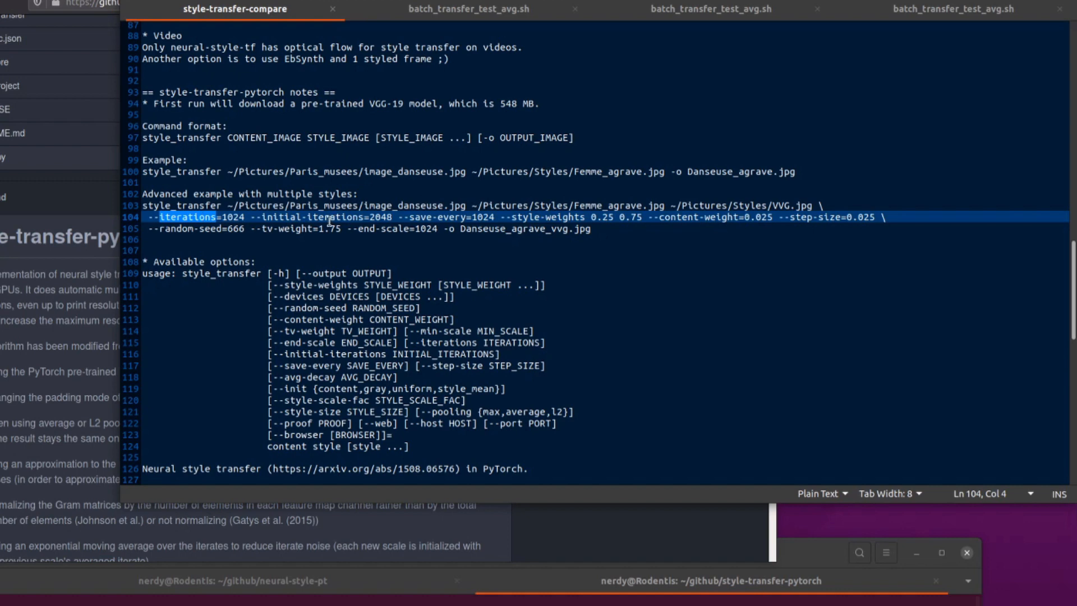
pyautogui.doubleClick(335, 217)
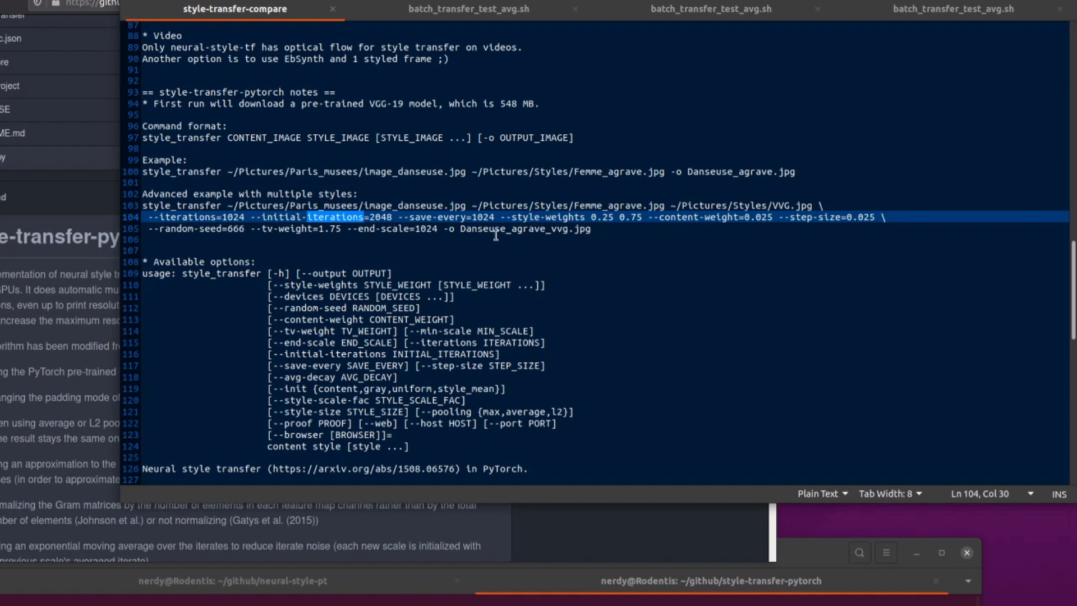
pyautogui.moveTo(645, 255)
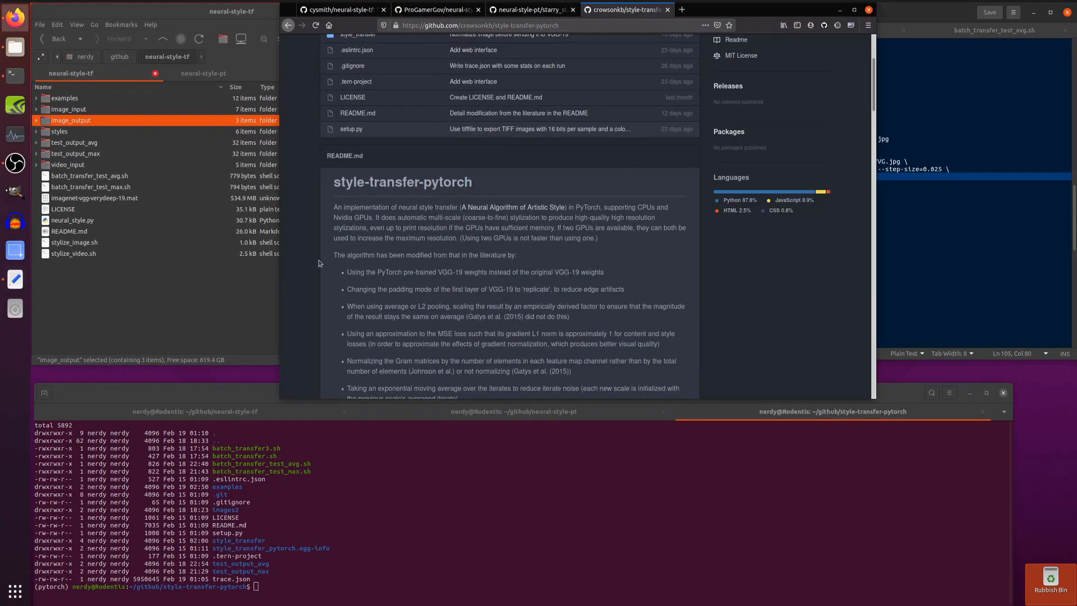
# Step: Review the options list in the notes, then scroll the README to Basic usage covering --web, --devices and --end-scale
pyautogui.click(536, 10)
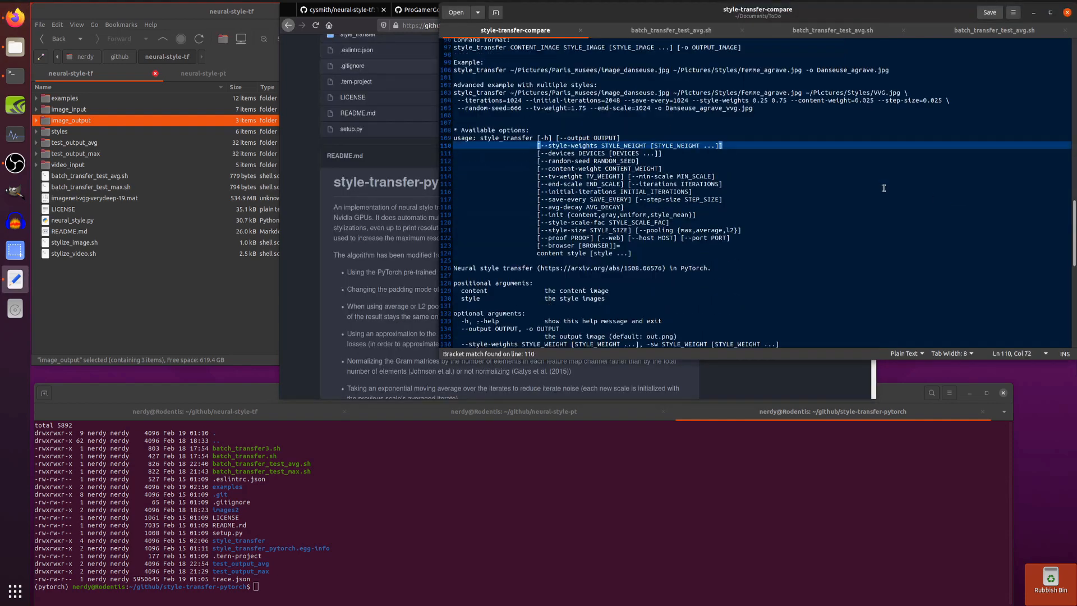
pyautogui.scroll(-3)
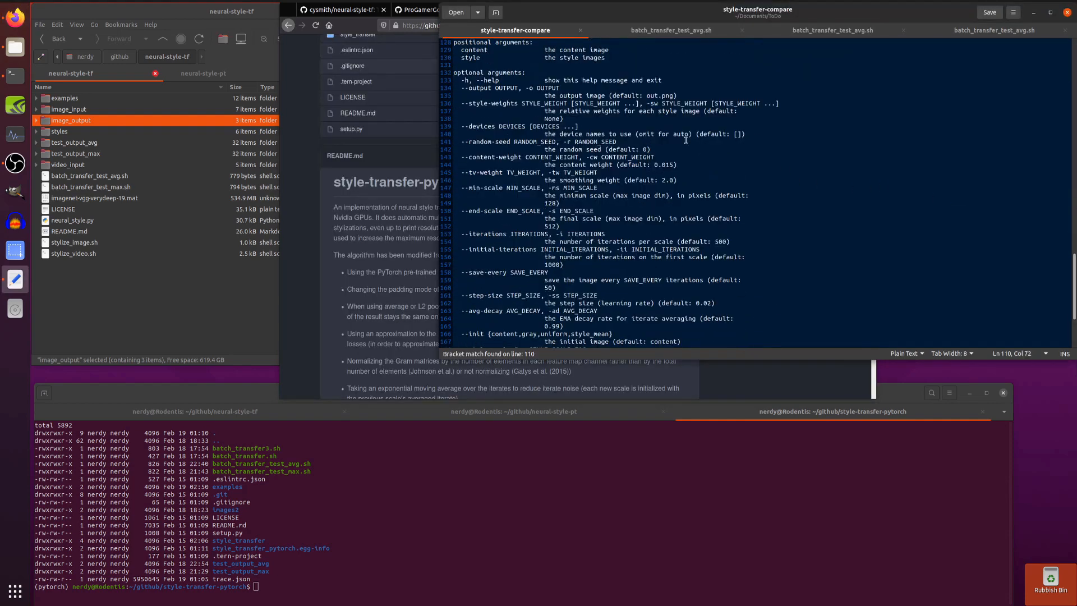
pyautogui.scroll(-3)
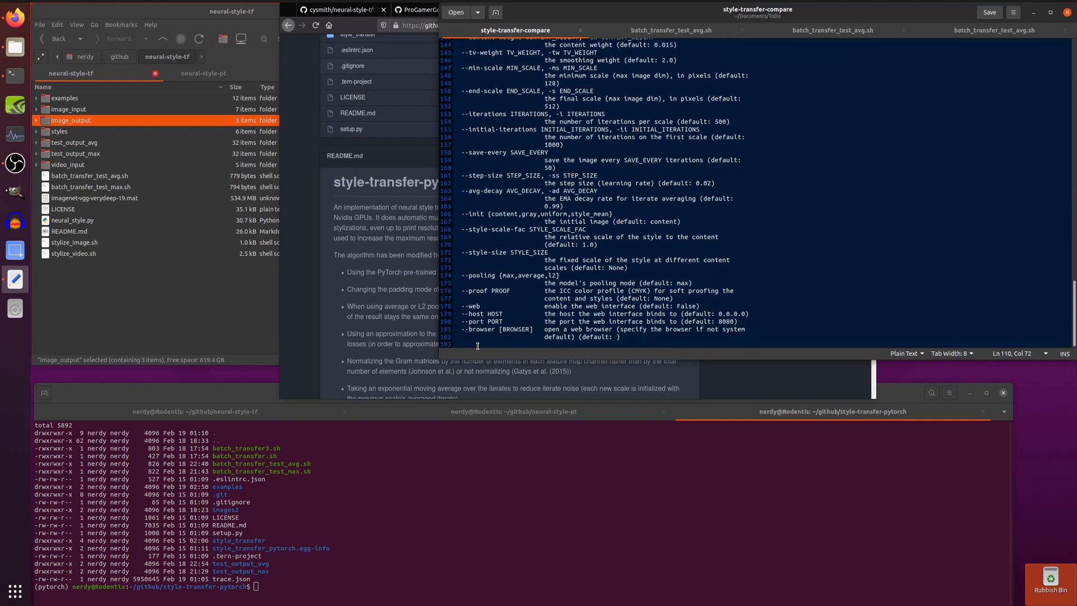
pyautogui.moveTo(476, 306)
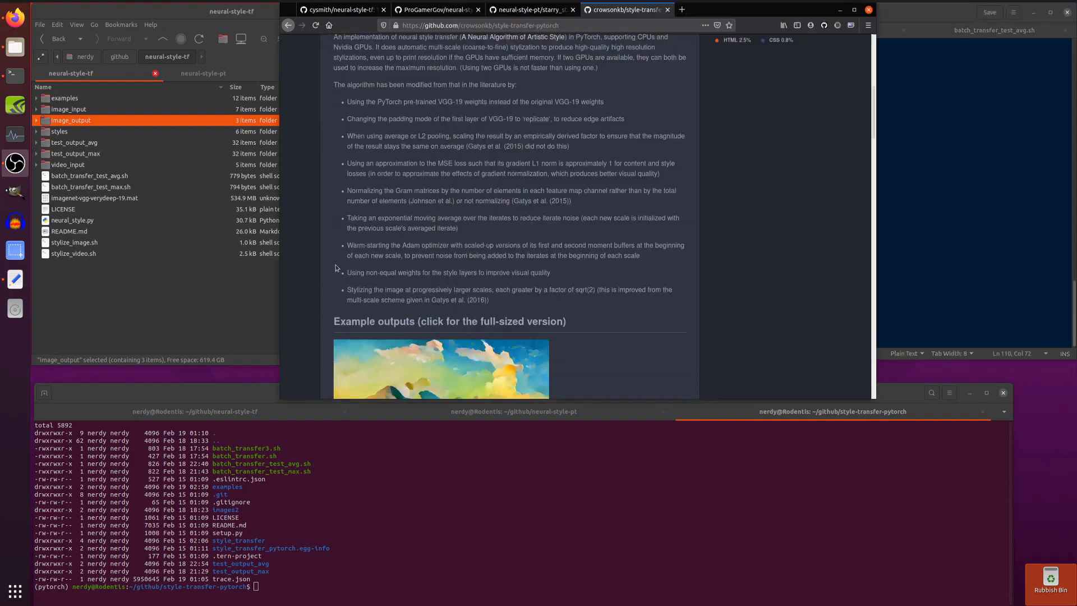
pyautogui.scroll(-3)
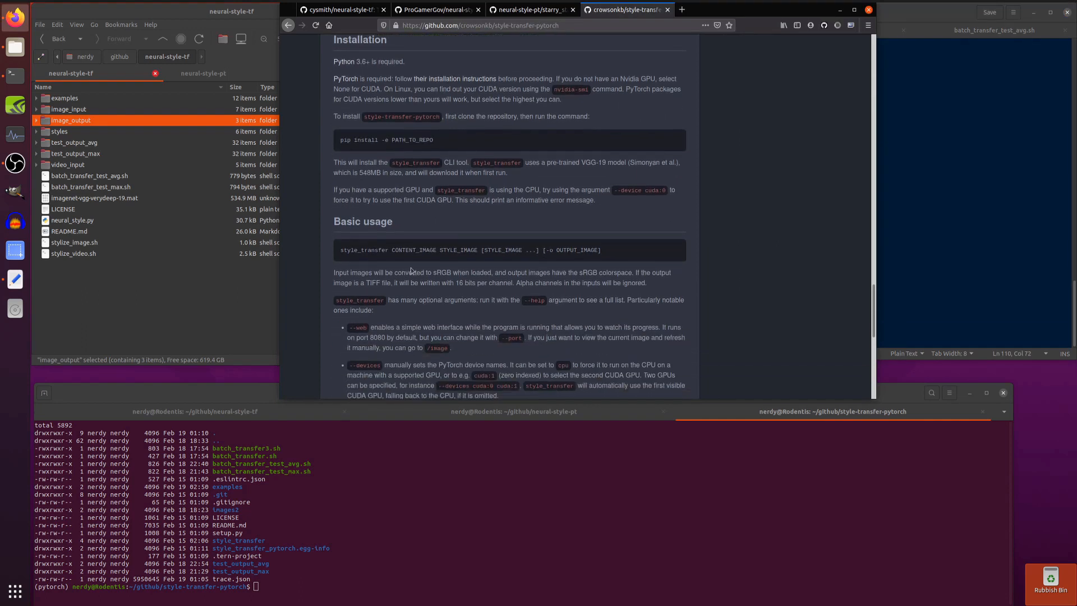
pyautogui.scroll(-3)
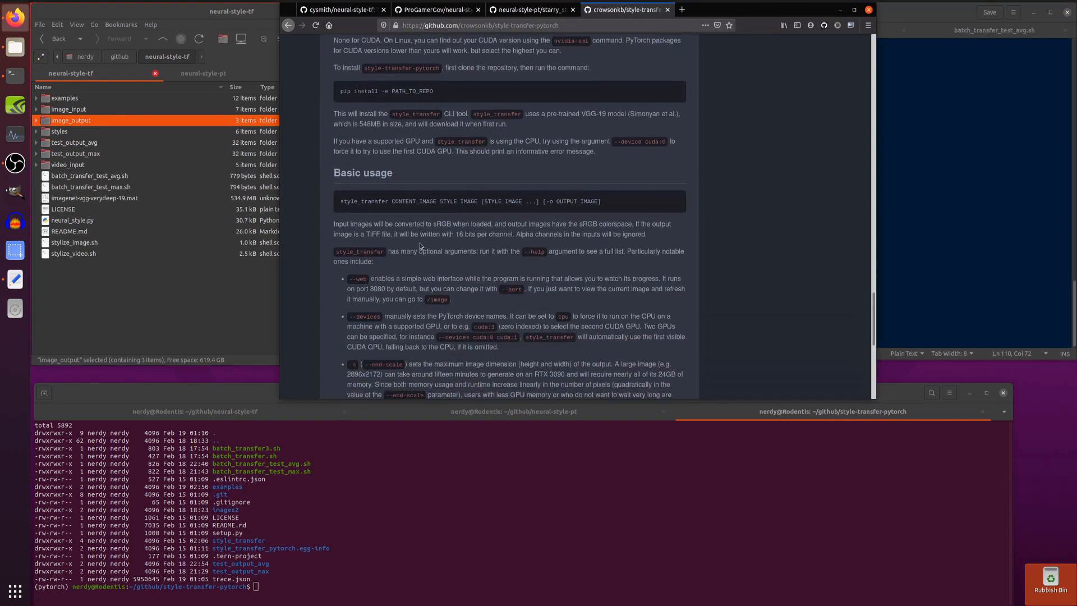
pyautogui.moveTo(541, 480)
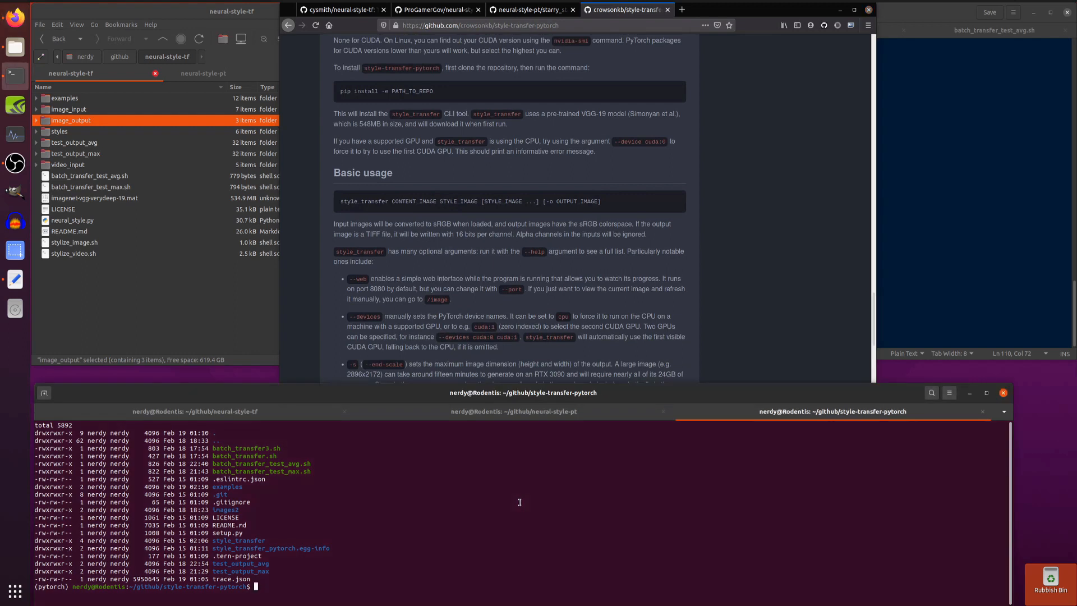
# Step: Run style_transfer on /home/nerdy/Pictures Dog.jpg with Styles_Best/illustration.jpg, --web and --browser
pyautogui.write('style_transfer')
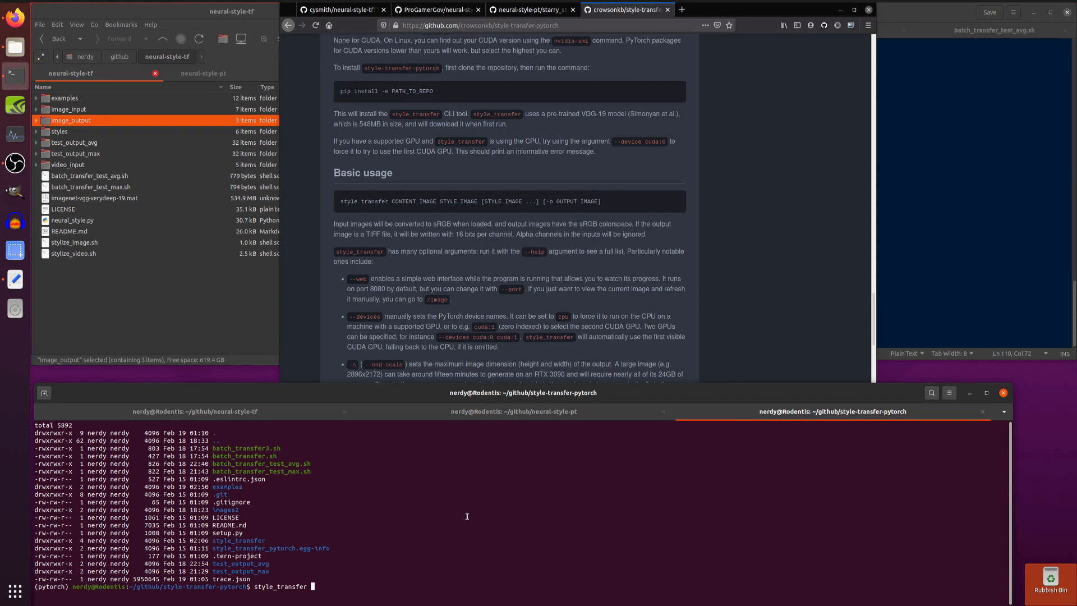
pyautogui.write('/home/')
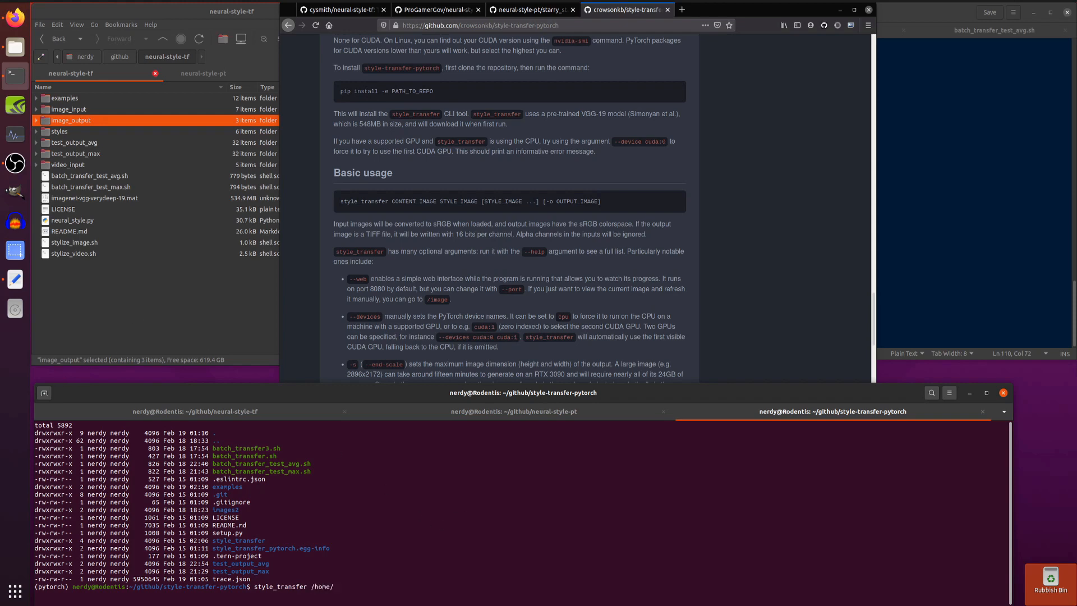
pyautogui.write('nerdy/')
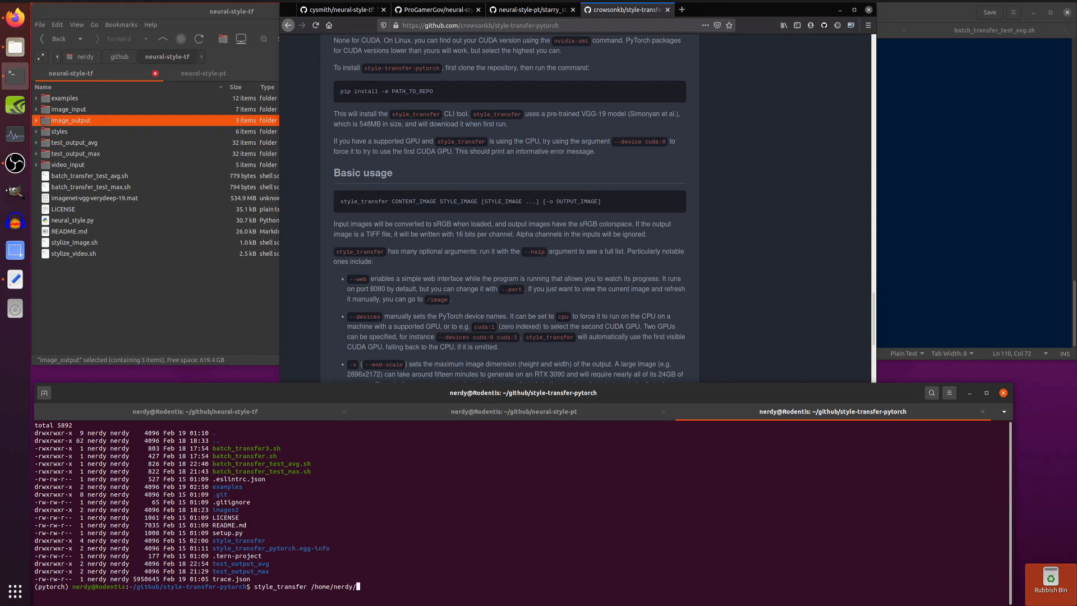
pyautogui.write('Pictures/Variety/')
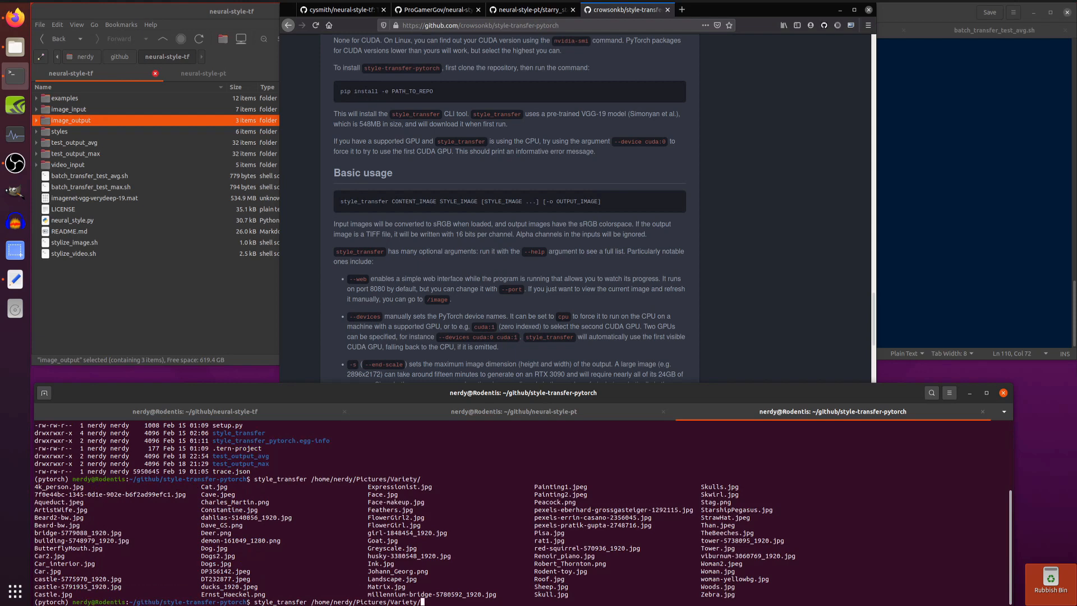
pyautogui.write('Dog.jpg /home/nerdy/Pictures/')
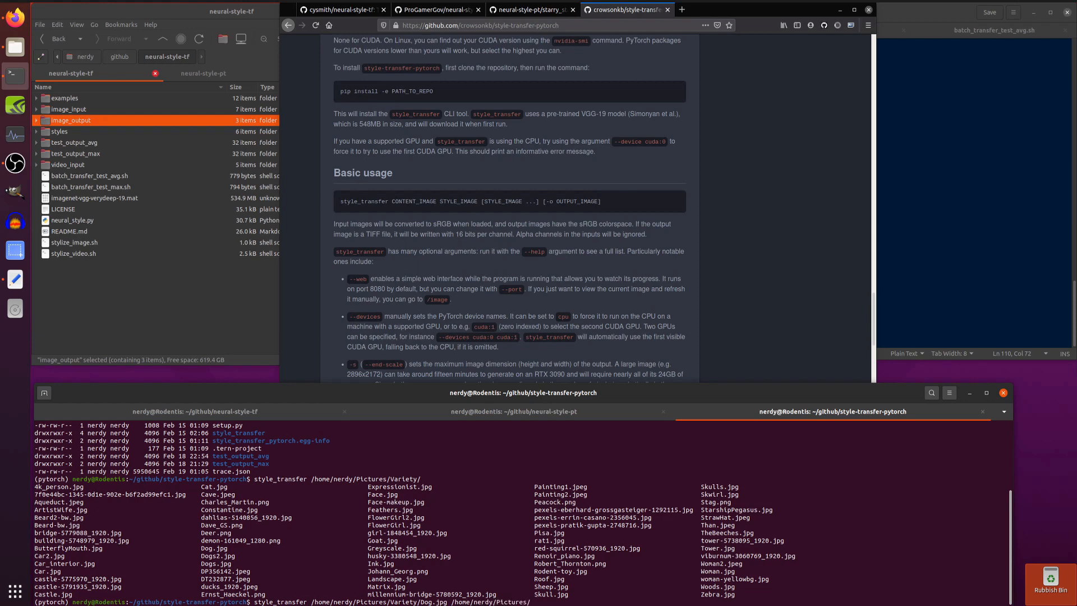
pyautogui.write('Styles_Best/illustration.jpg')
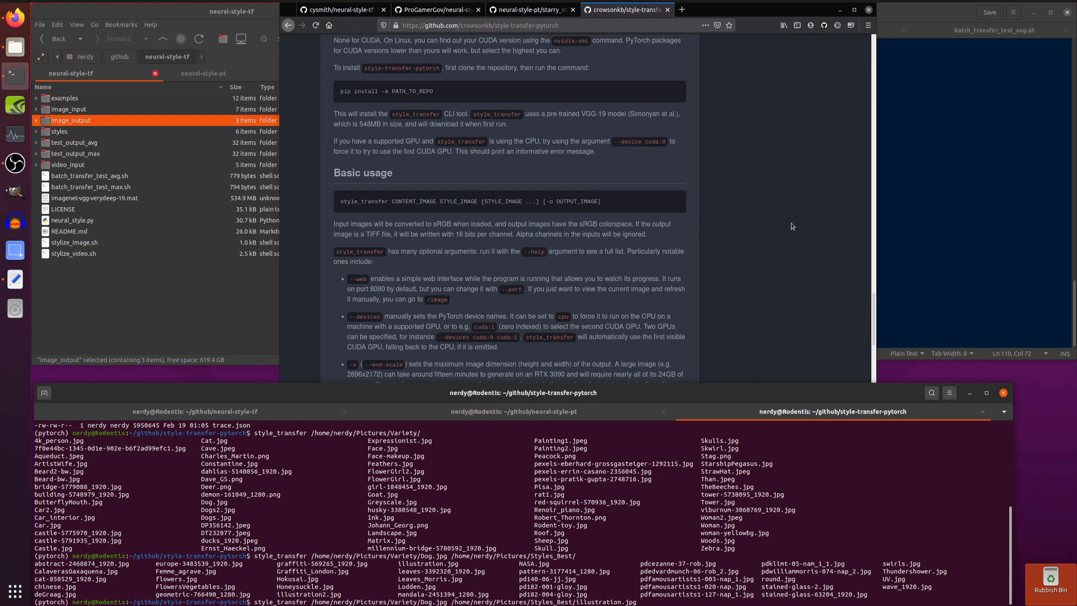
pyautogui.scroll(-3)
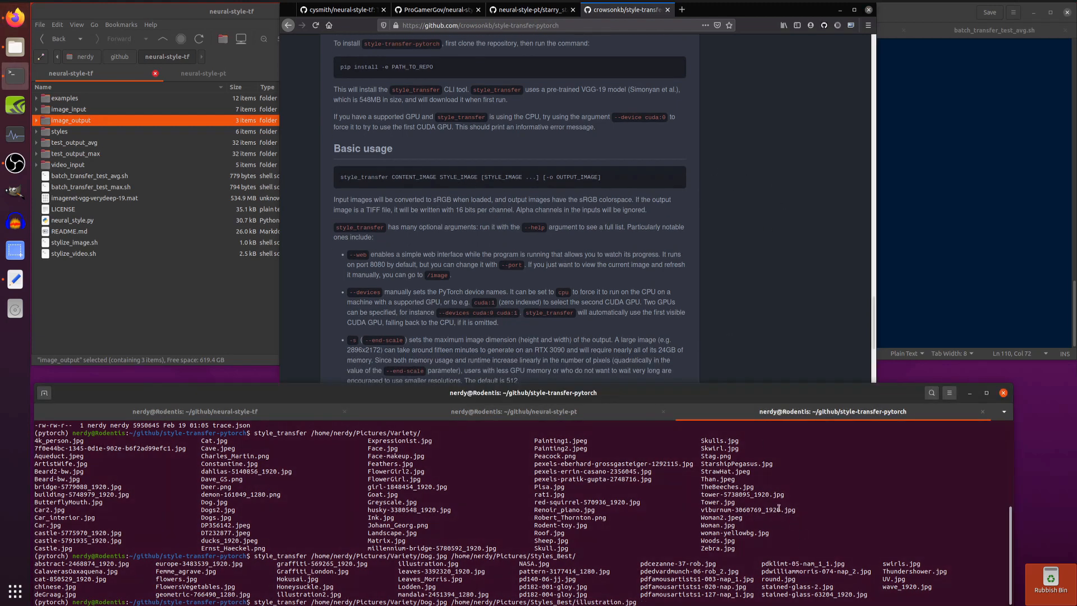
pyautogui.write('-web --browser')
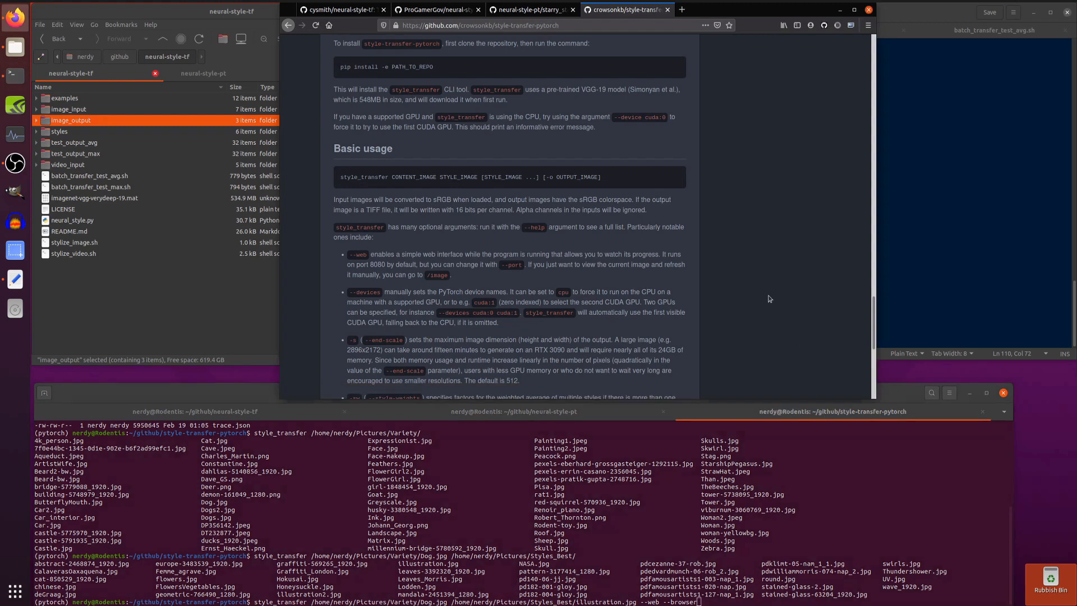
pyautogui.scroll(-3)
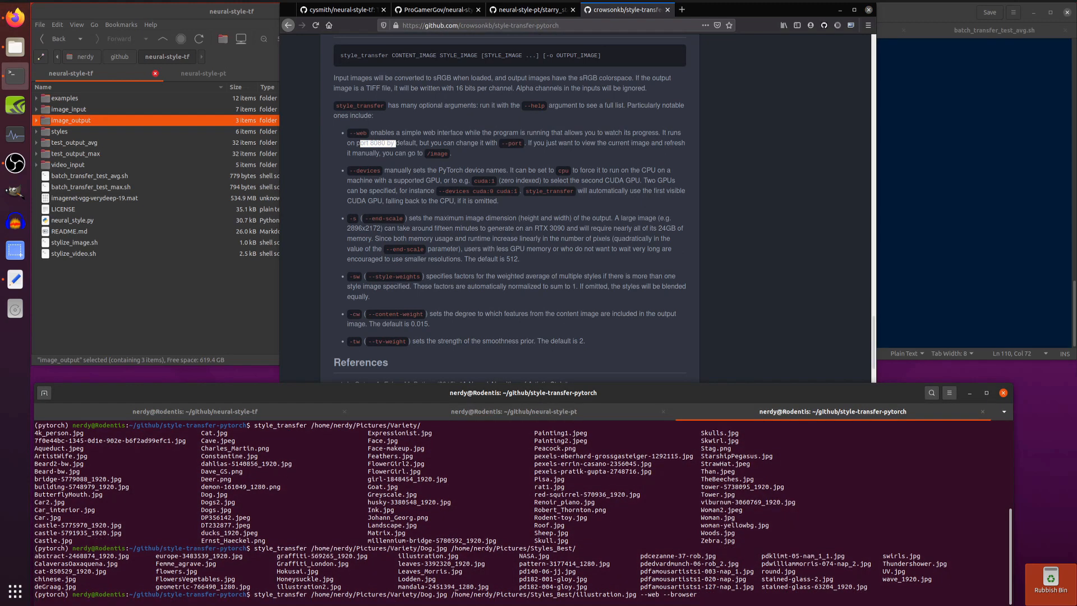
pyautogui.press('Return')
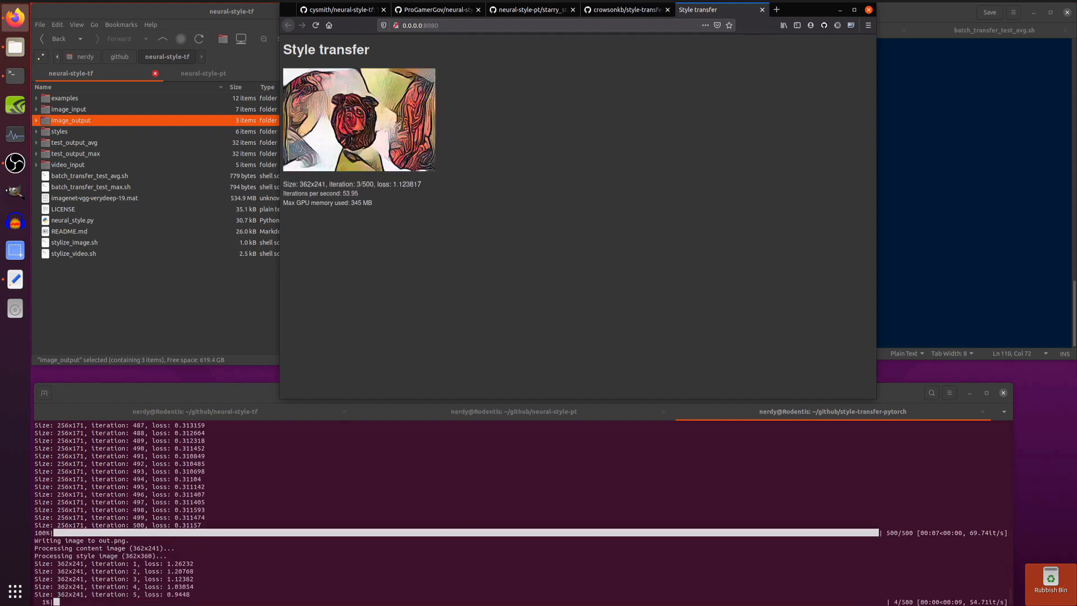
# Step: Switch to the cysmith/neural-style-tf repository tab while the preview updates
pyautogui.click(354, 10)
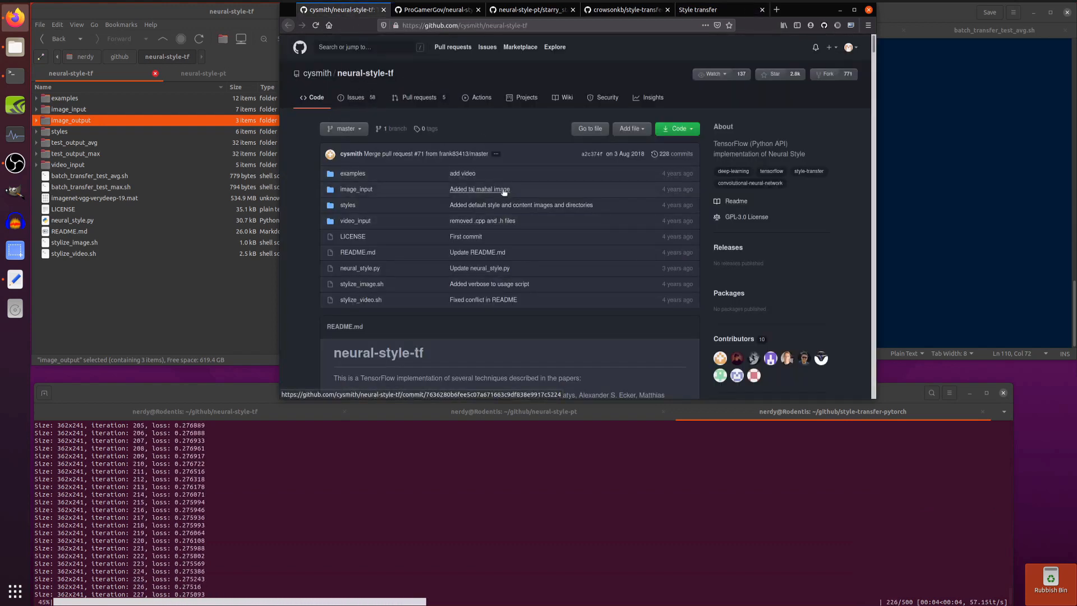
pyautogui.moveTo(504, 190)
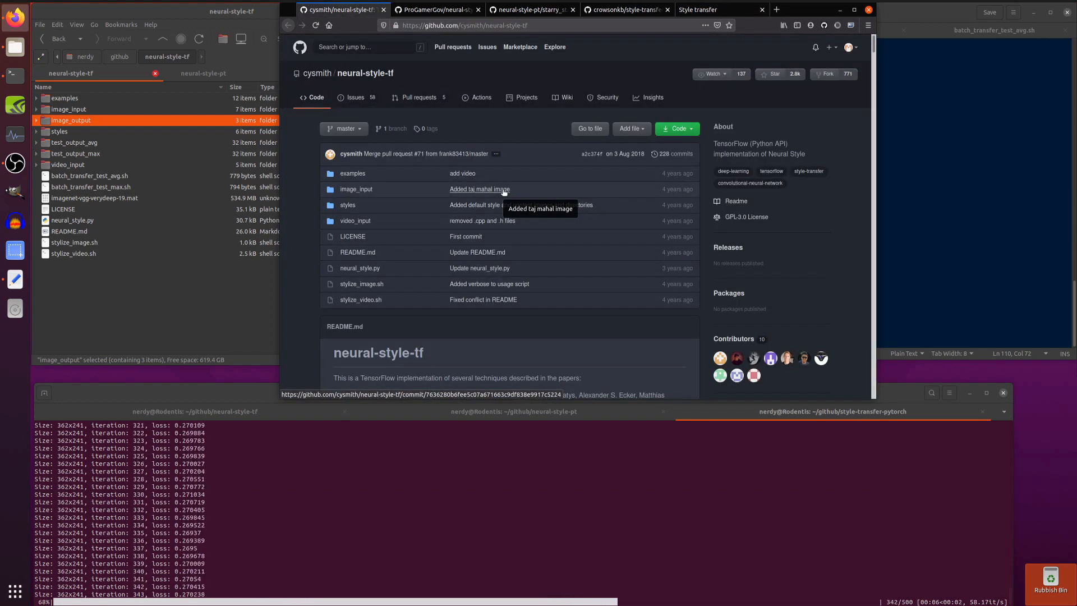
# Step: Move from the neural-style-pt tab to style-transfer-pytorch and scroll to its Example outputs
pyautogui.click(453, 10)
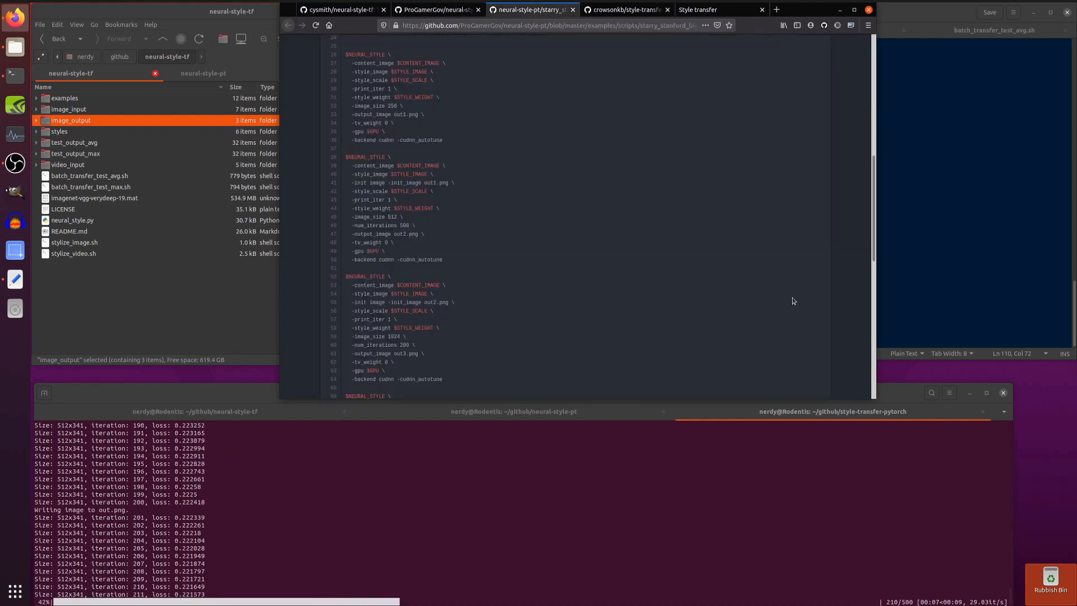
pyautogui.click(627, 10)
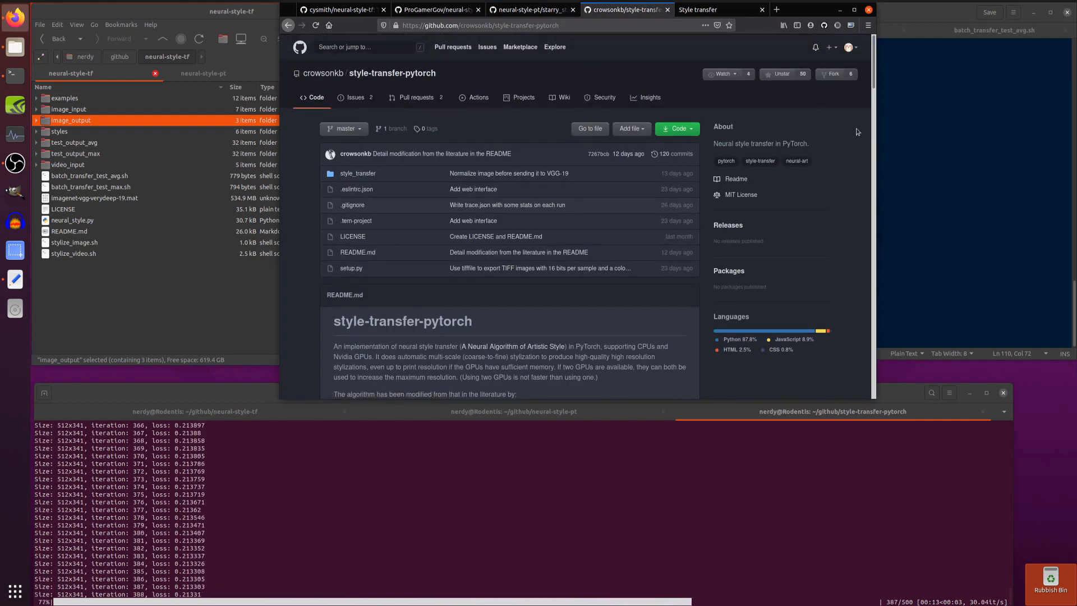
pyautogui.scroll(-3)
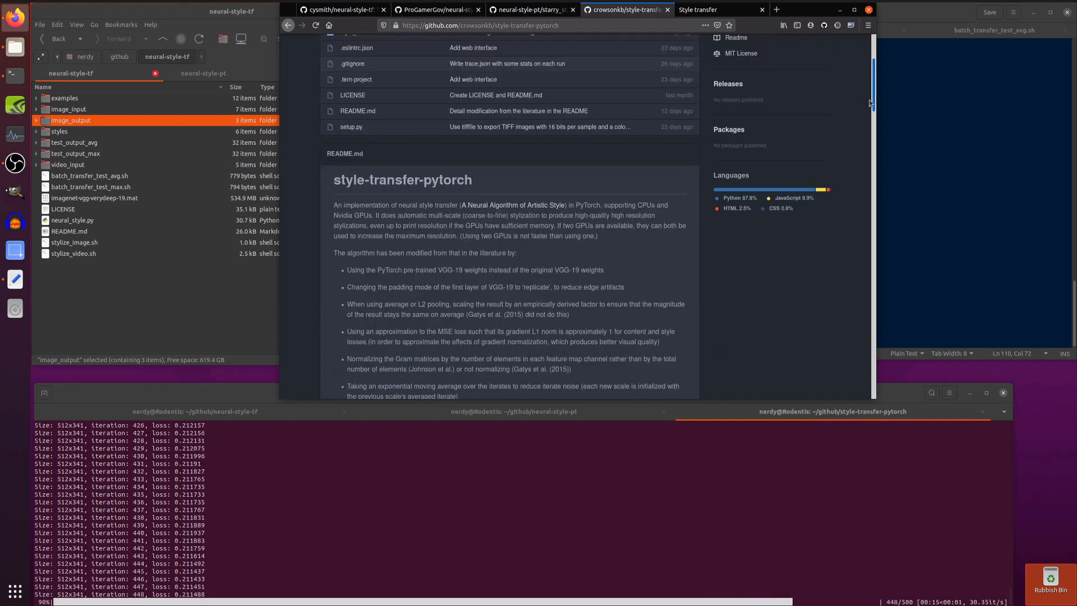
pyautogui.scroll(-3)
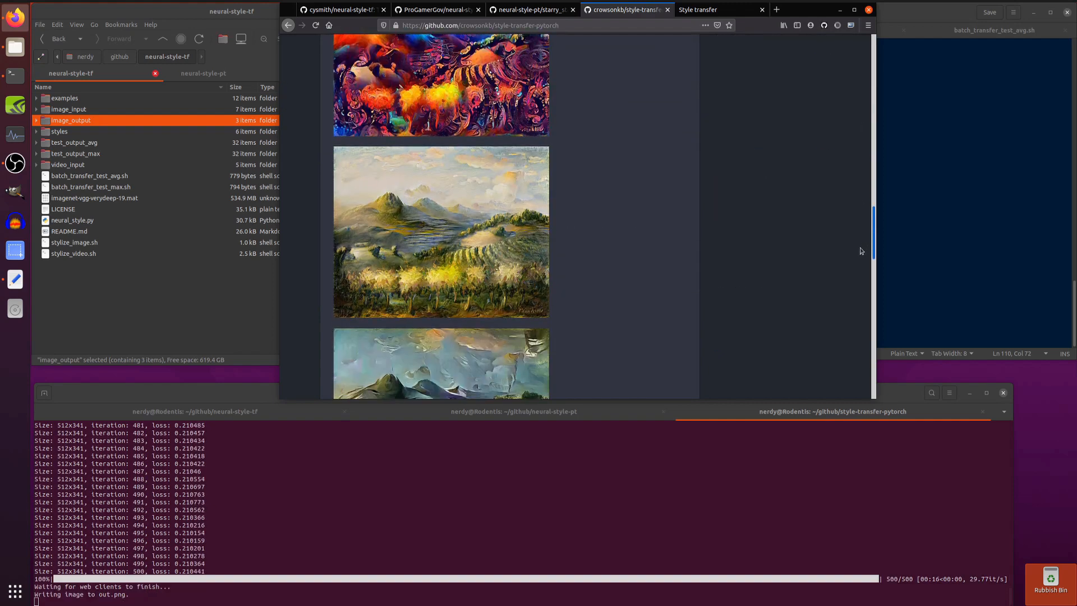
pyautogui.scroll(-3)
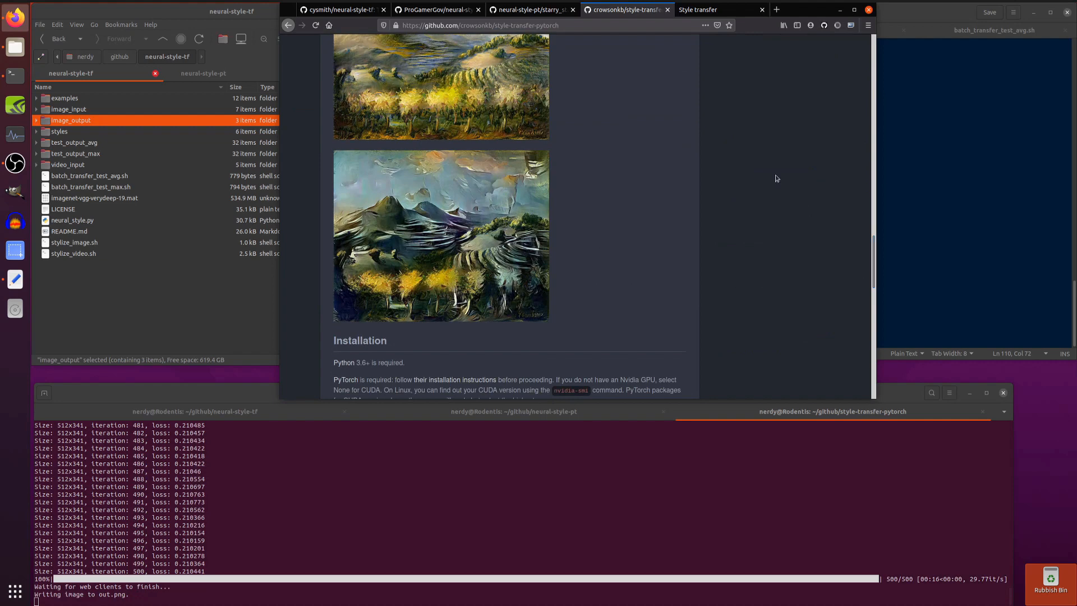
pyautogui.moveTo(770, 174)
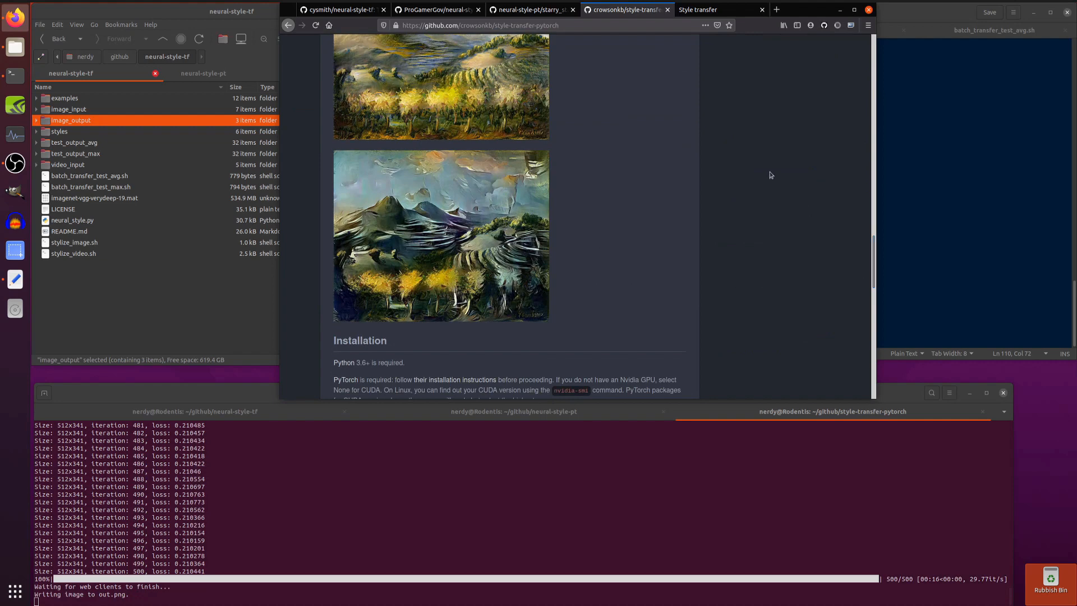